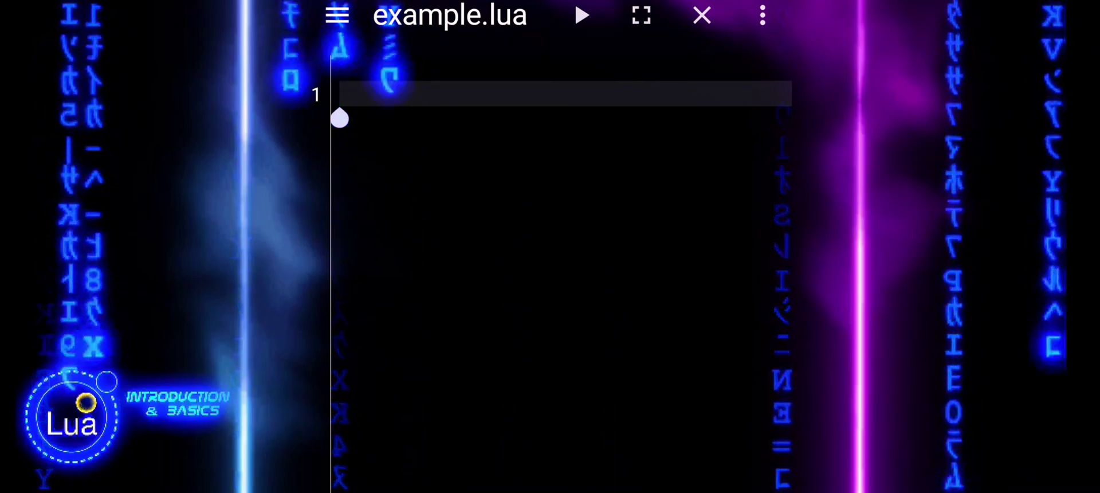
- Write io.write("Enter message to encrypt:\n") as the script's opening prompt
text(io.w)
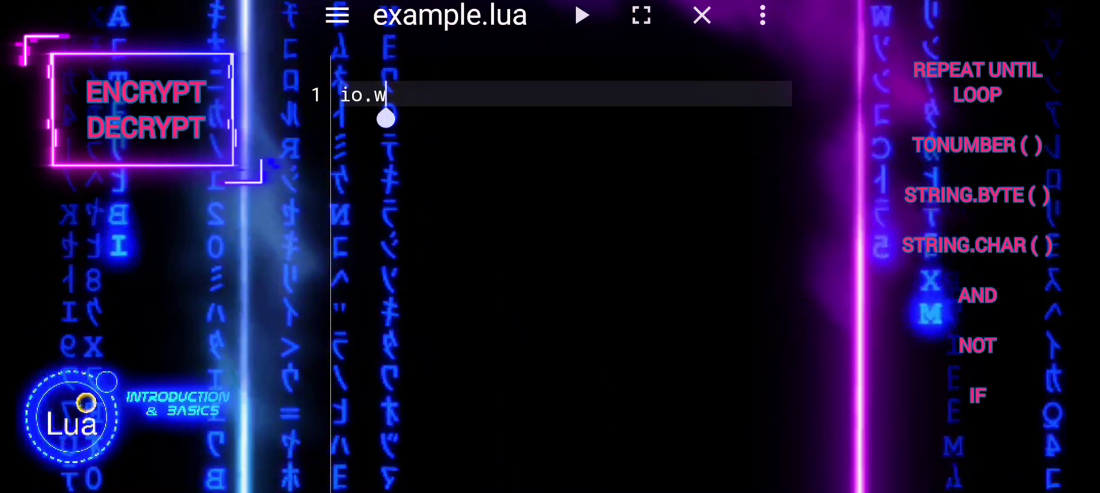
text(rite)
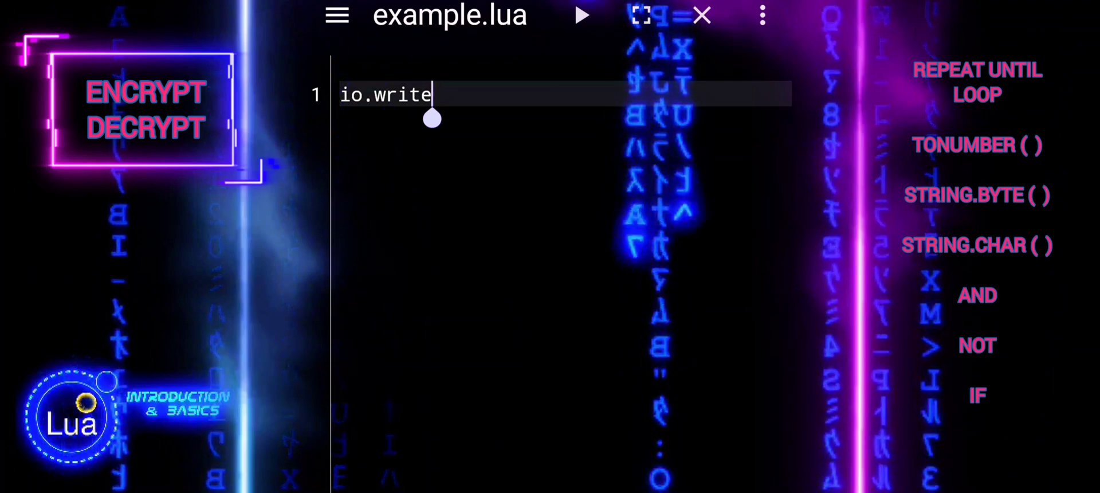
text(())
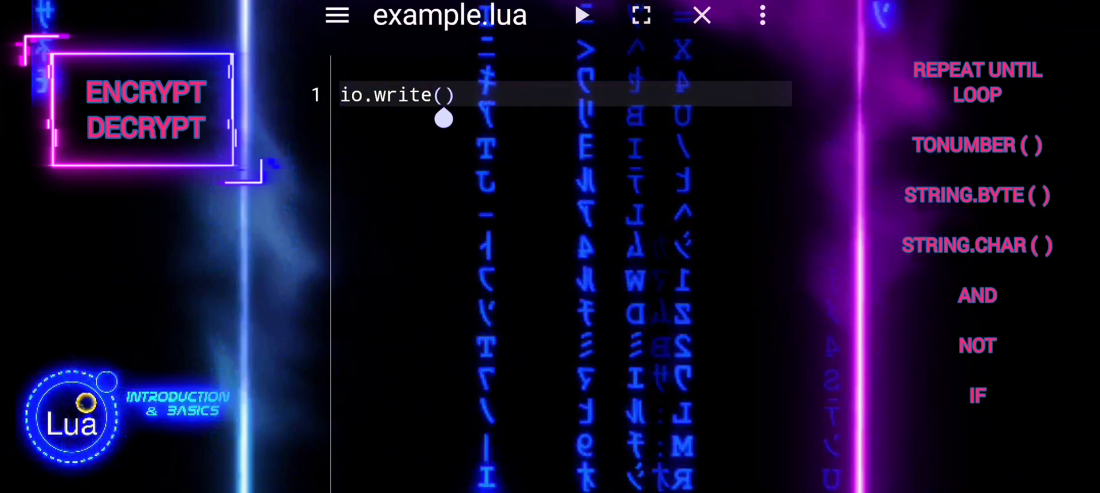
text("")
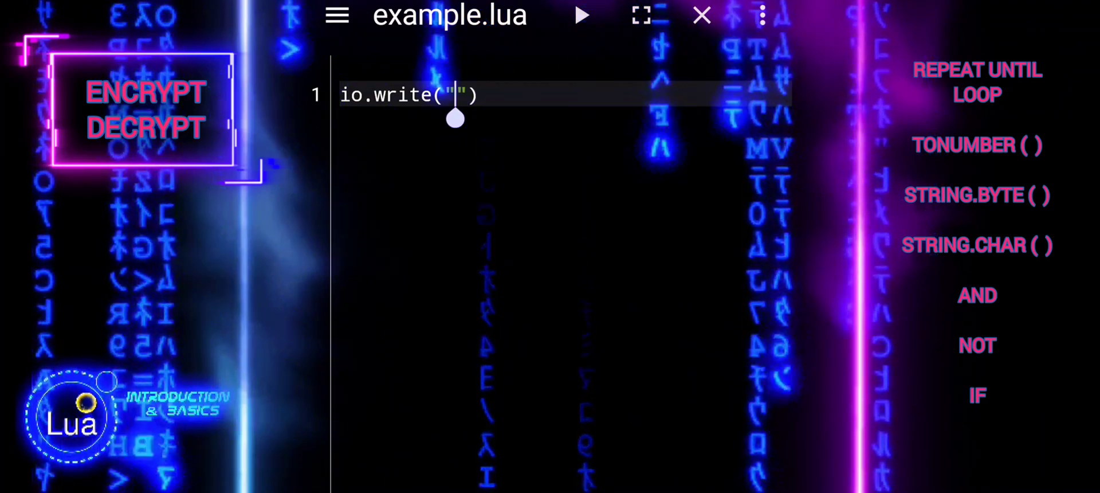
text(Enter)
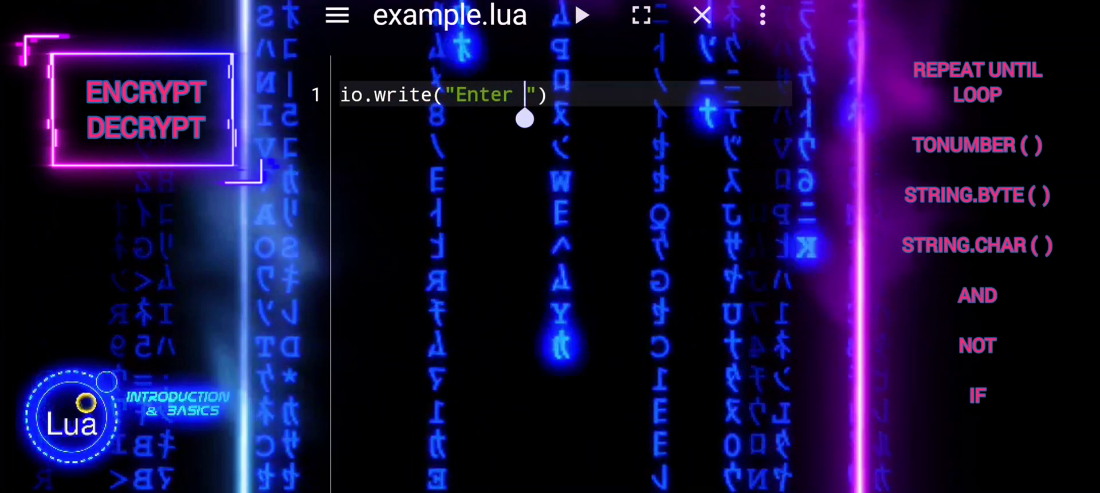
text(message)
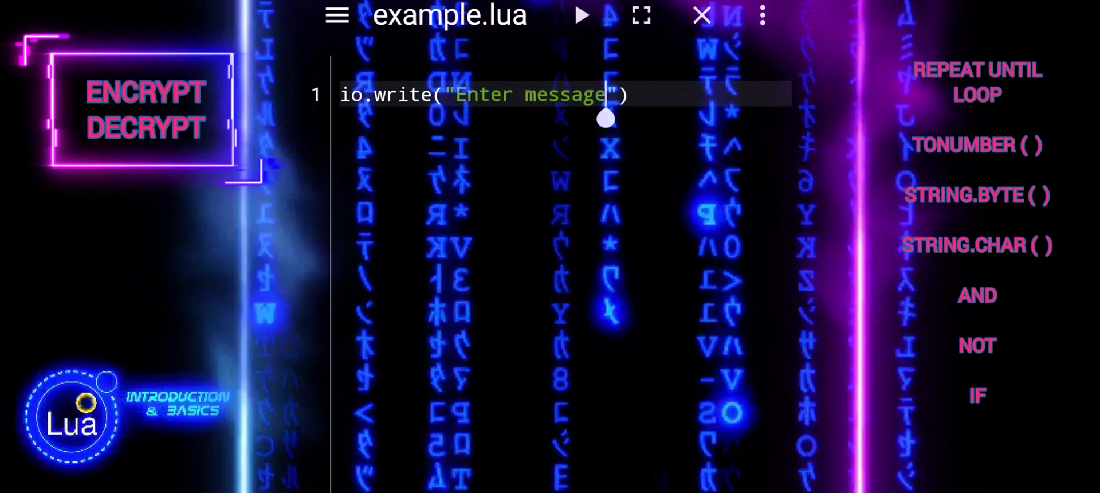
text(to encr)
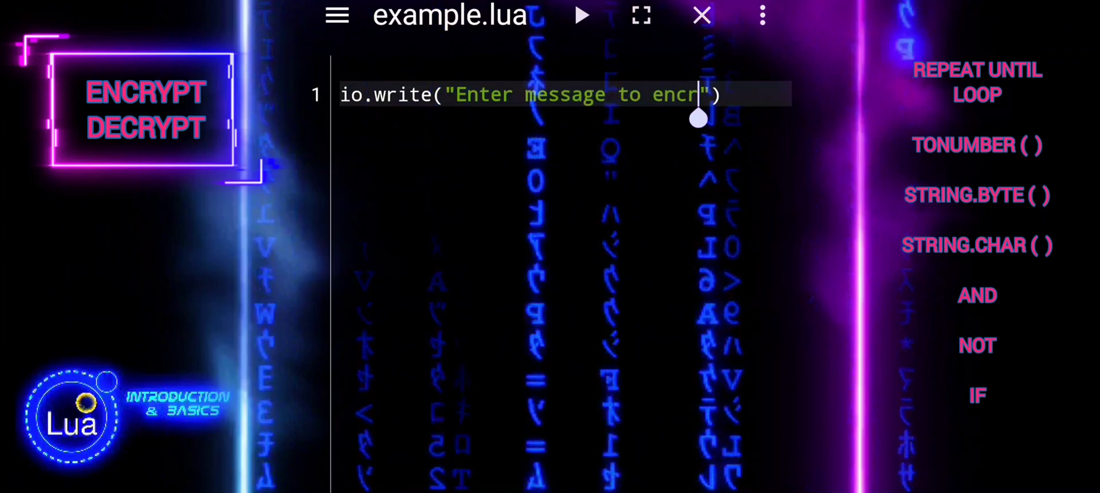
text(ypt)
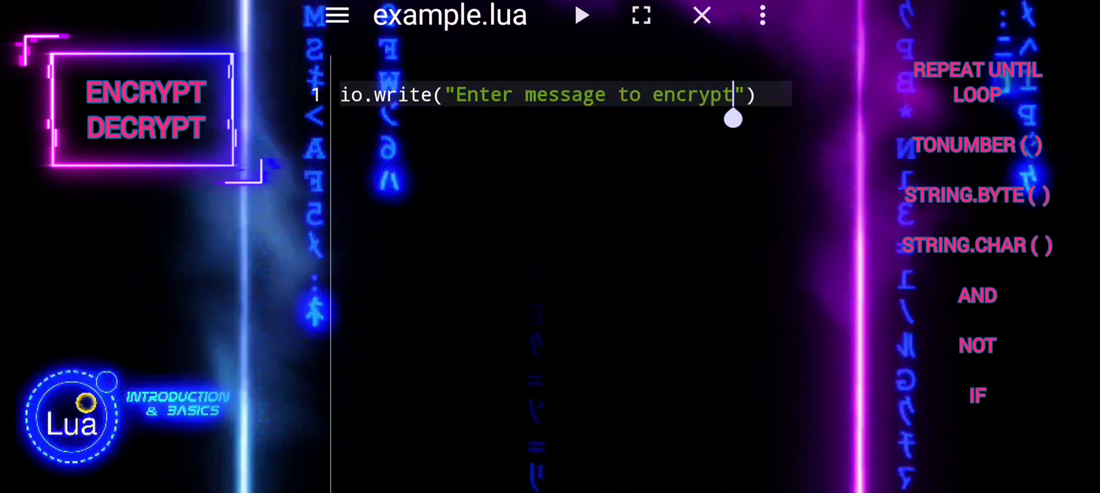
text(:)
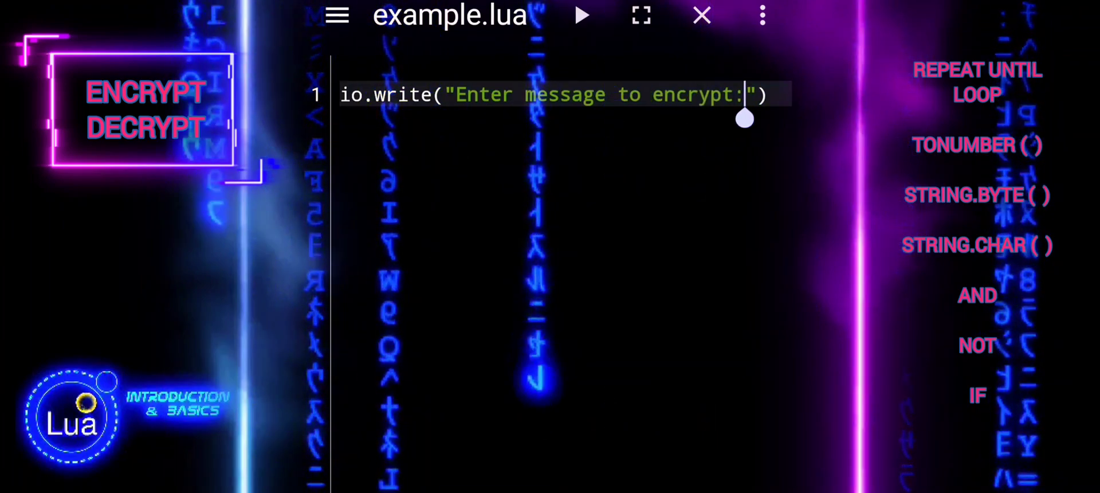
text(\n)
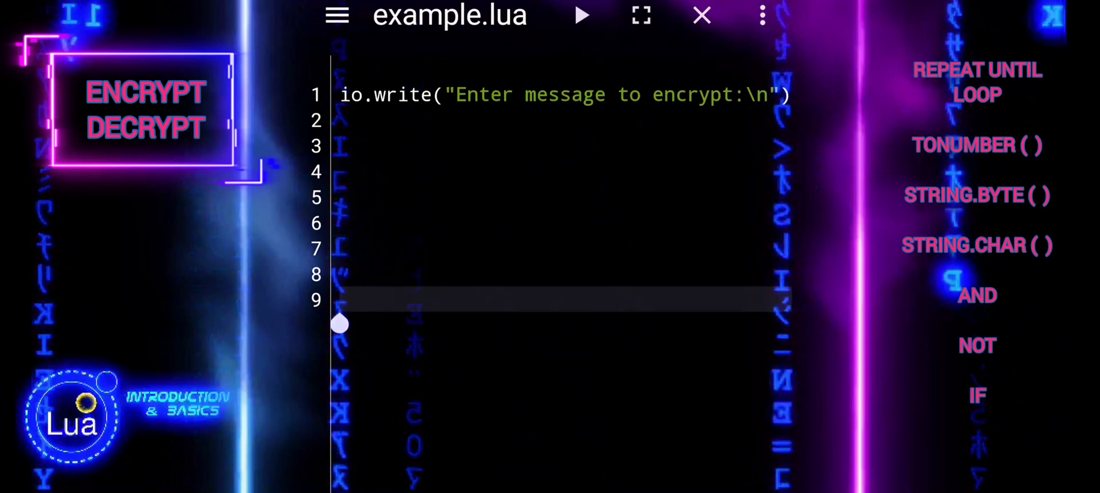
- Add local message = io.read() and begin a local key declaration
text(local)
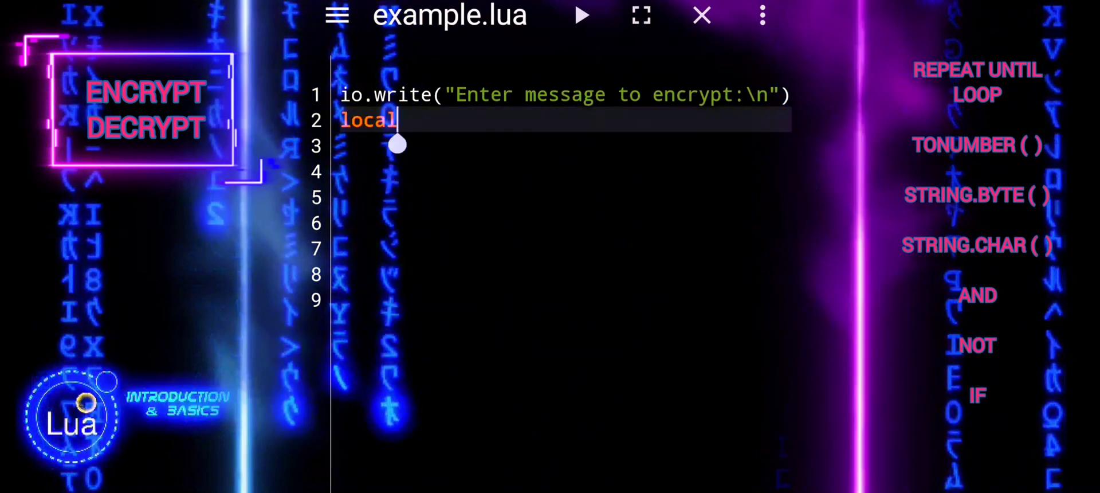
text(message =)
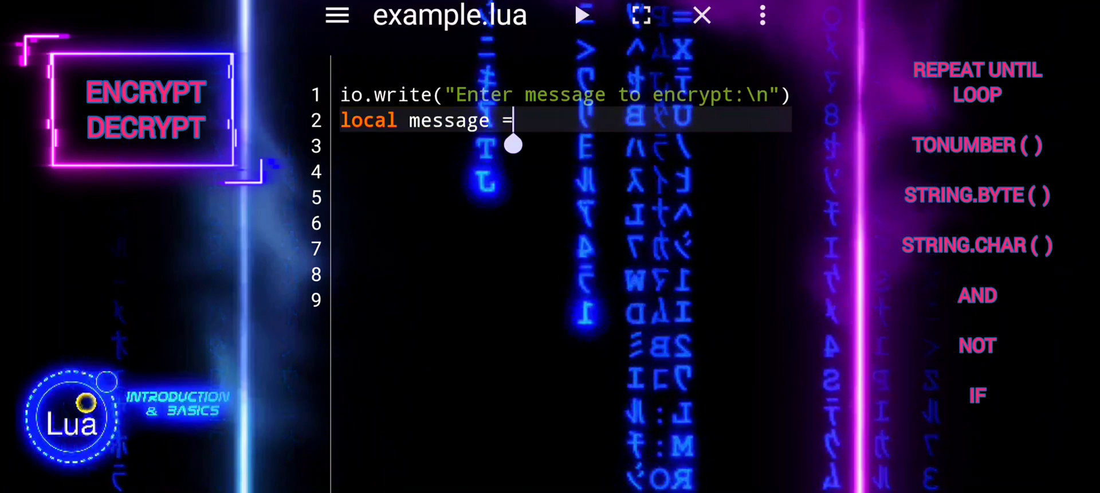
text(io.)
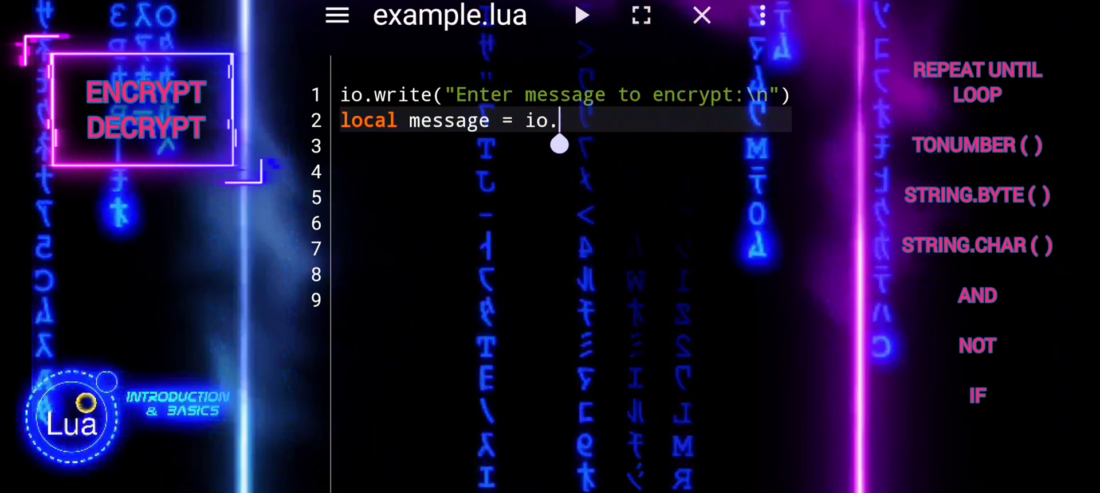
text(read)
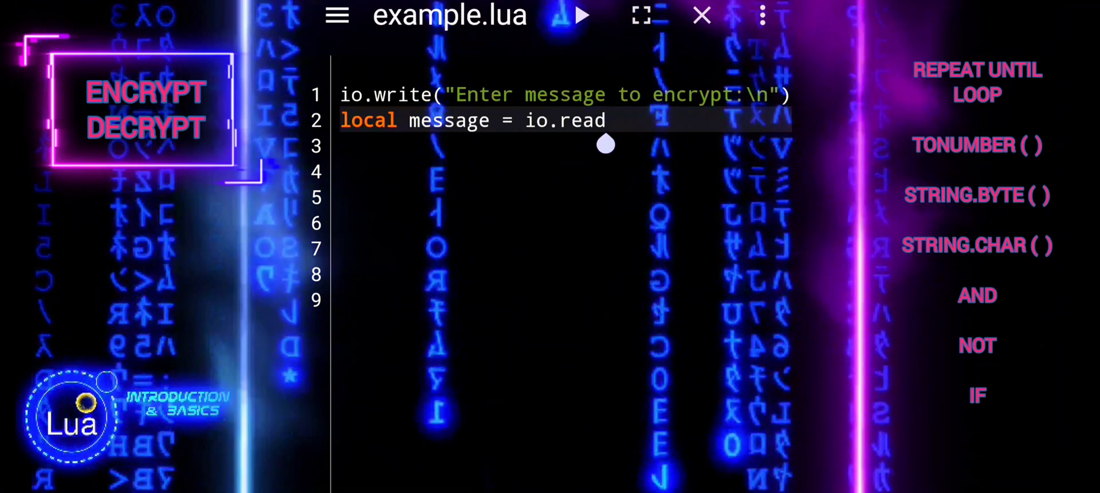
text(())
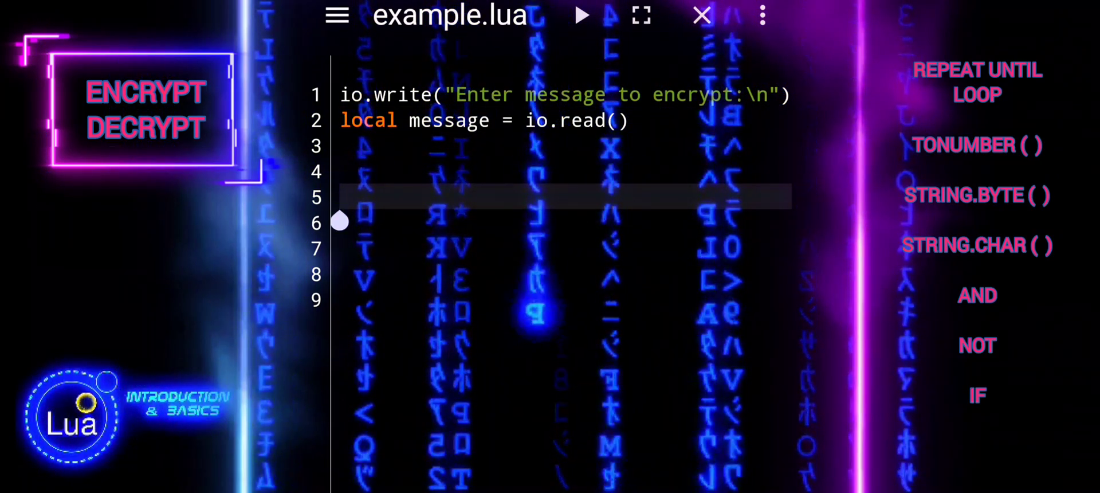
text(local key)
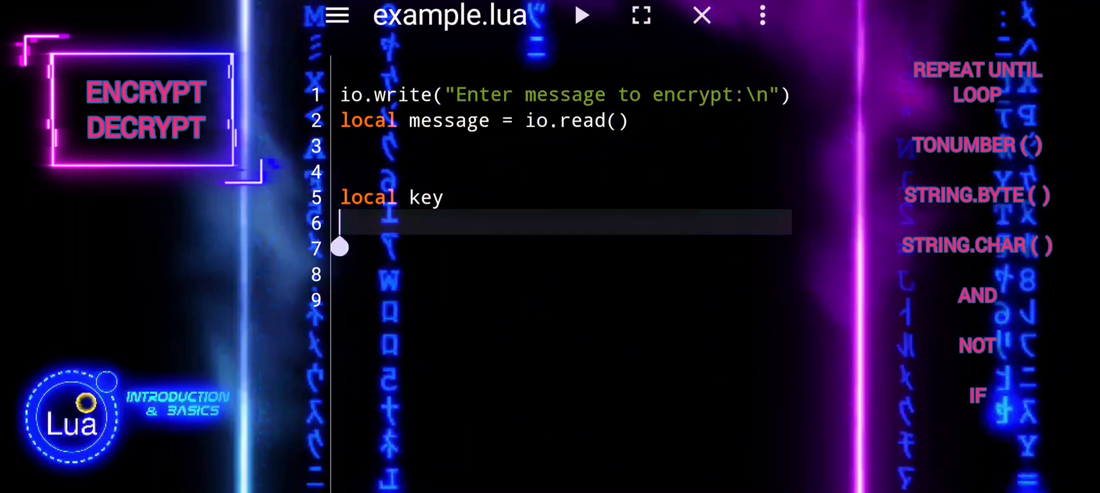
- Start a repeat loop with an io.write prompt beginning "Input", fixing a typo
text(repeat)
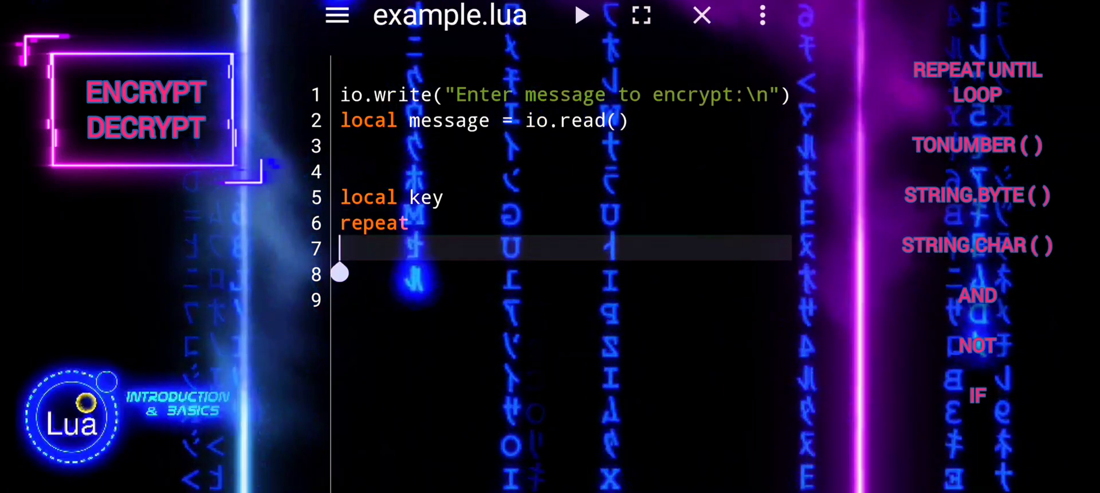
text(io.wr)
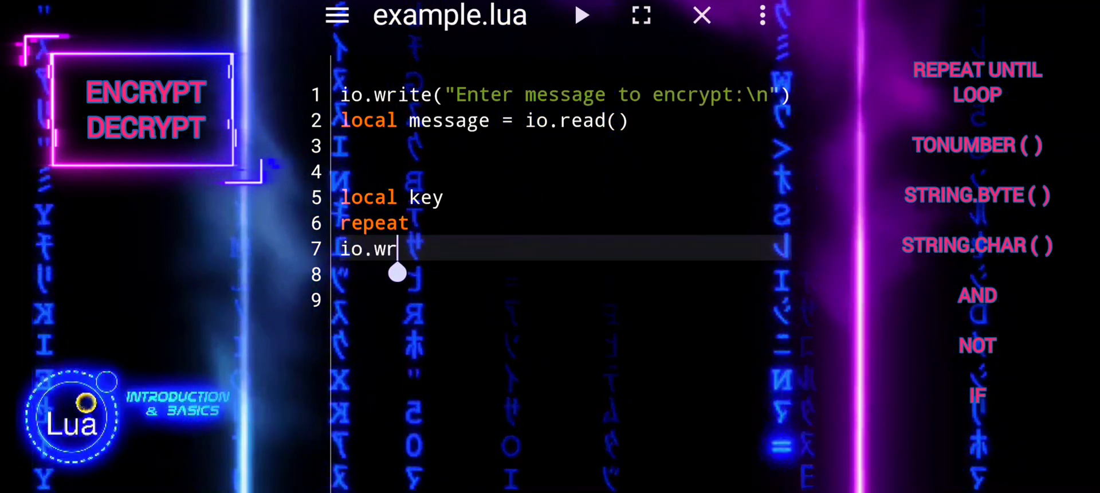
text(ite($))
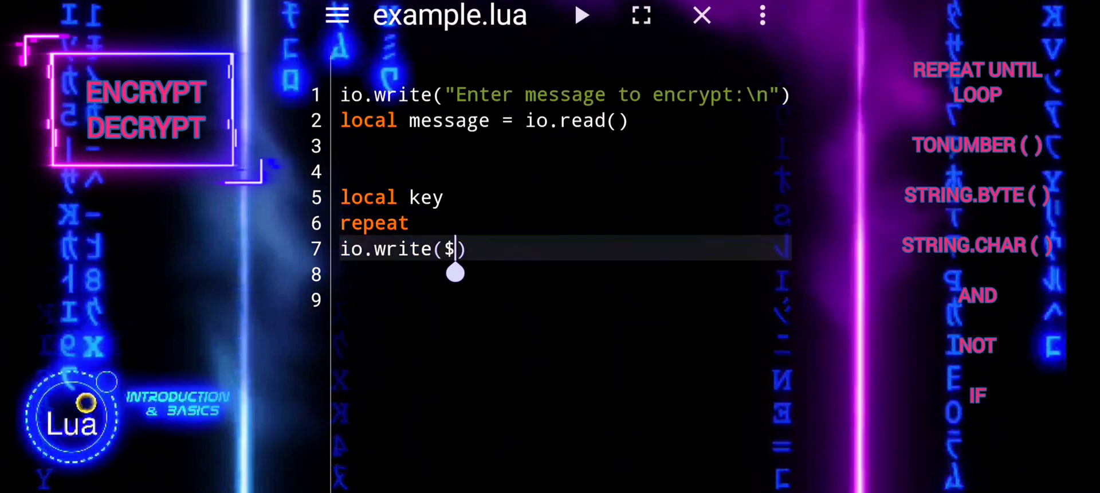
text("")
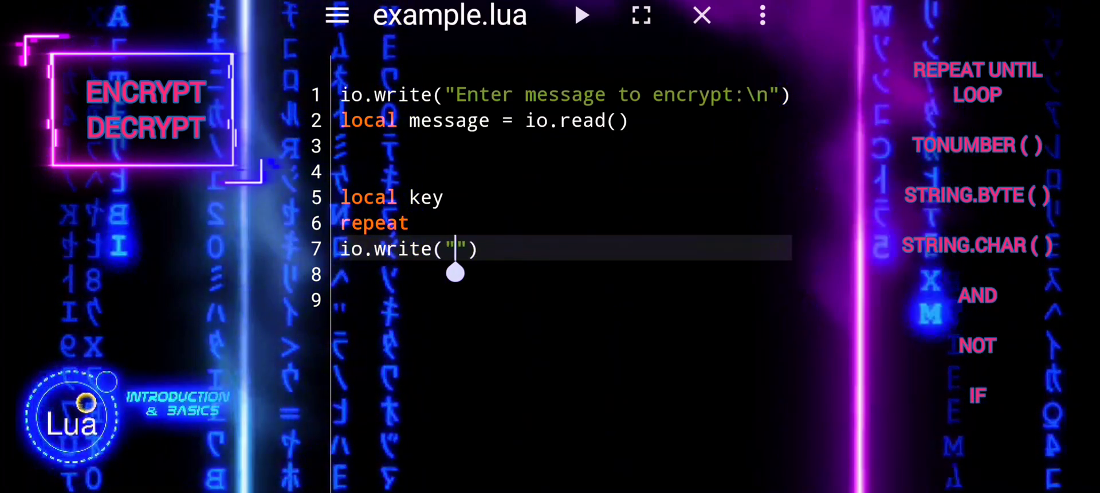
text(Ind)
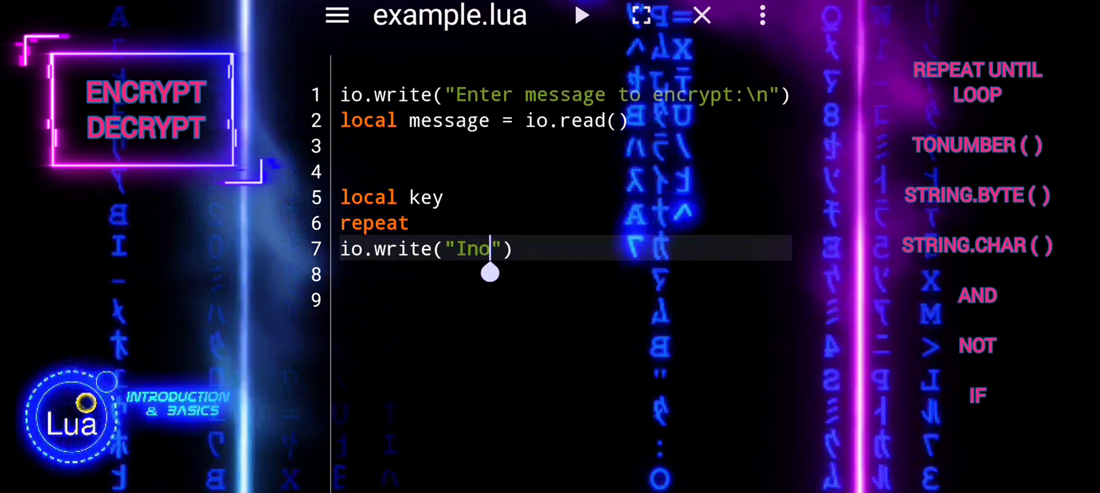
key(Backspace)
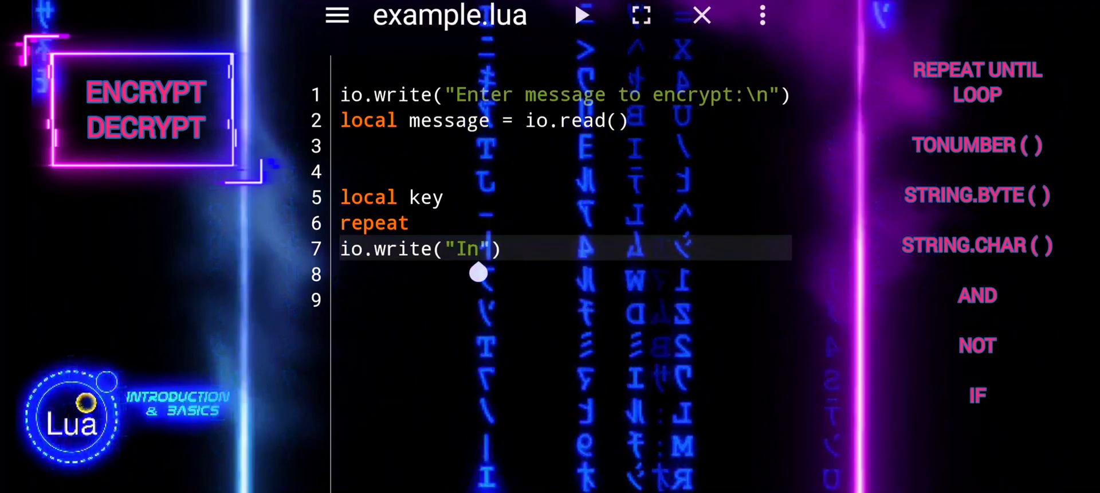
text(put)
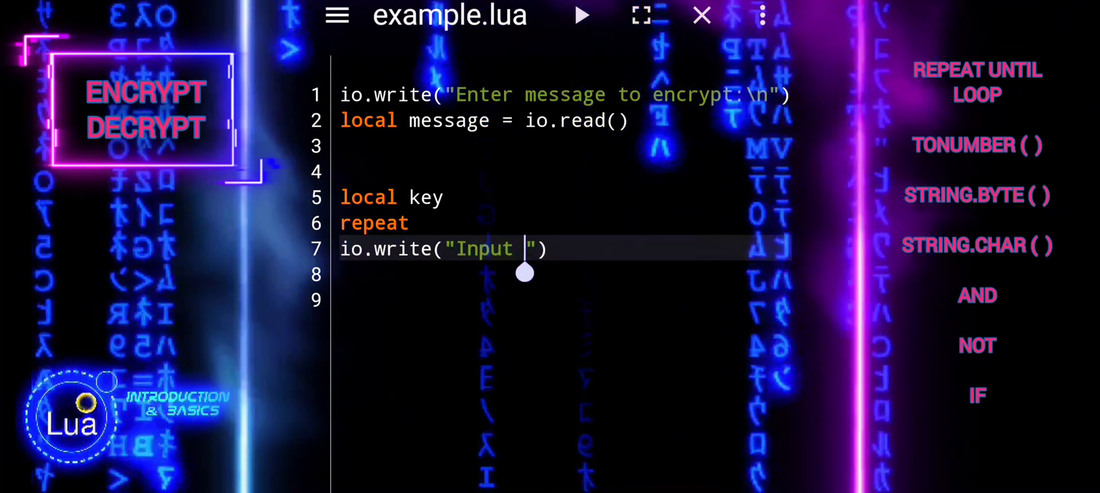
- Complete the prompt text "Input a number from 1-10 to sh…"
text(a number)
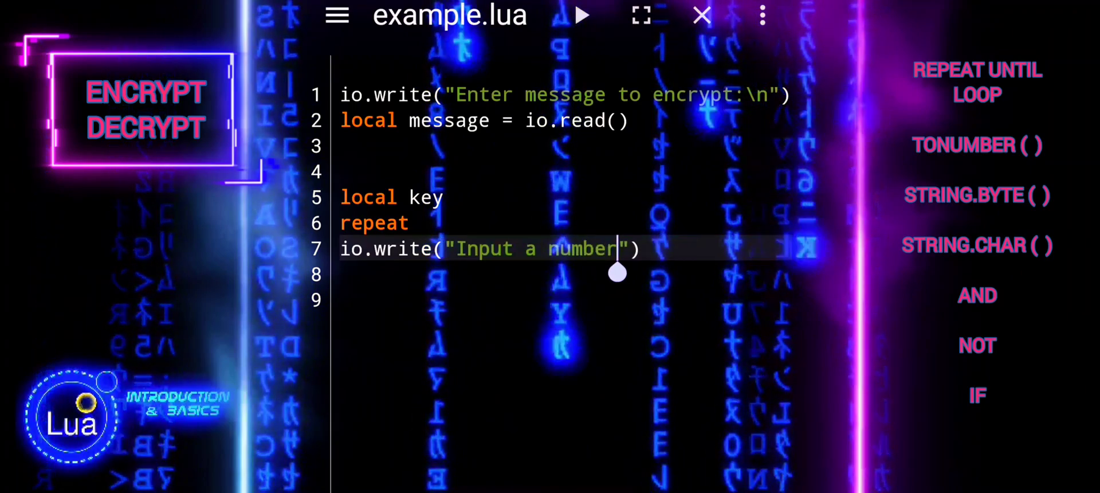
text(from)
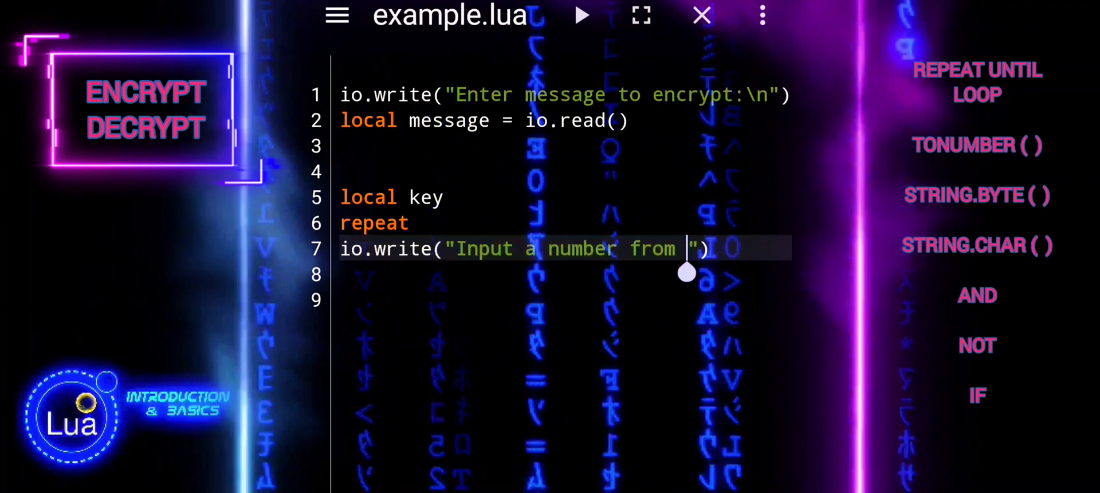
text(1-10)
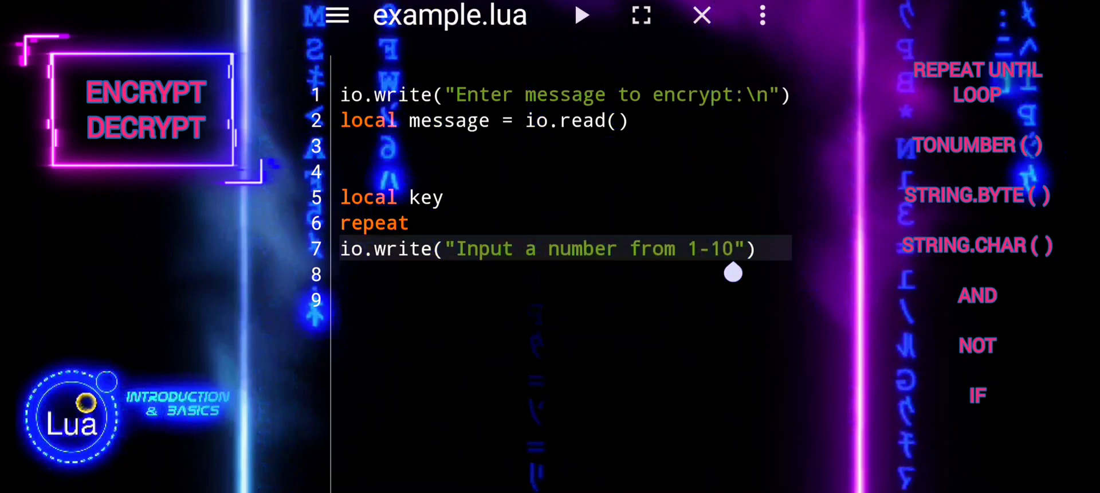
text(to sh)
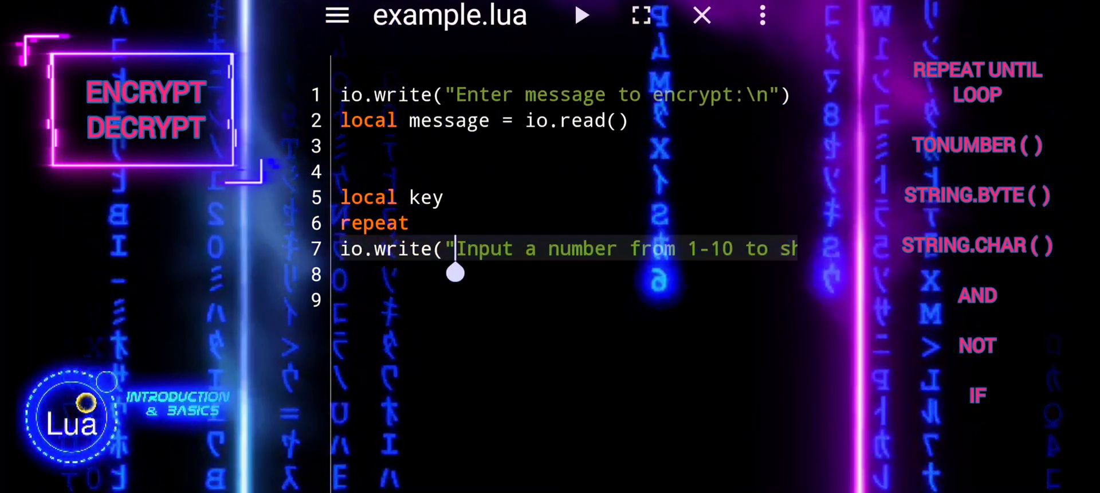
- Write key = tonumber(io.read()) to convert the reply into the key
text(\n)
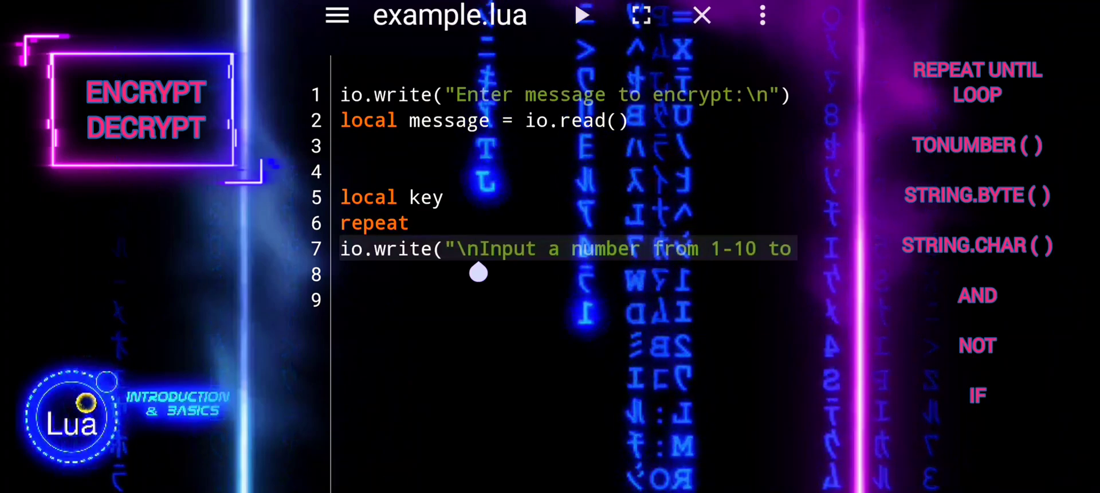
text(key)
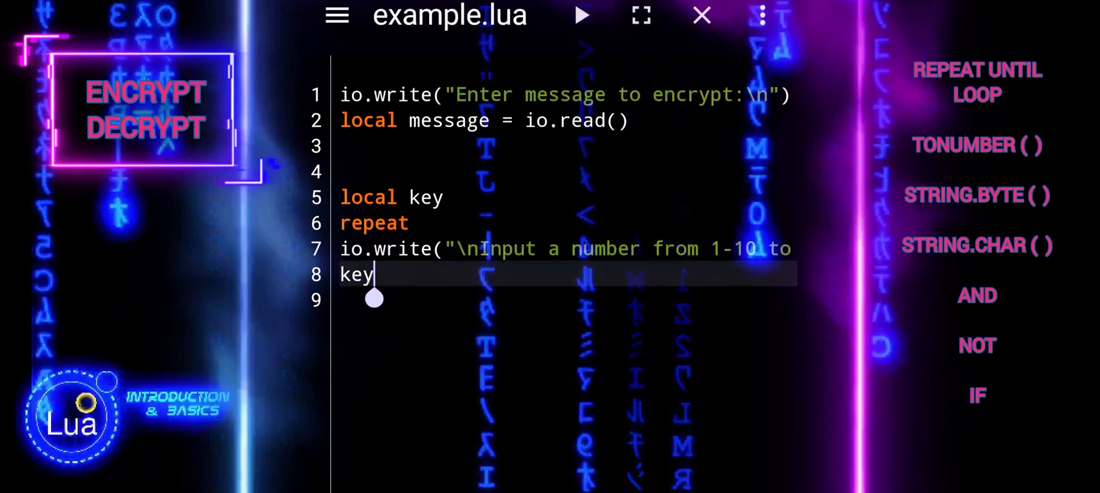
text(=)
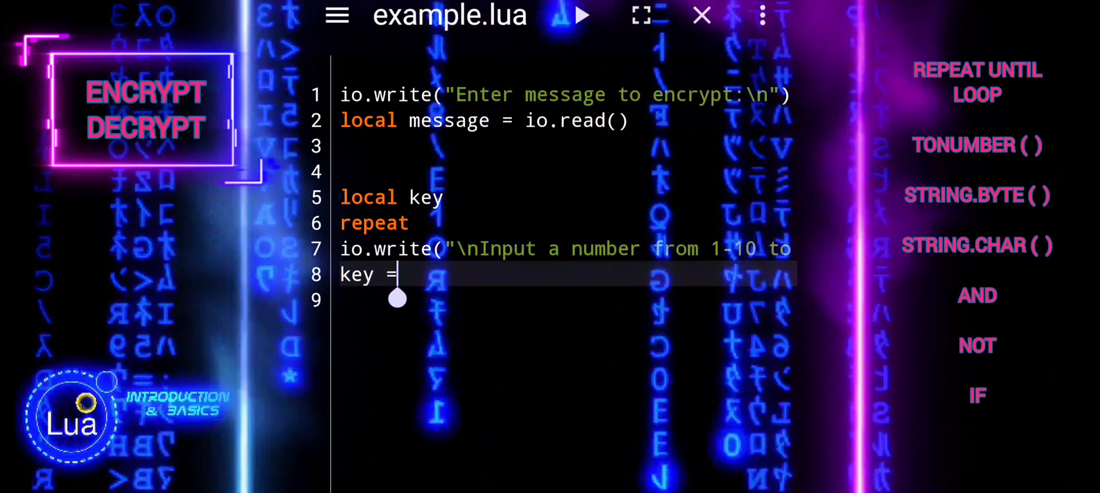
text(ton)
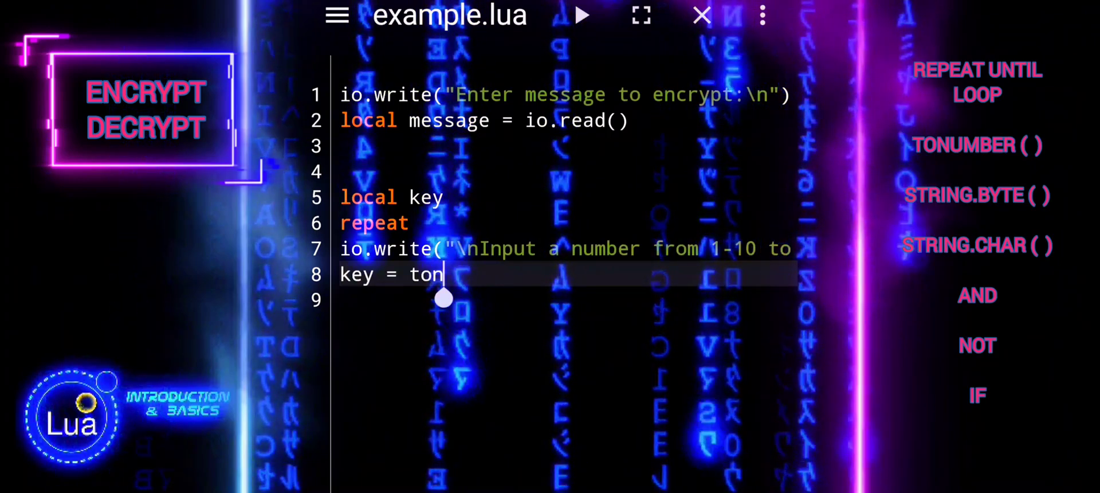
text(umber())
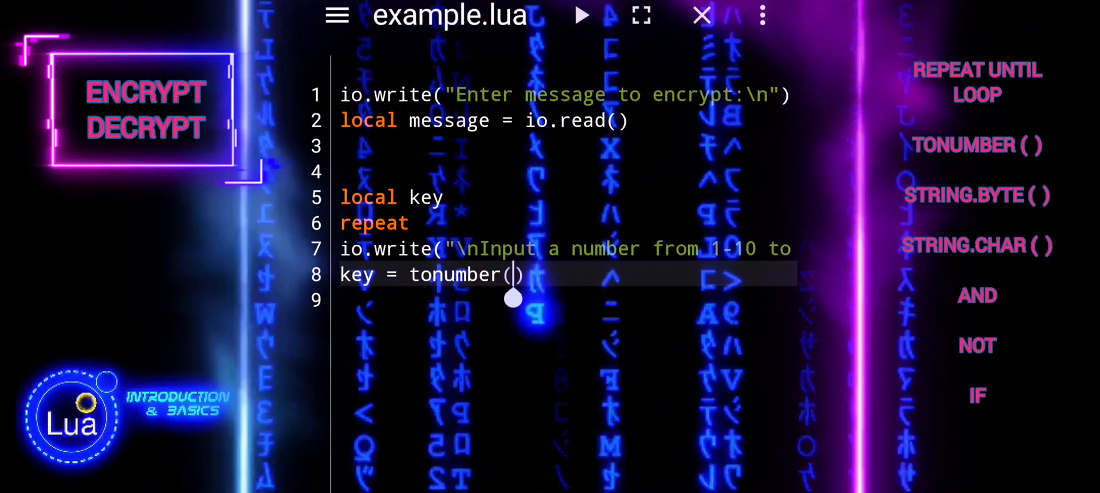
text(io.read)
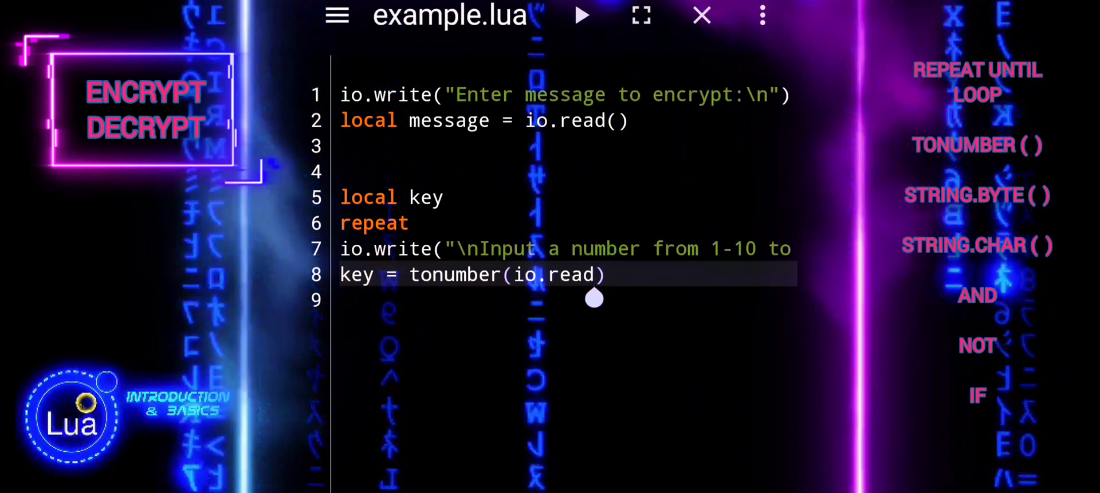
text(())
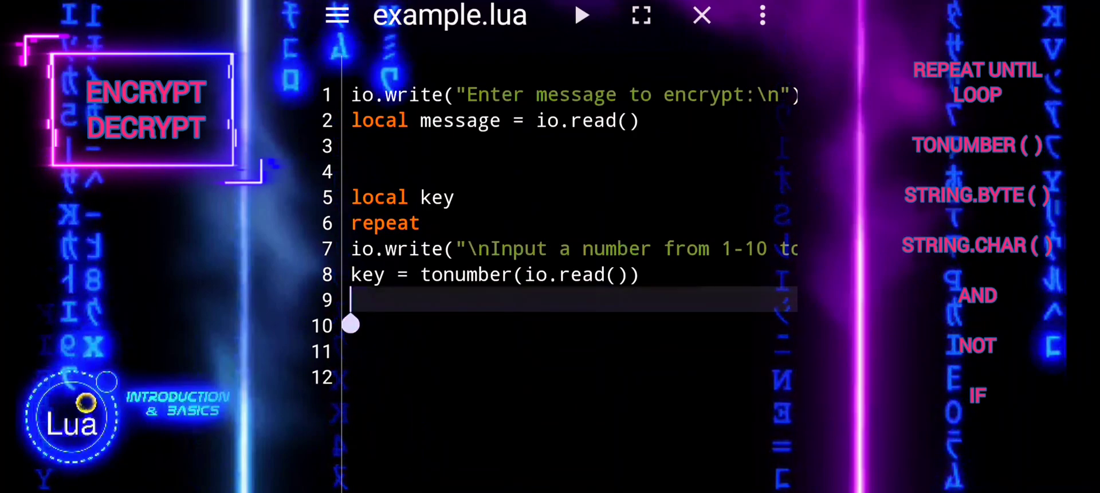
- Close the loop with until key and key >= 1
text(until)
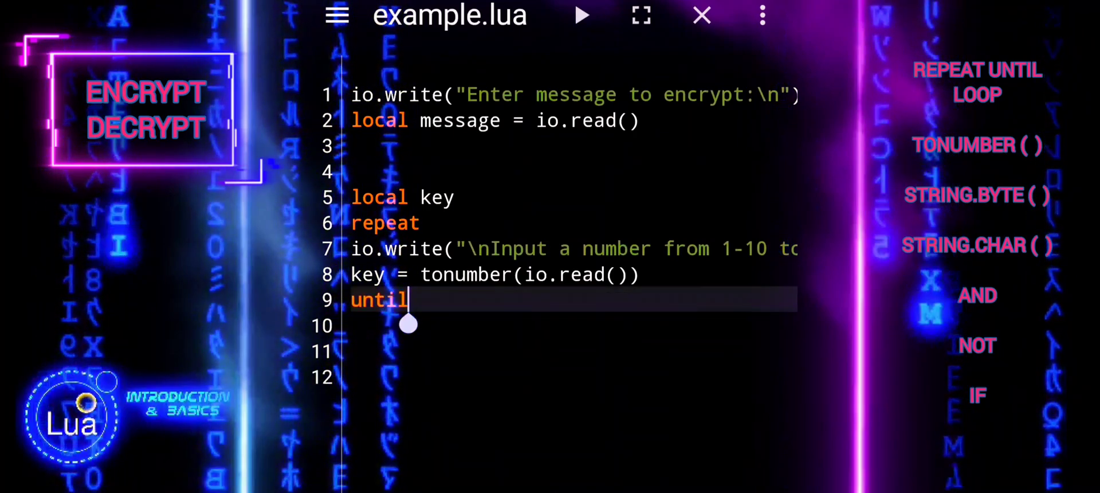
text(key)
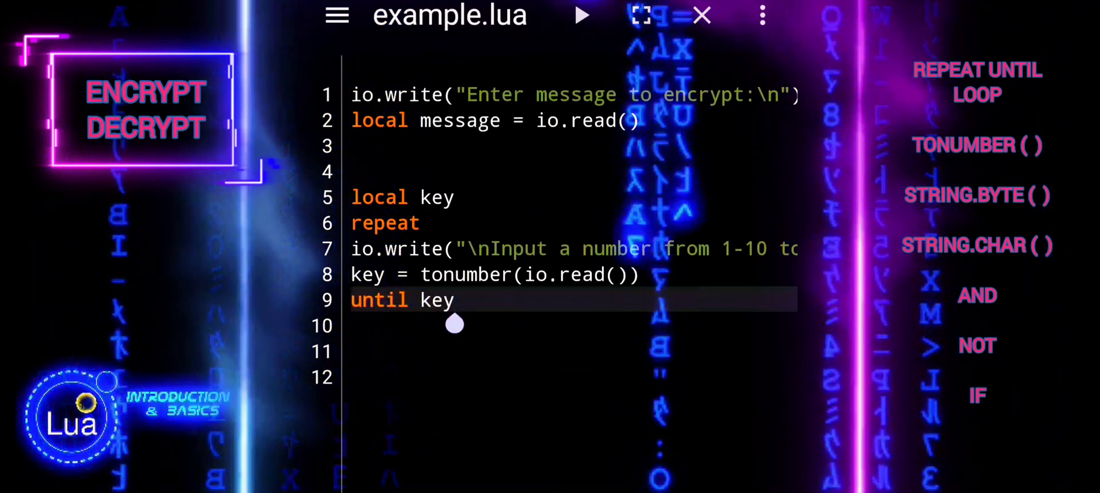
text(an)
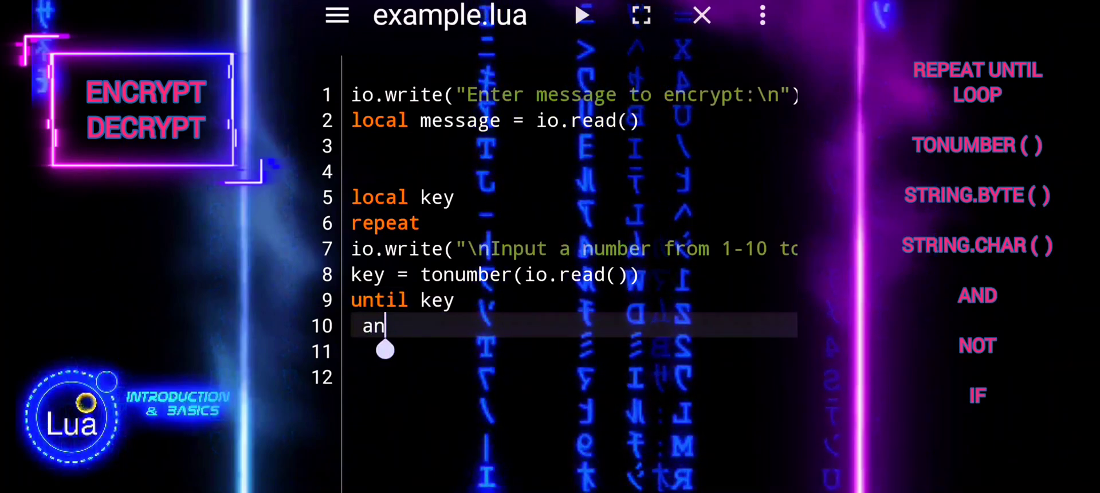
text(d)
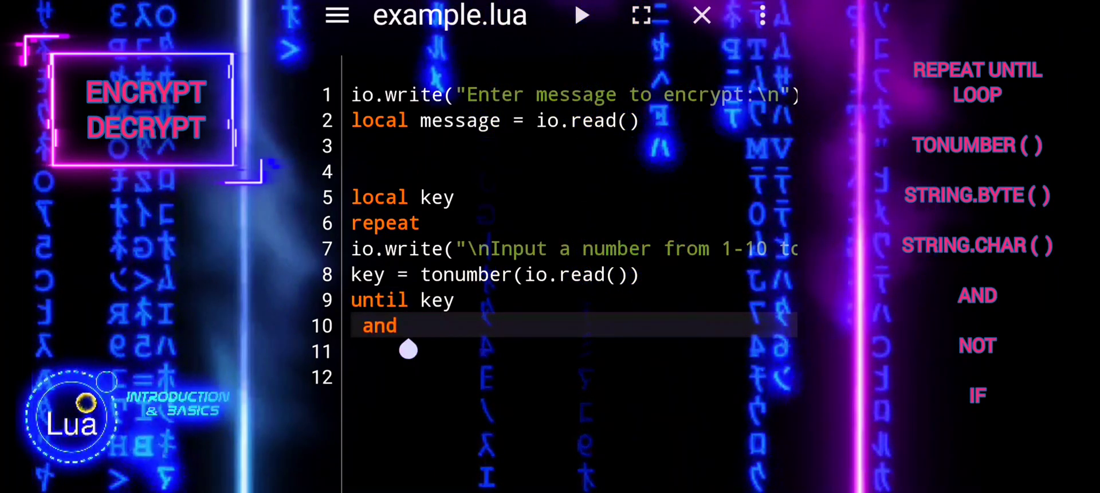
text(key >)
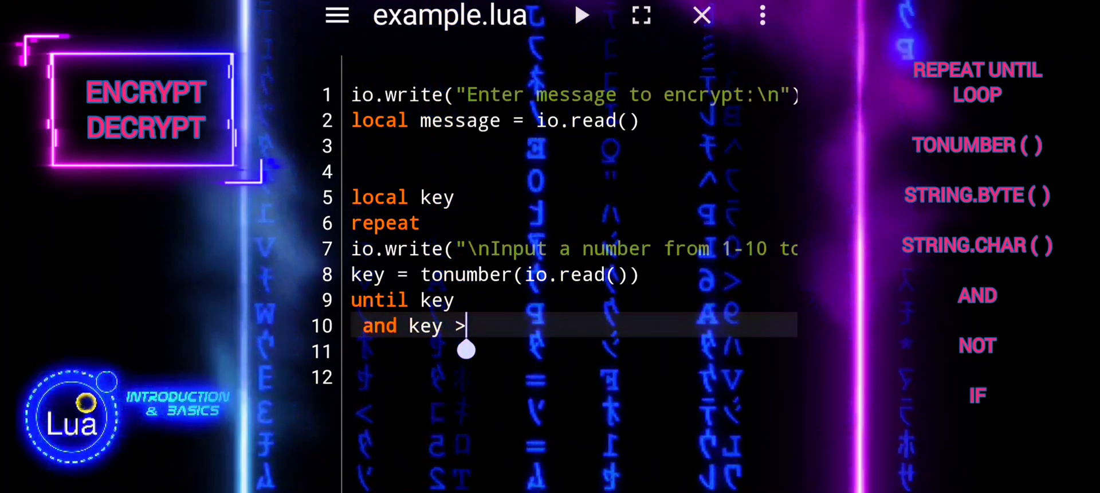
text(= 1)
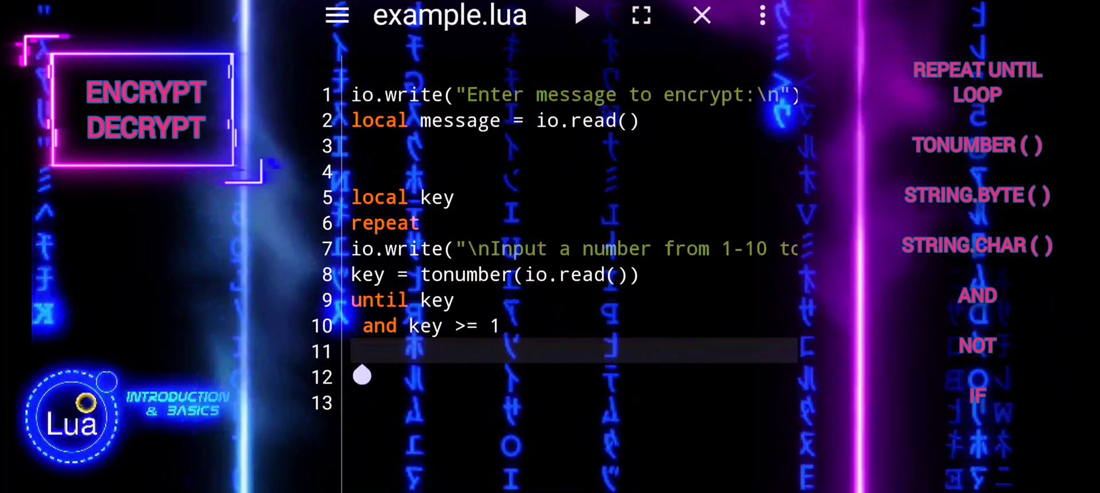
- Extend the condition with and key <= 10
text(a)
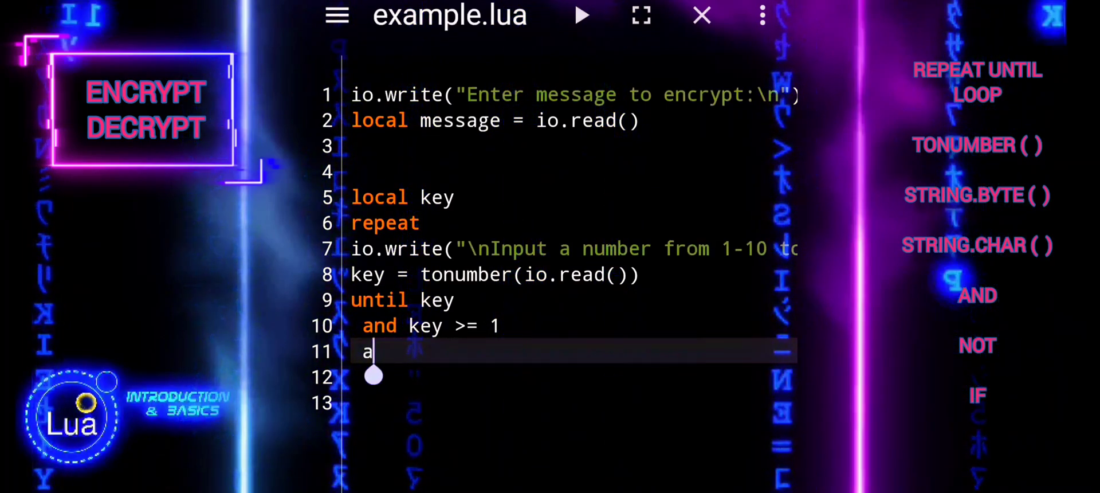
text(nd k)
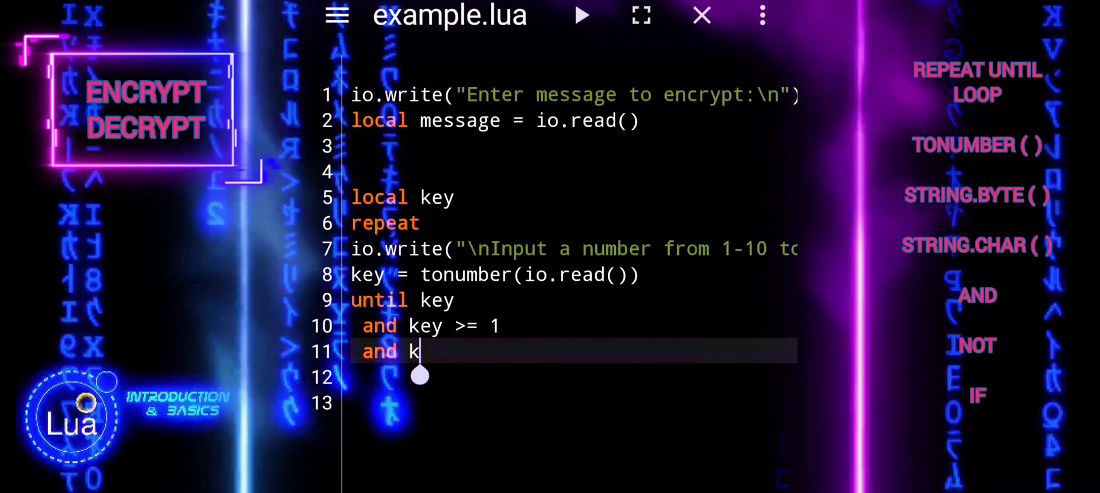
text(ey <=)
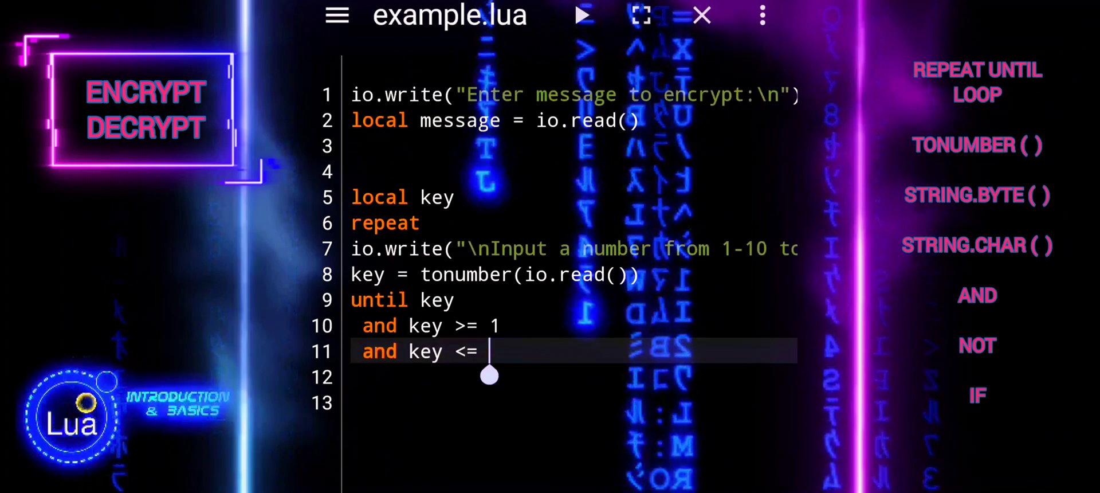
text(10)
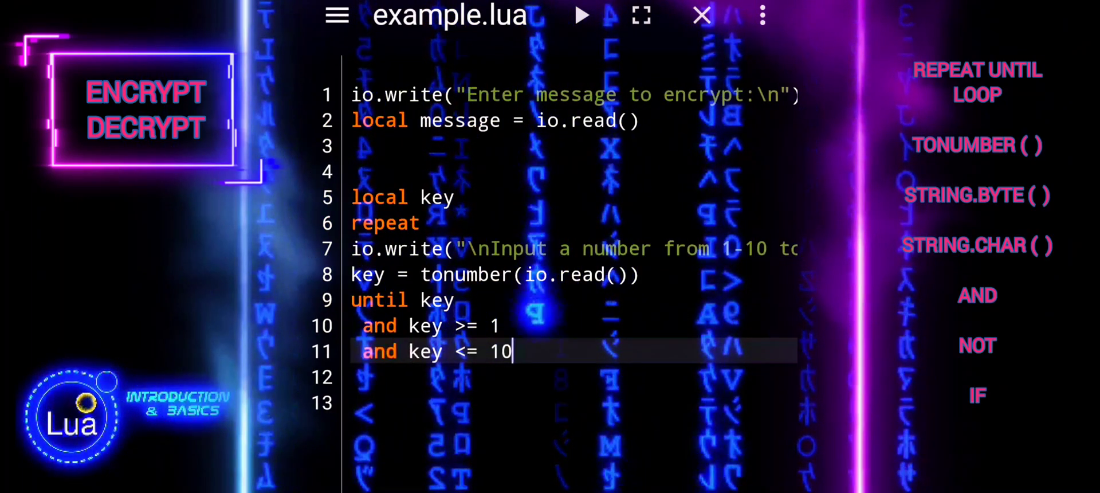
- Run the script, enter hello as the message and test key values in the console
click(580, 15)
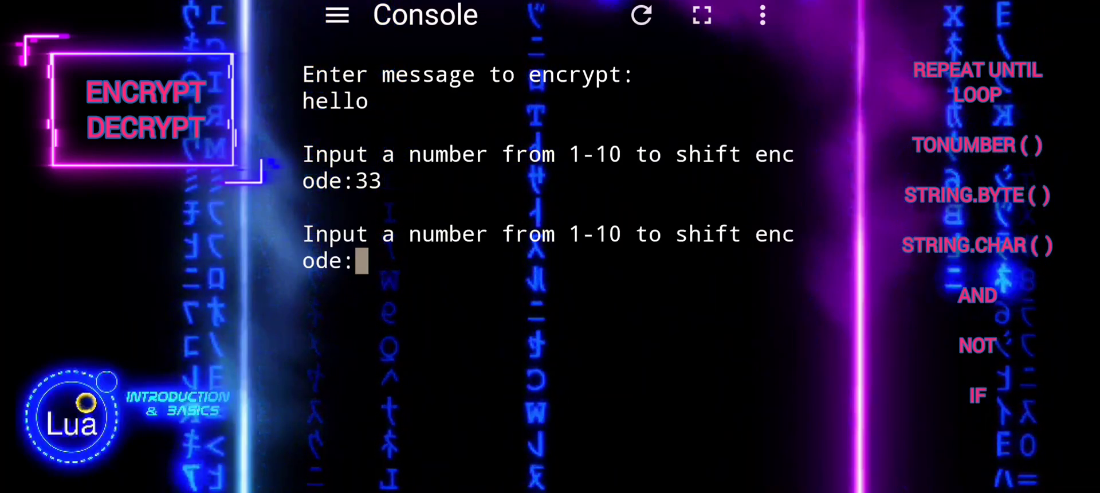
text(hello)
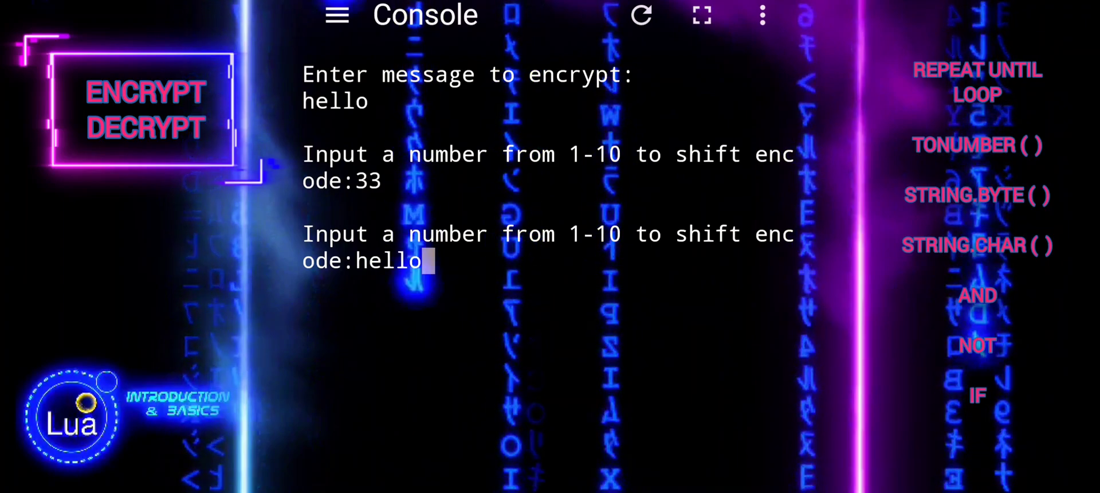
text(5)
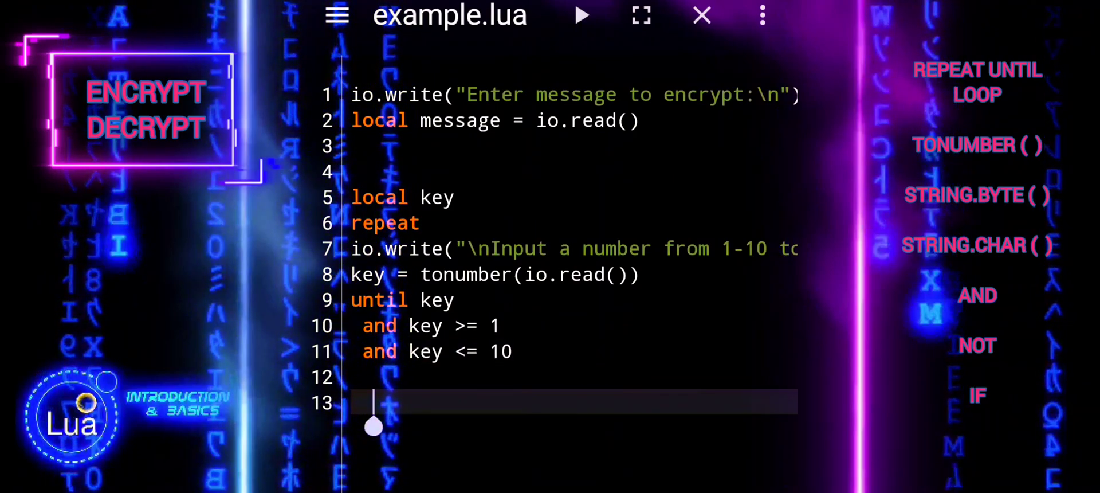
- Declare local encrypt = "" after the key loop
text(loca)
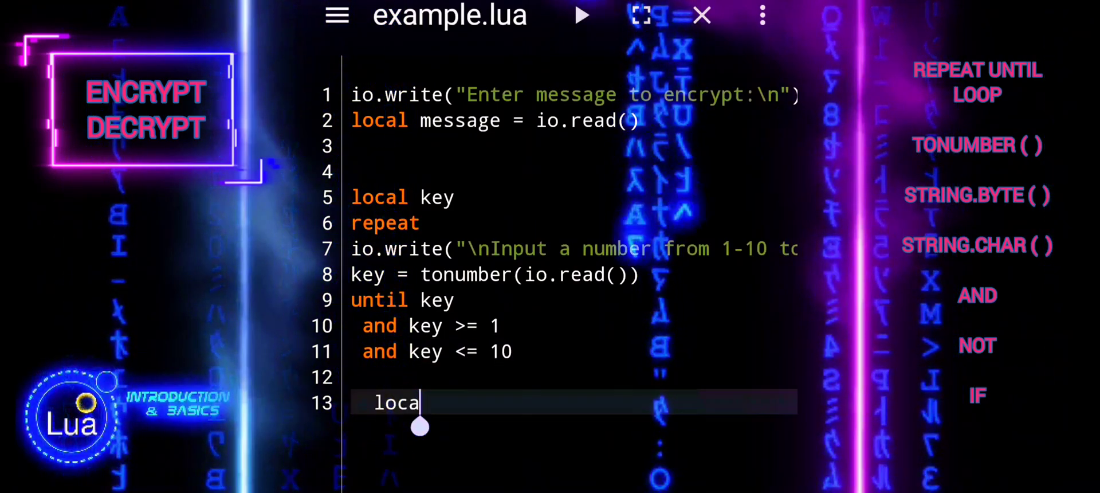
text(l)
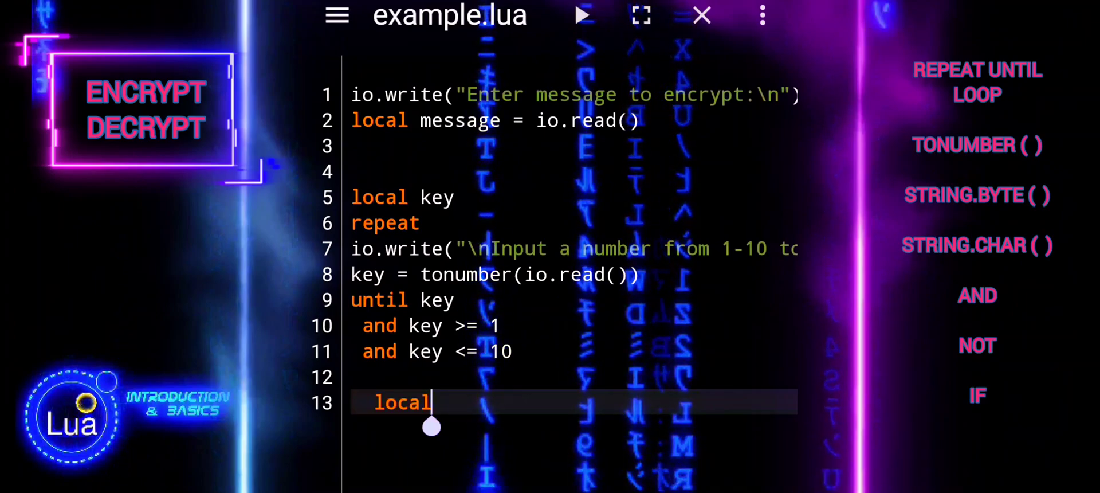
text(encrypt)
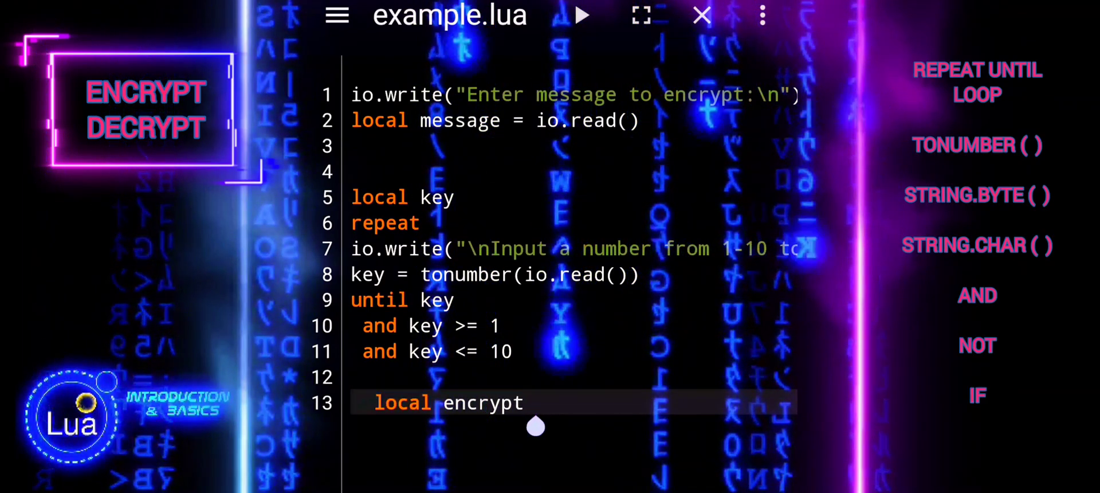
text(= "")
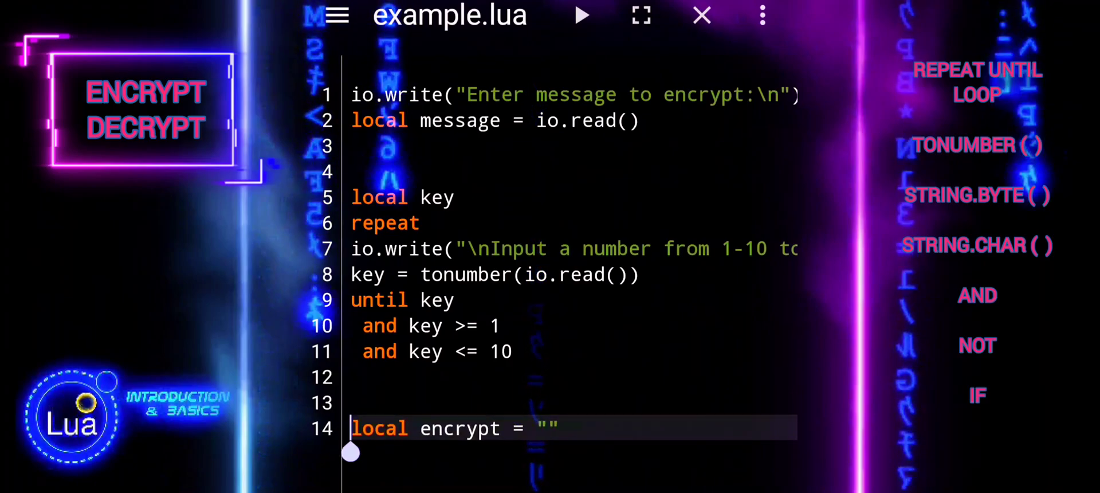
- Declare local index = 1 on the next line
scroll(down, 3)
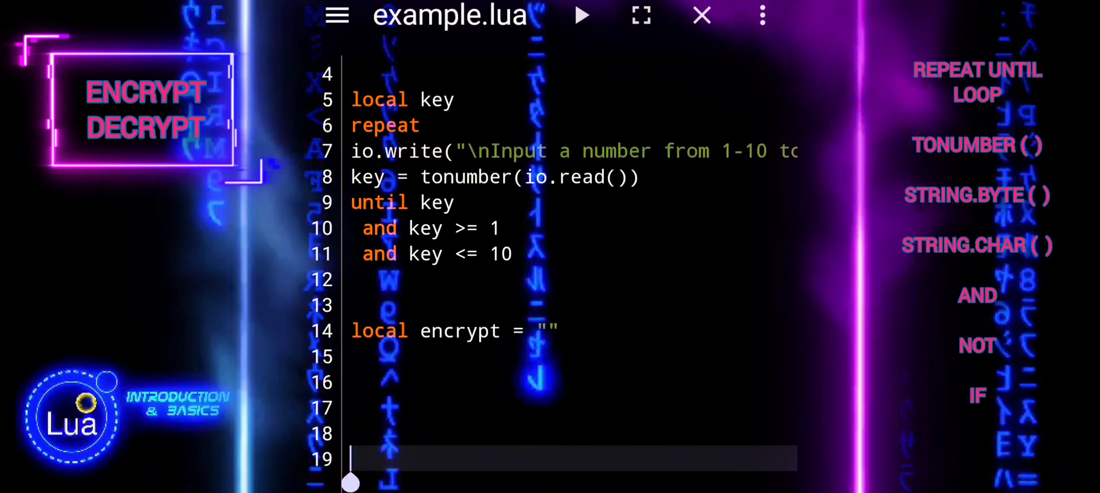
text(lo)
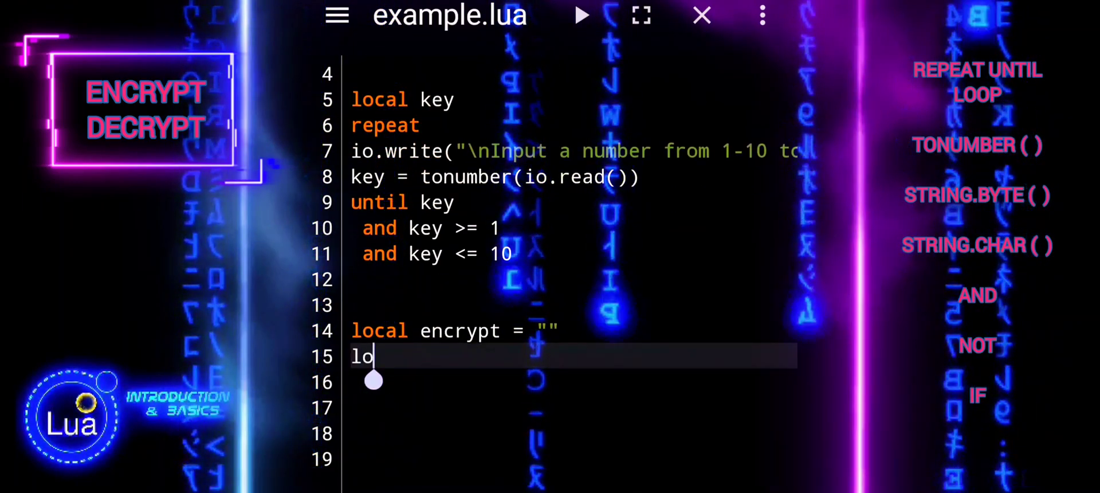
text(cal inde)
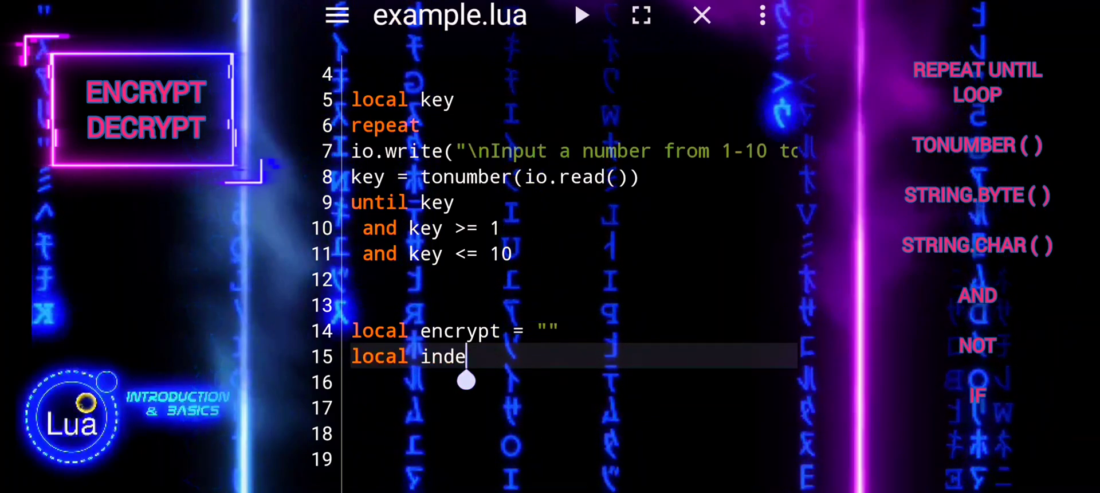
text(x = 1)
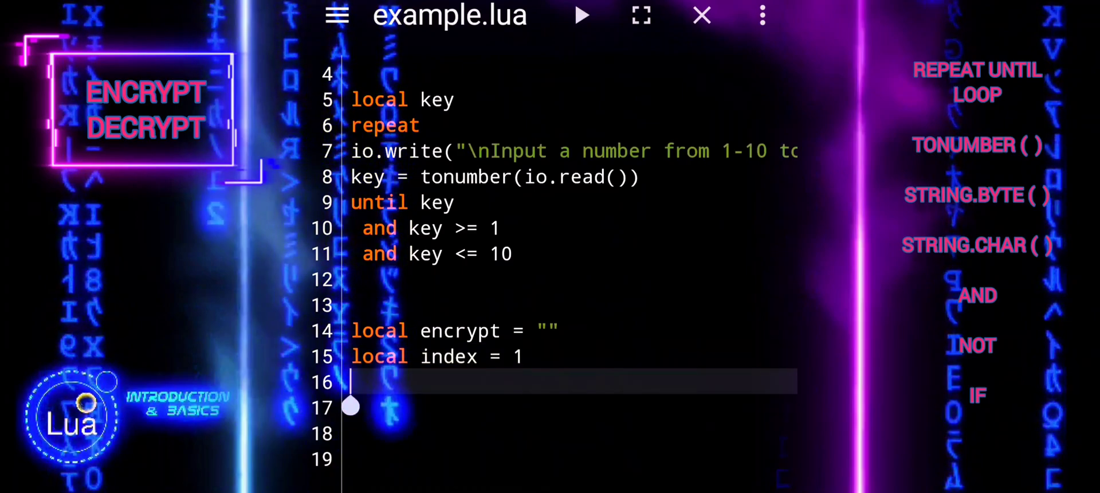
- Open a second repeat loop and begin local encode = string
text(repeat)
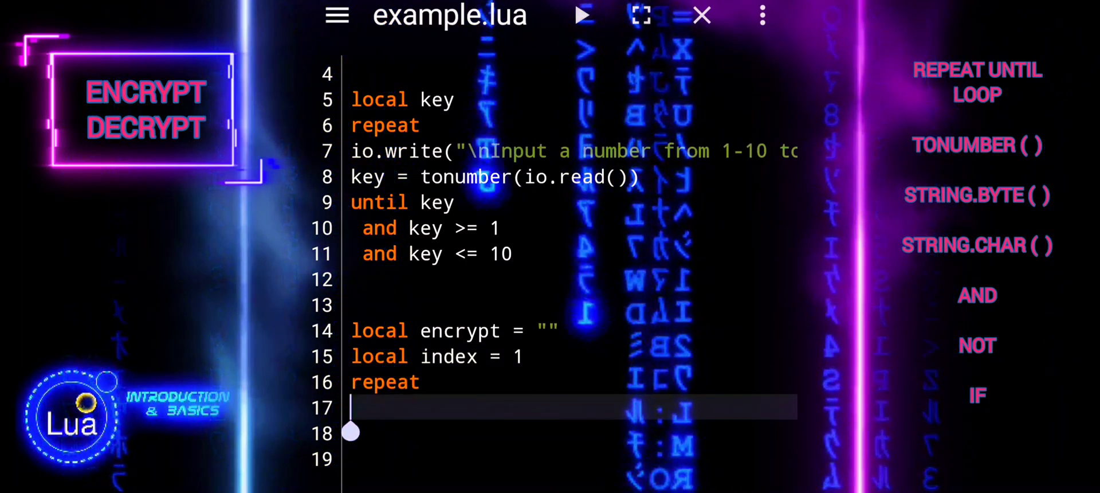
text(local)
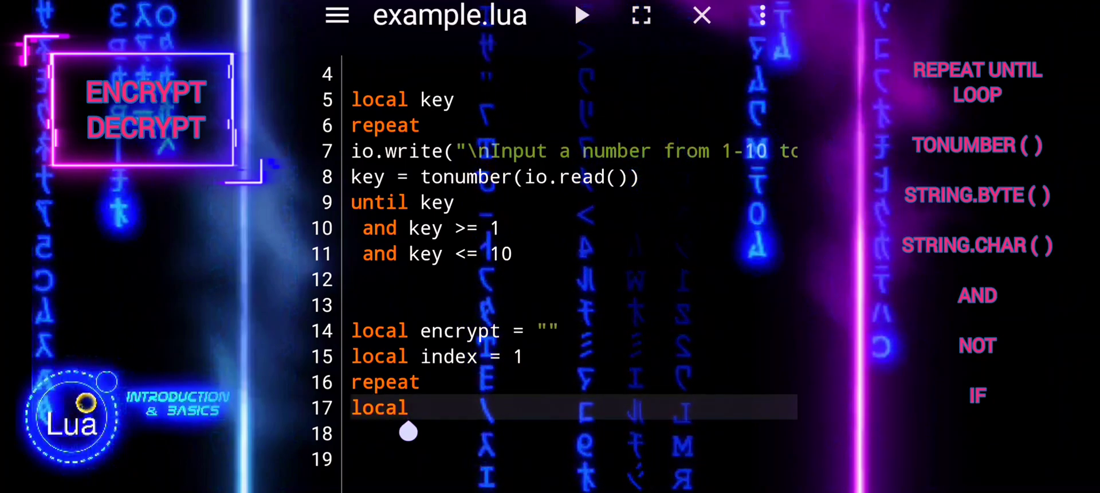
text(en)
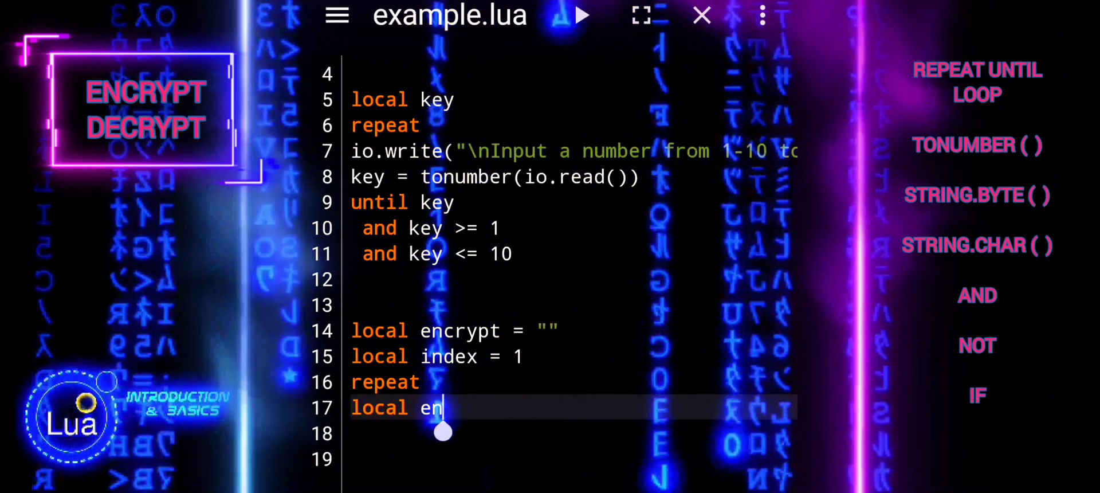
text(code)
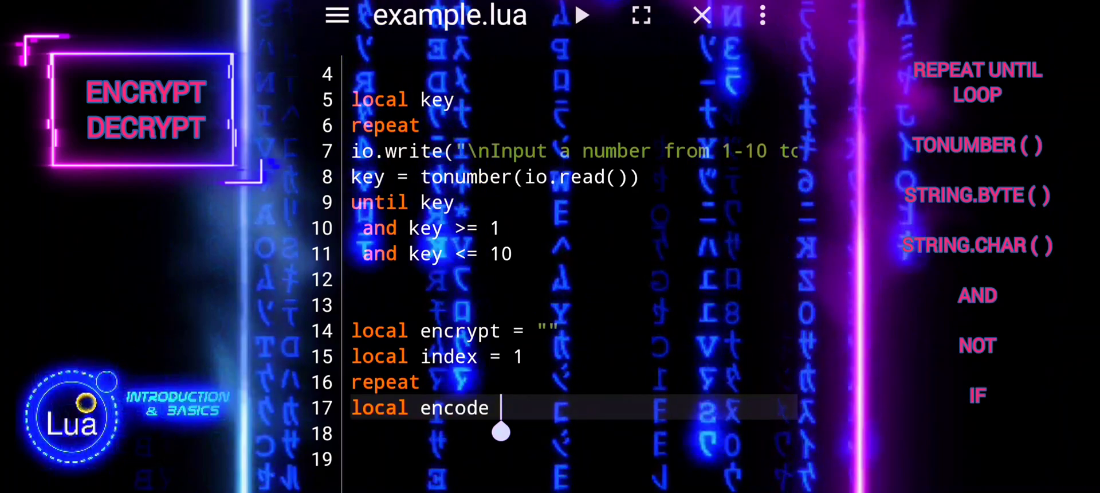
text(= s)
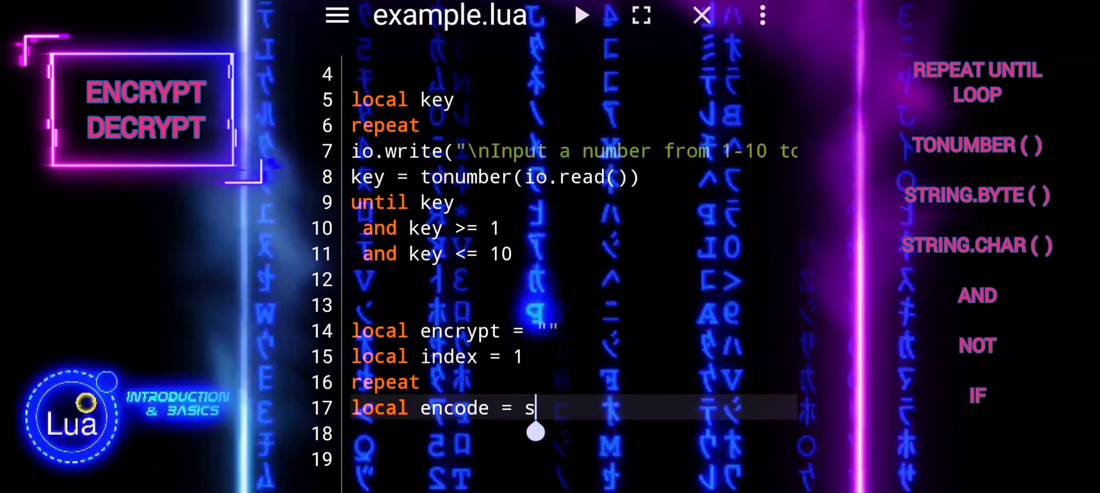
text(tring)
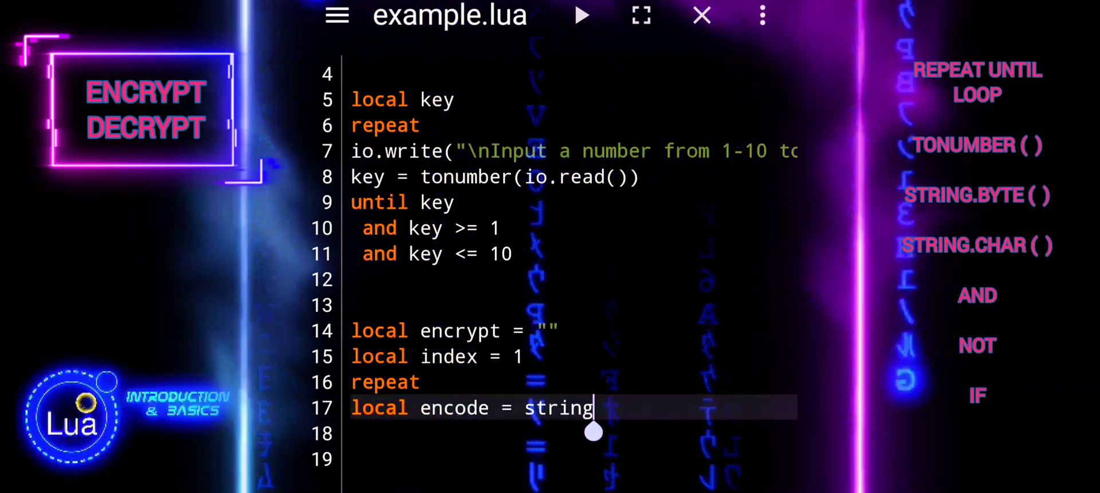
- Complete it as string.byte(message, index) to get the character code
text(.by)
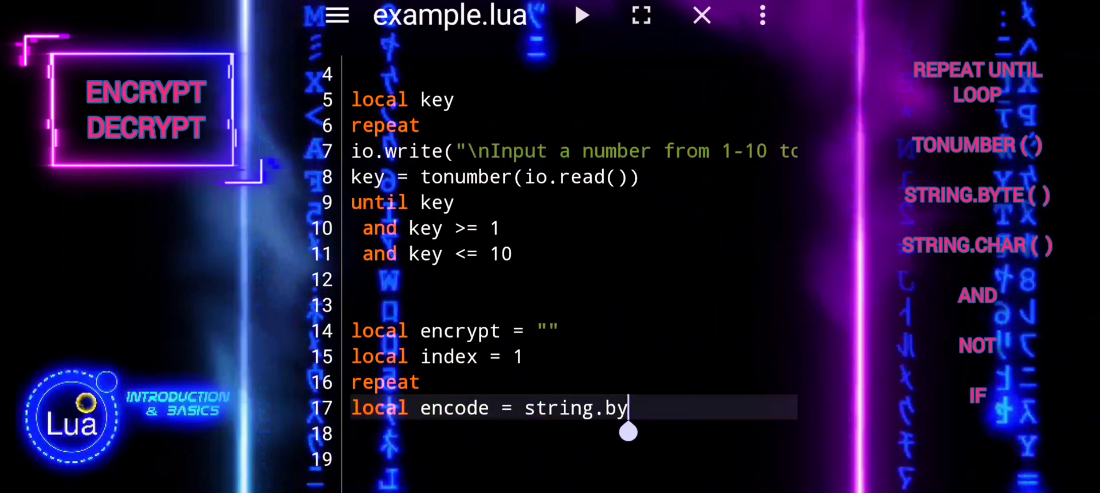
text(te())
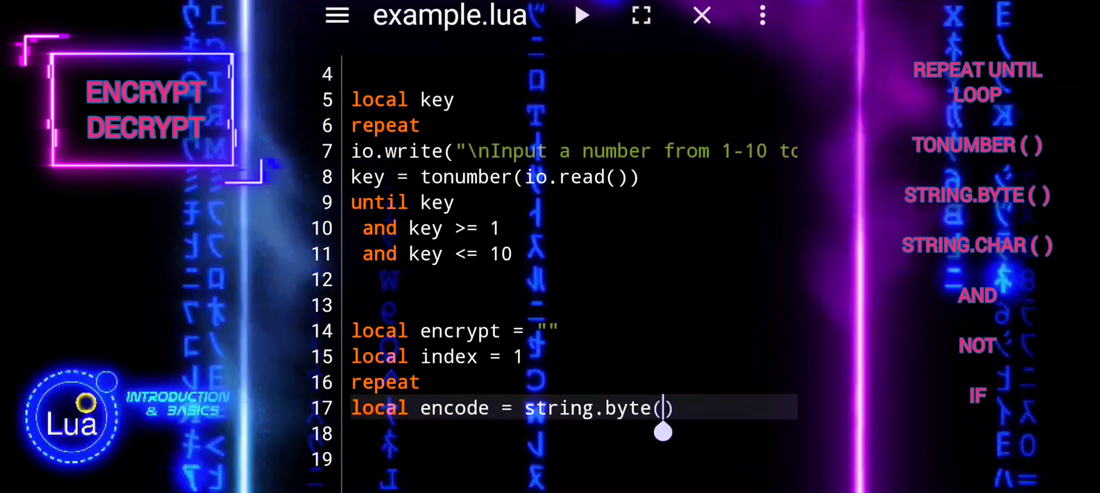
text(m)
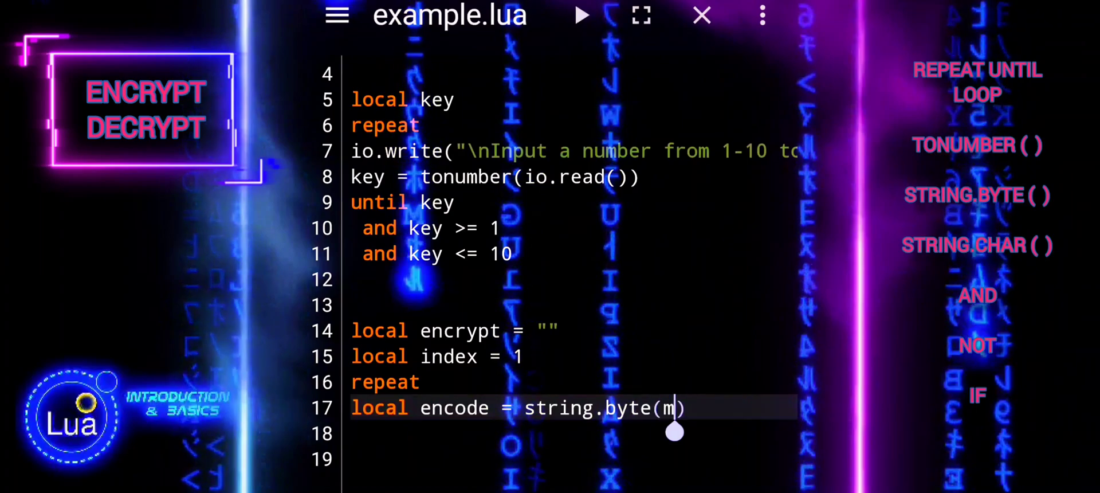
text(essage)
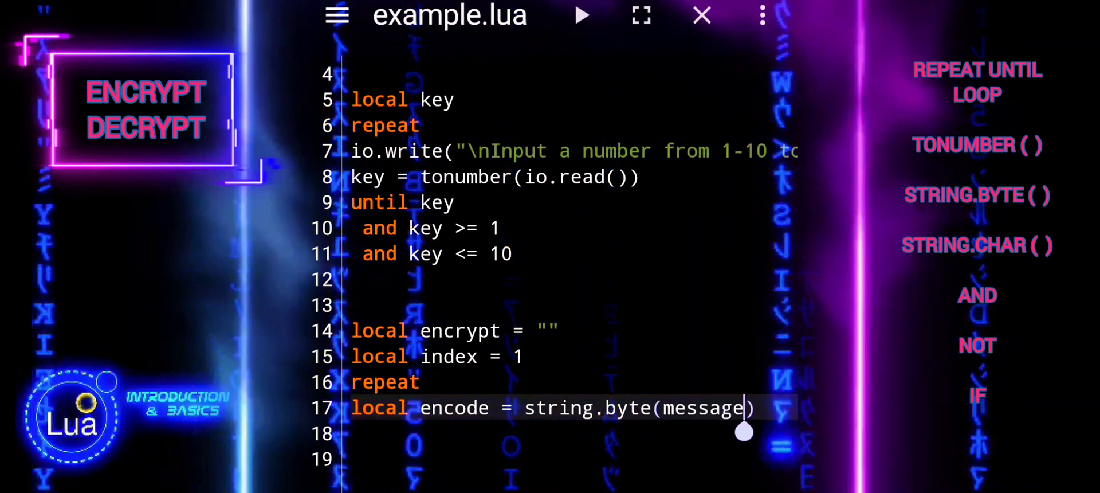
text(, inde)
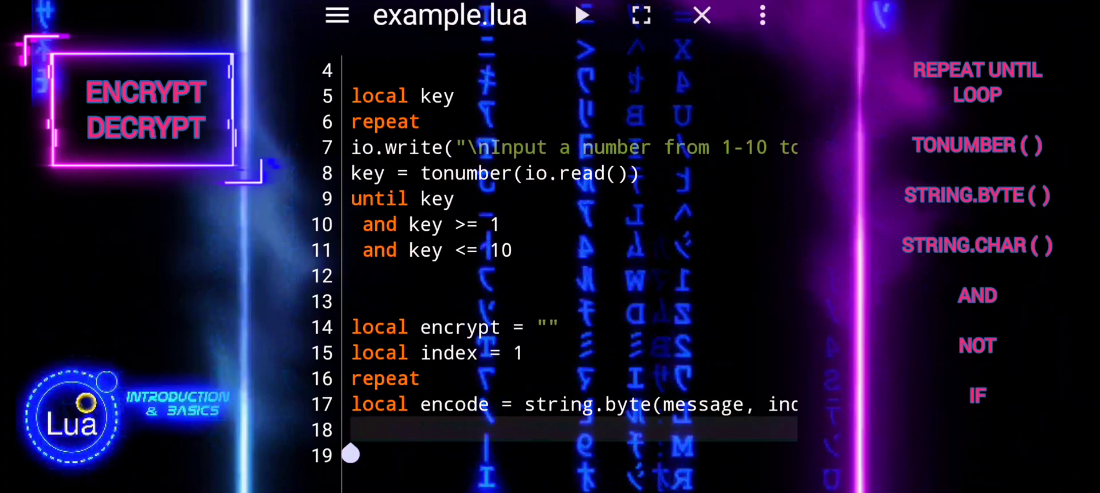
- Add an if encode then check
text(if)
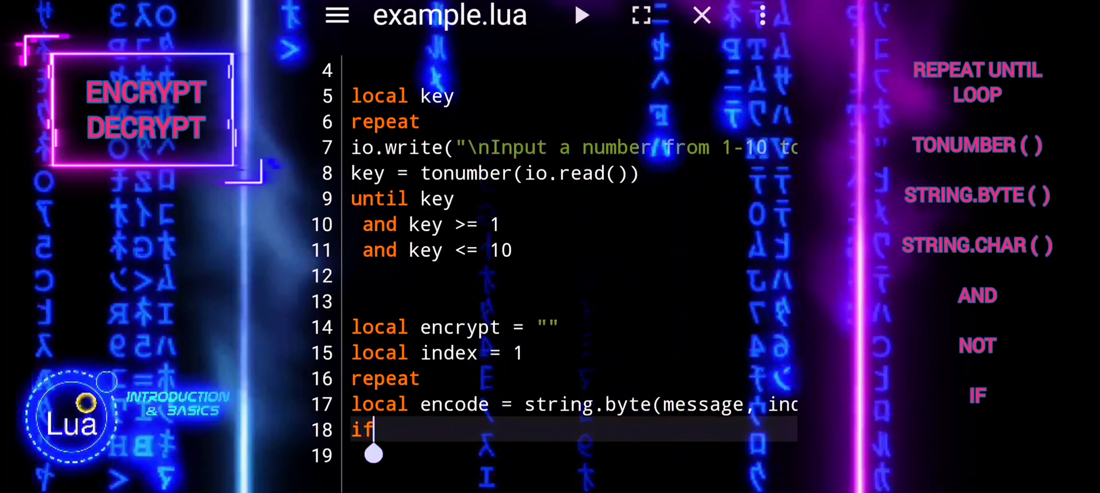
text(encid)
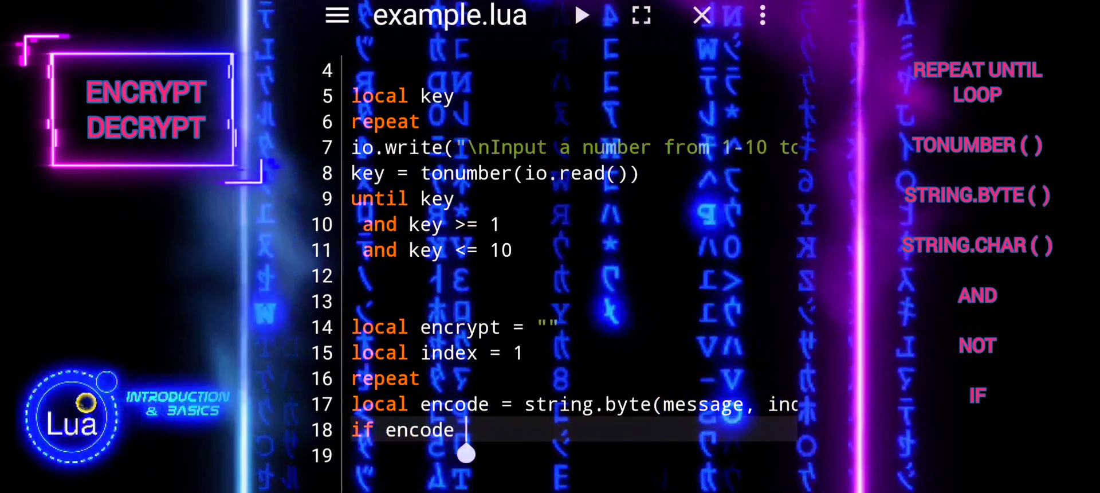
text(then)
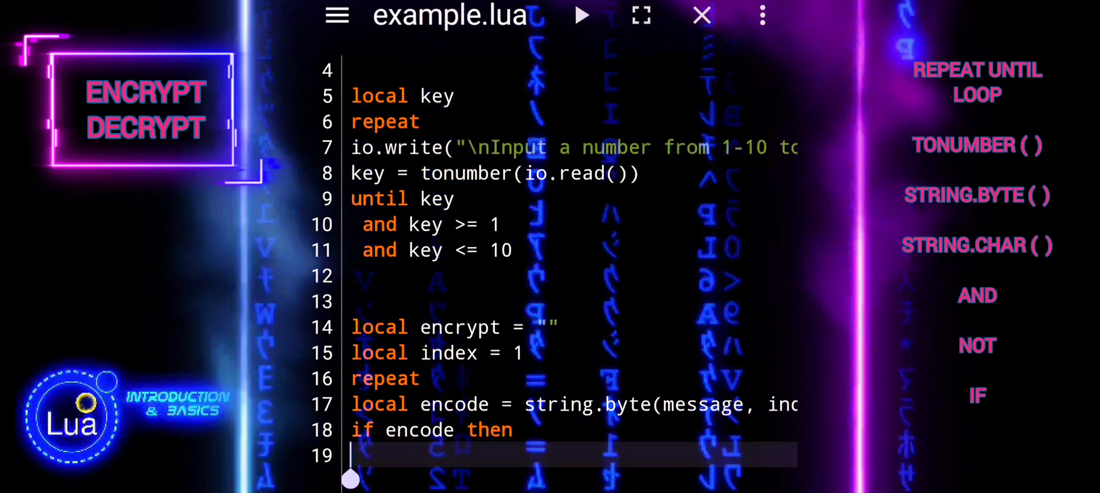
scroll(down, 3)
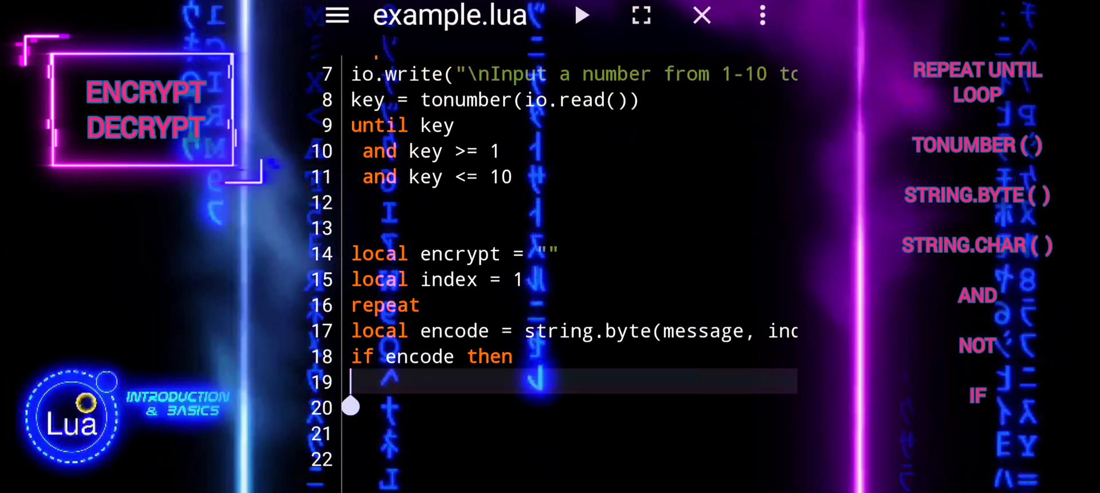
- Shift the code with encode = encode + key
text(e)
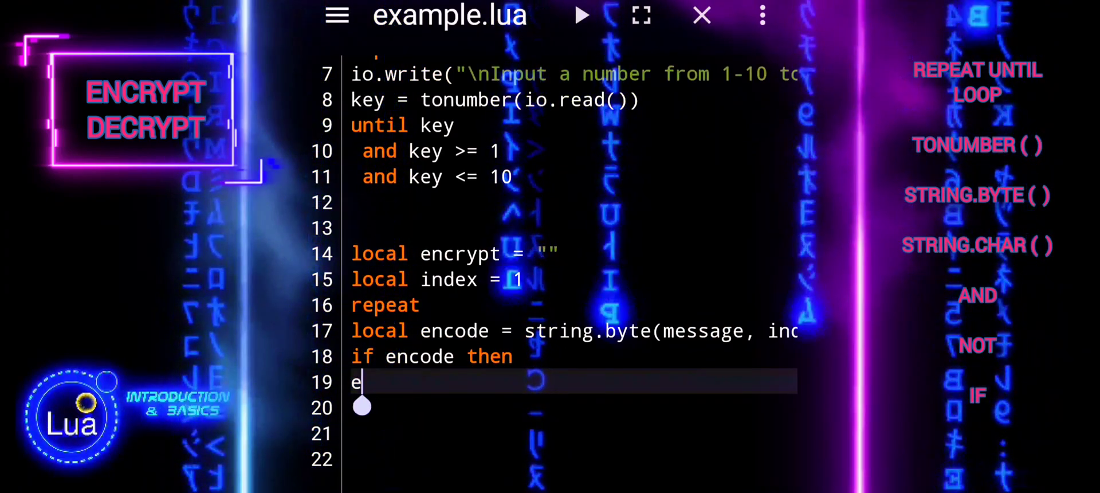
text(ncode)
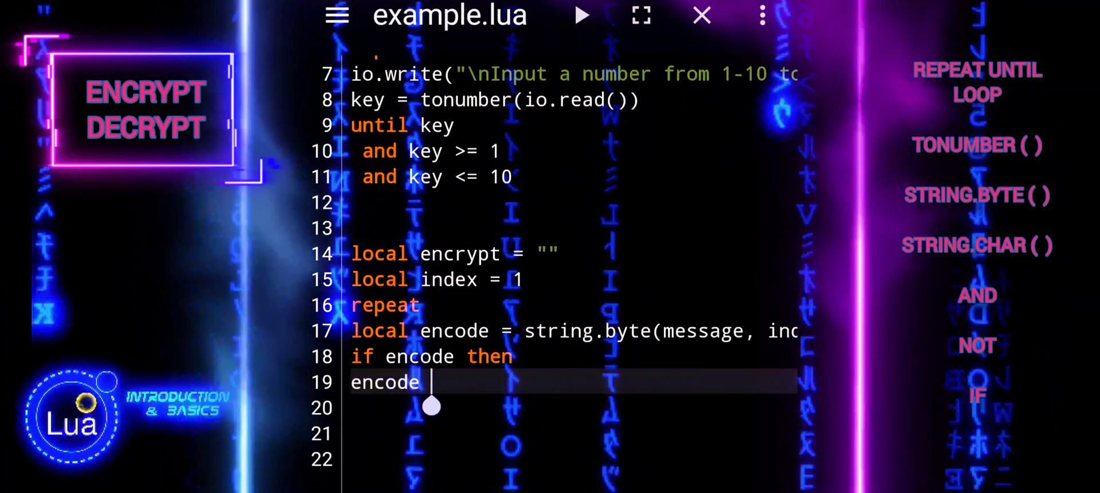
text(= en)
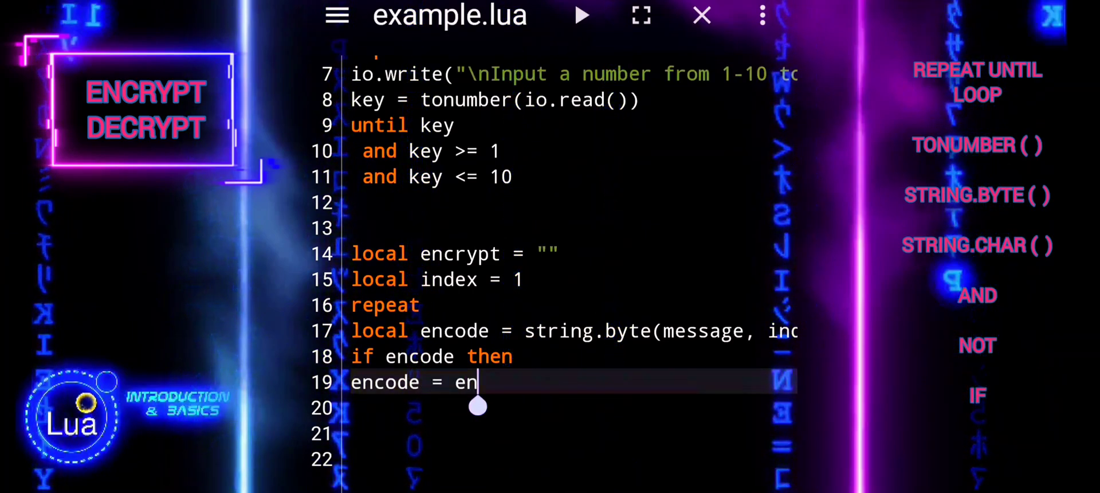
text(code +)
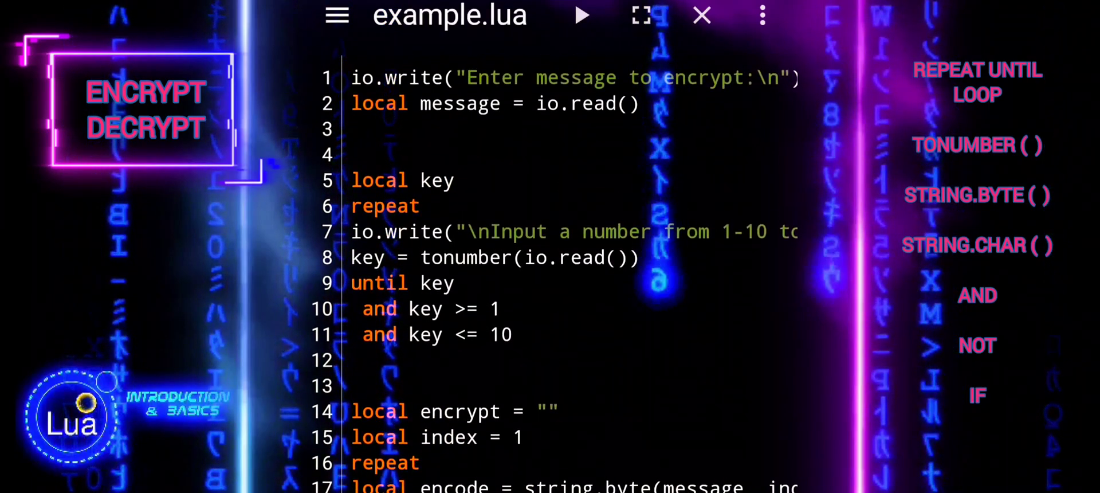
scroll(down, 3)
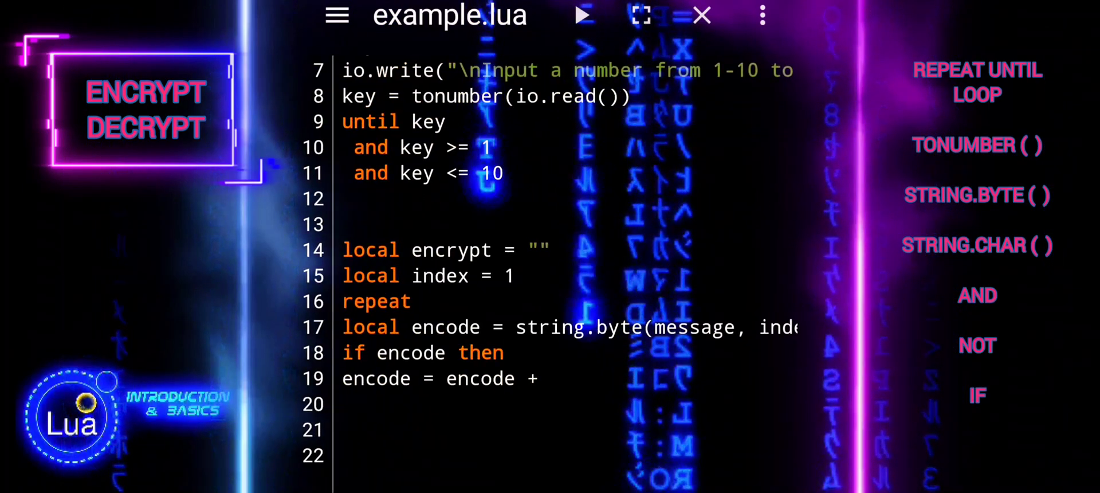
text(key)
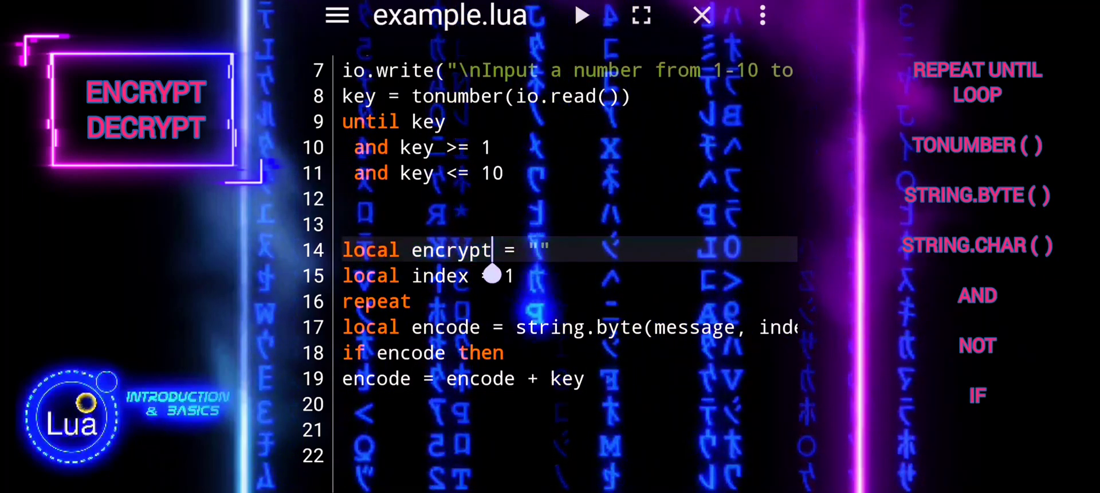
- Append the shifted character with encrypt = encrypt .. string.char(encode)
text(encrypt)
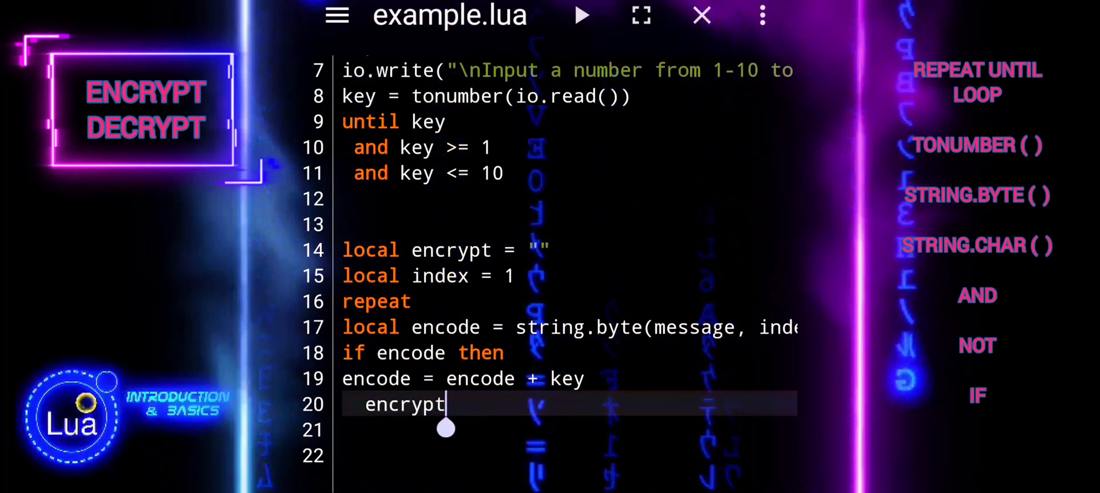
text(=)
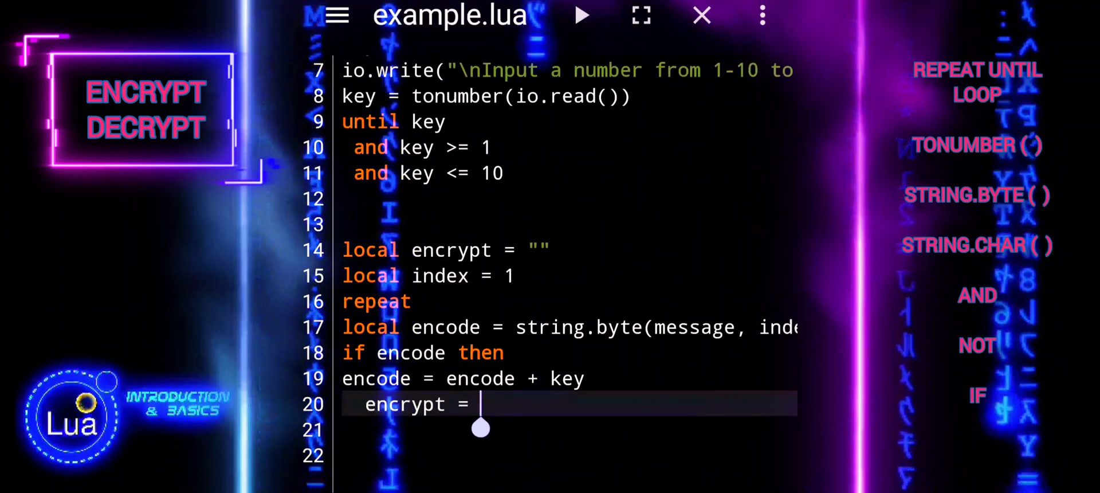
text(encrypt)
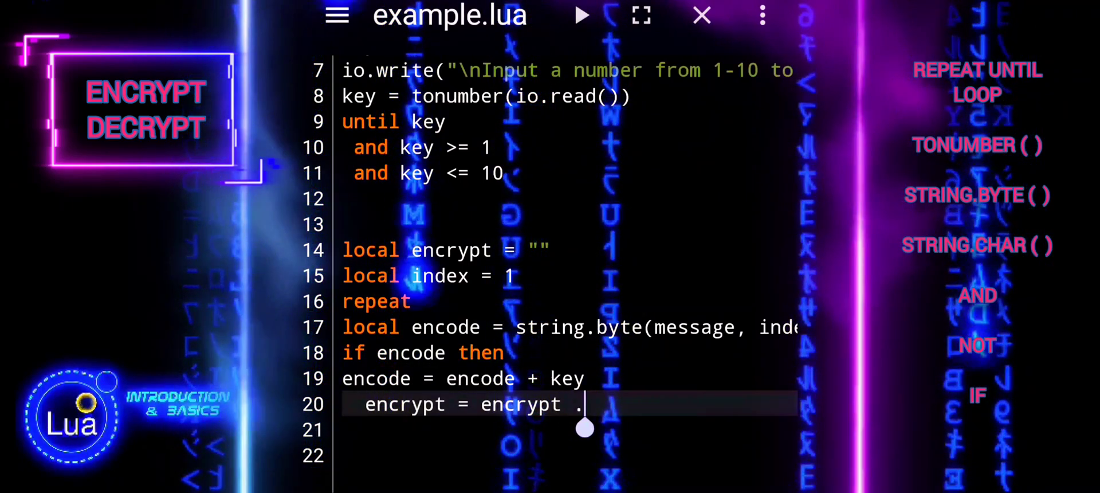
text(. s)
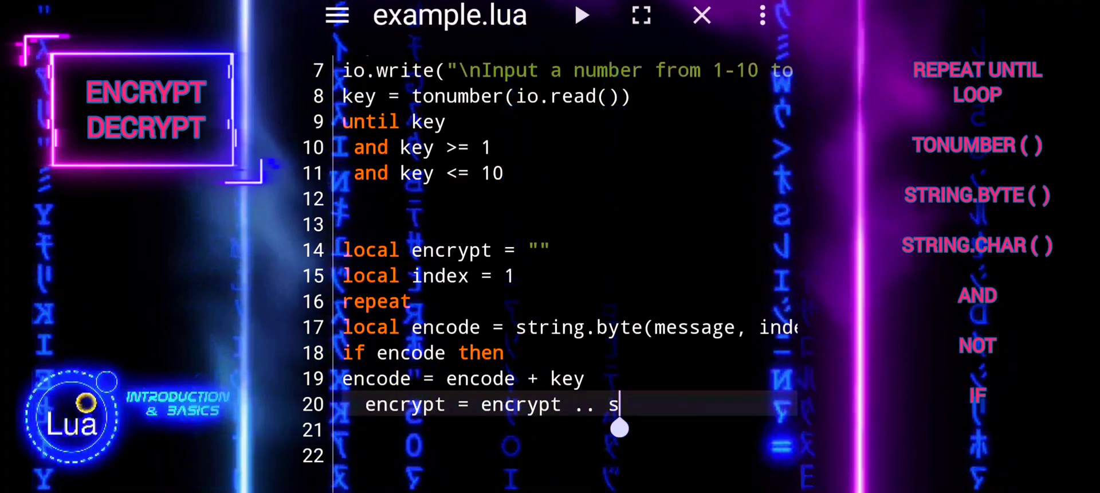
text(tring.)
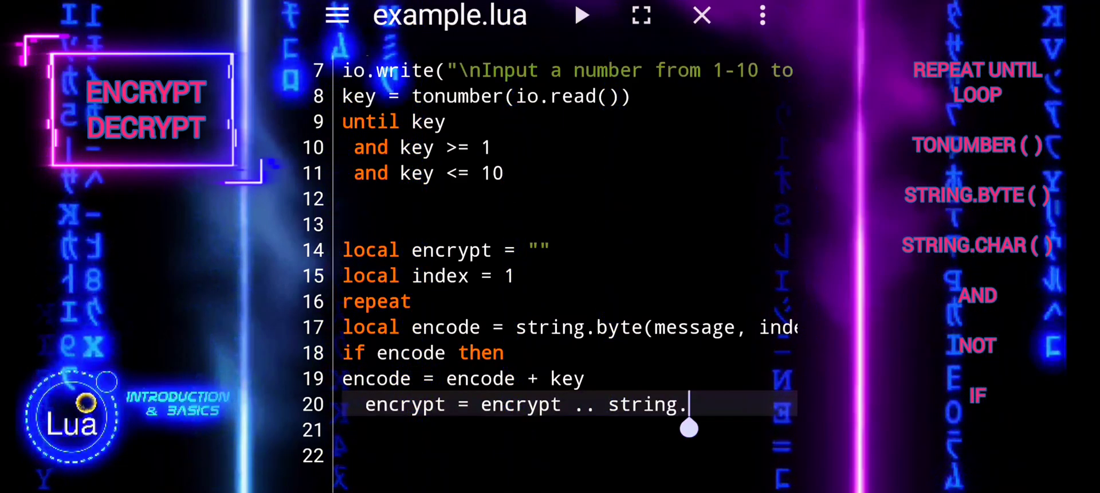
text(ch)
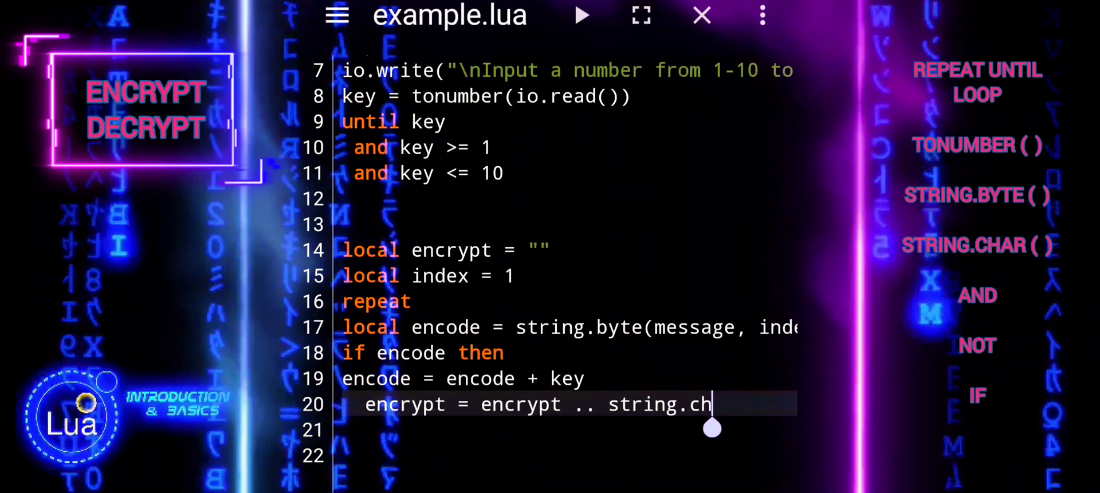
text(ar())
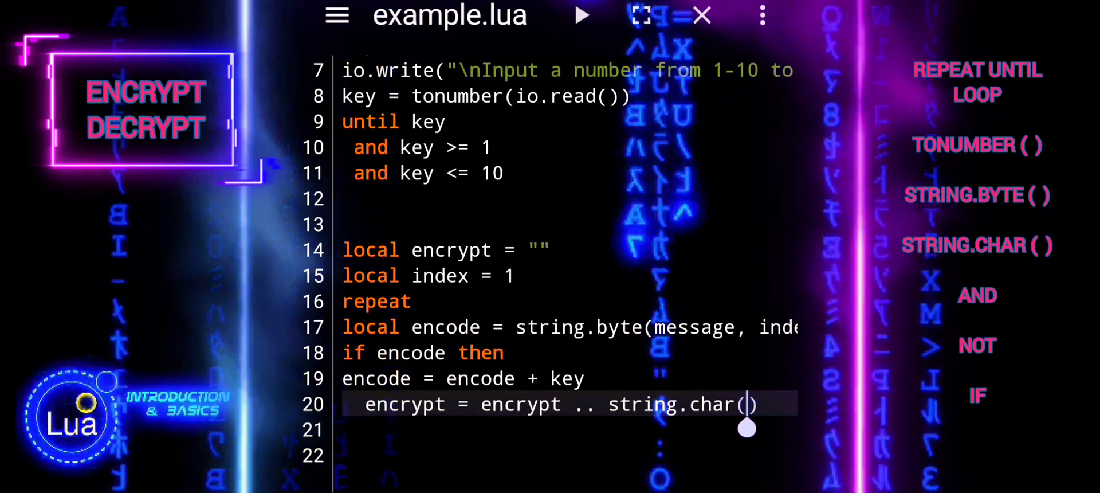
text(encode)
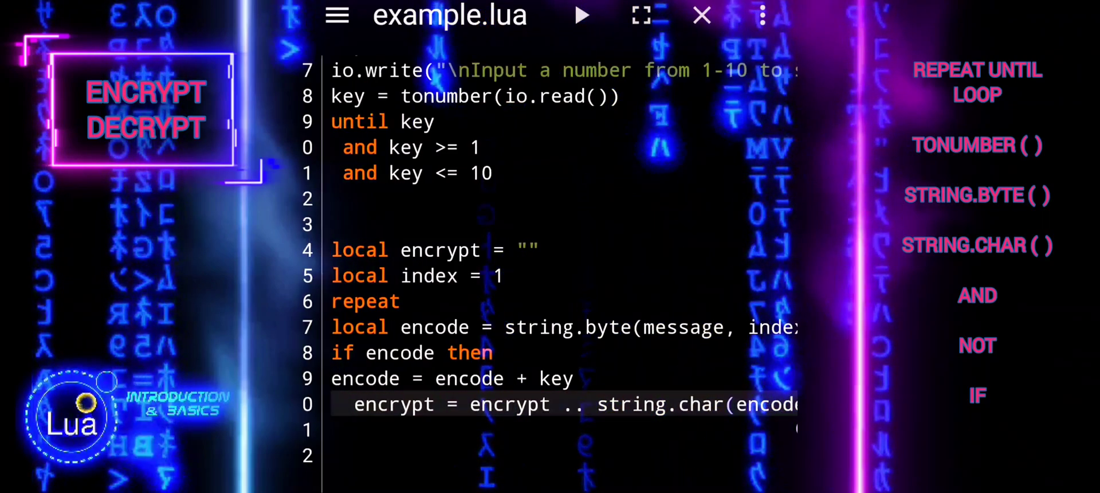
- Increment index with index = index + 1 and end the if block
scroll(down, 3)
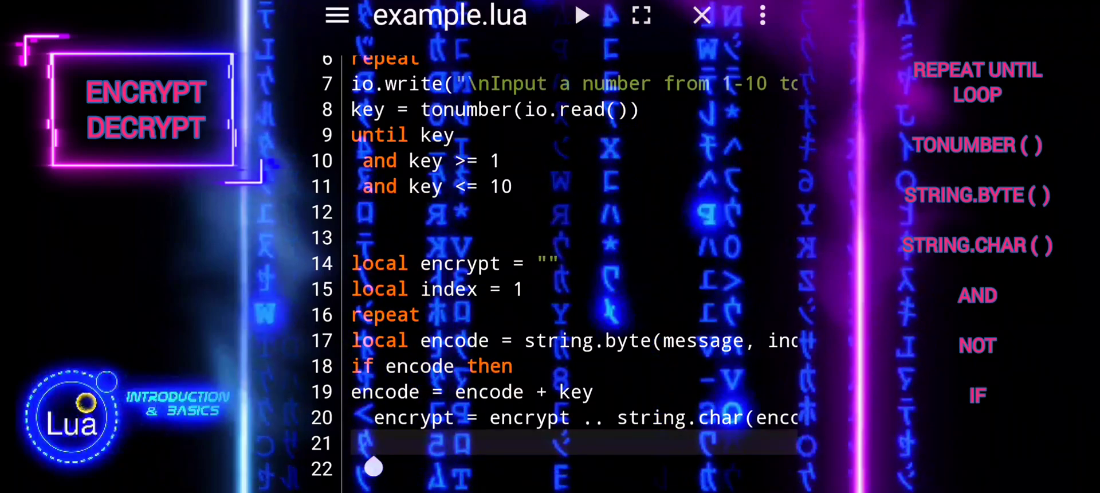
text(index)
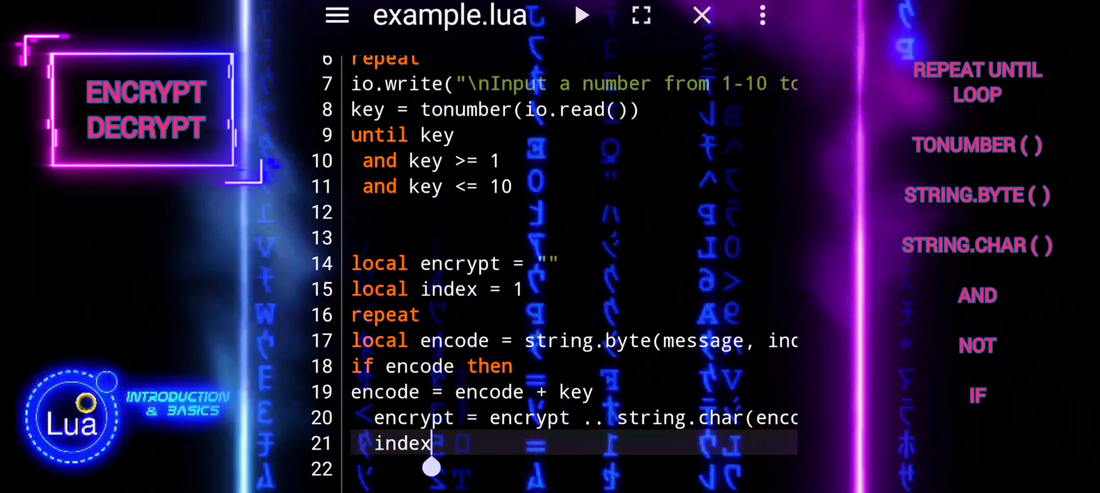
text(=)
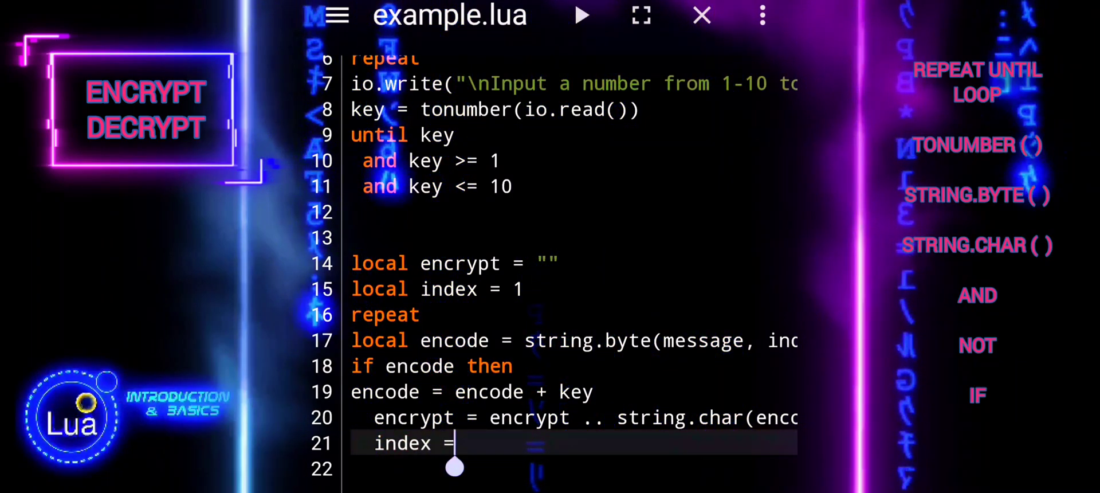
text(index)
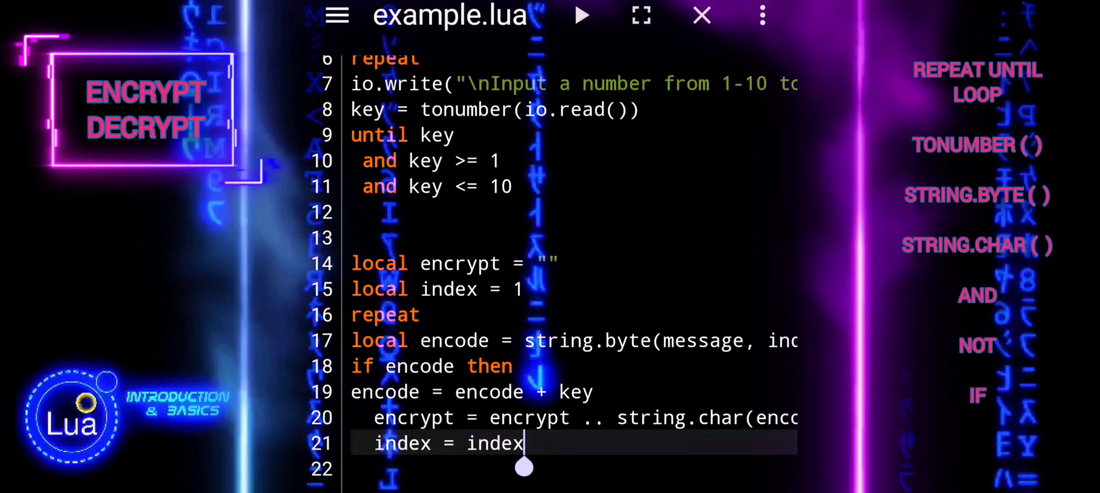
text(+ 1)
click(572, 468)
text(e)
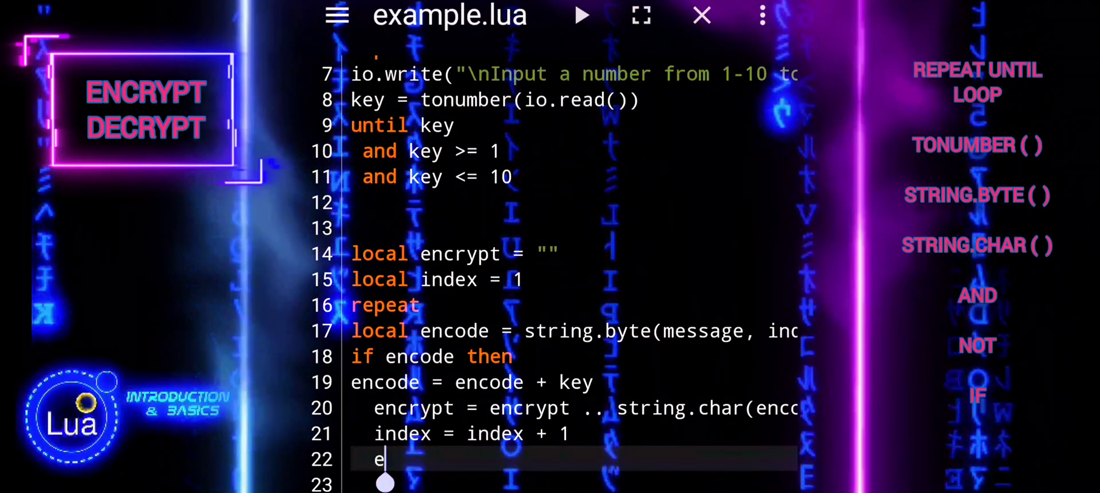
text(nd)
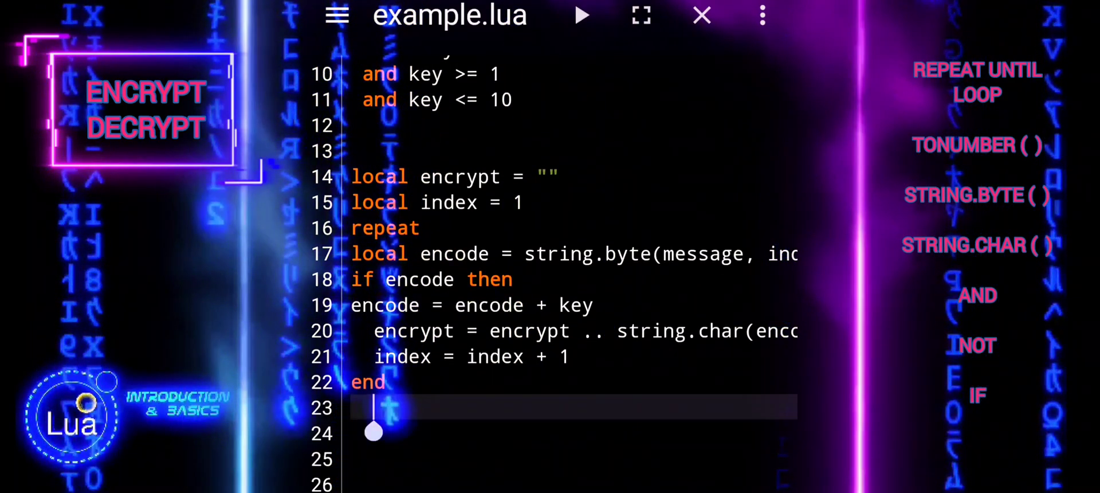
- Close the encryption loop with until not encode
text(until)
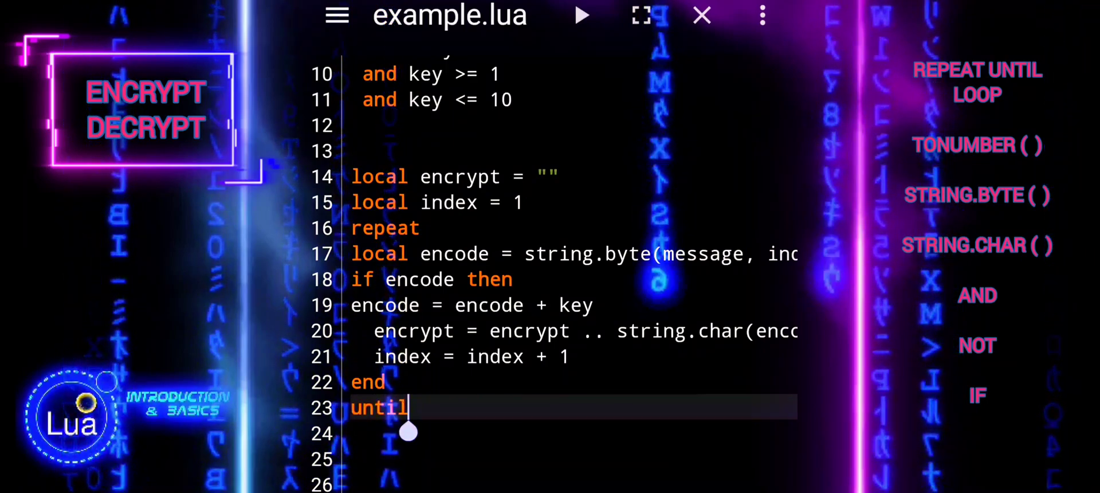
text(not)
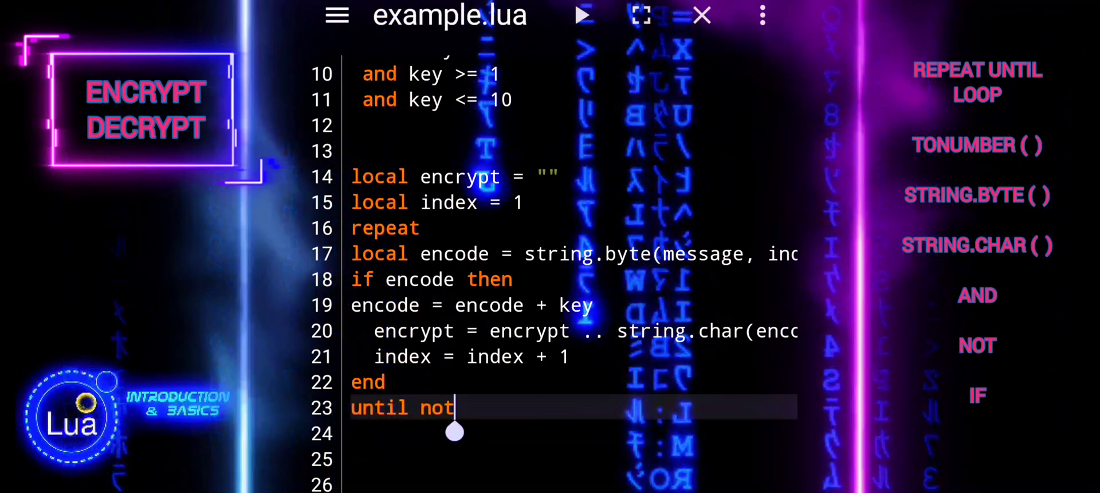
text(encide)
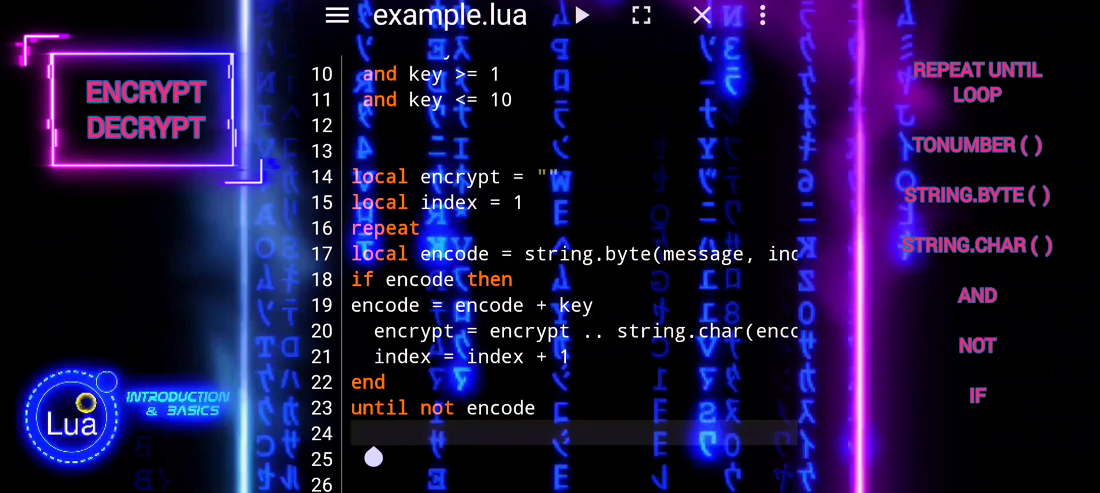
- Write line 24 as print("Encrypted message:\n".. encrypt)
text(prib)
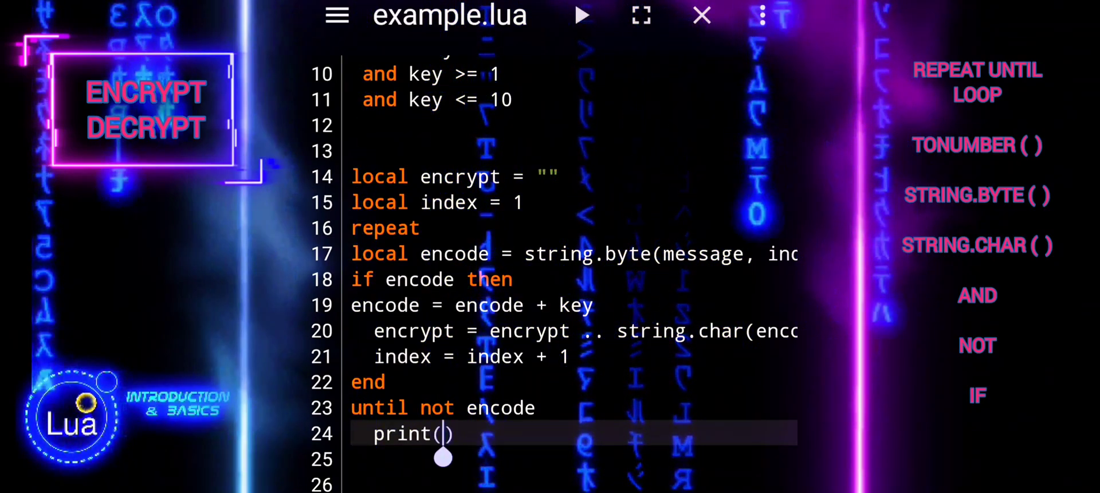
text("")
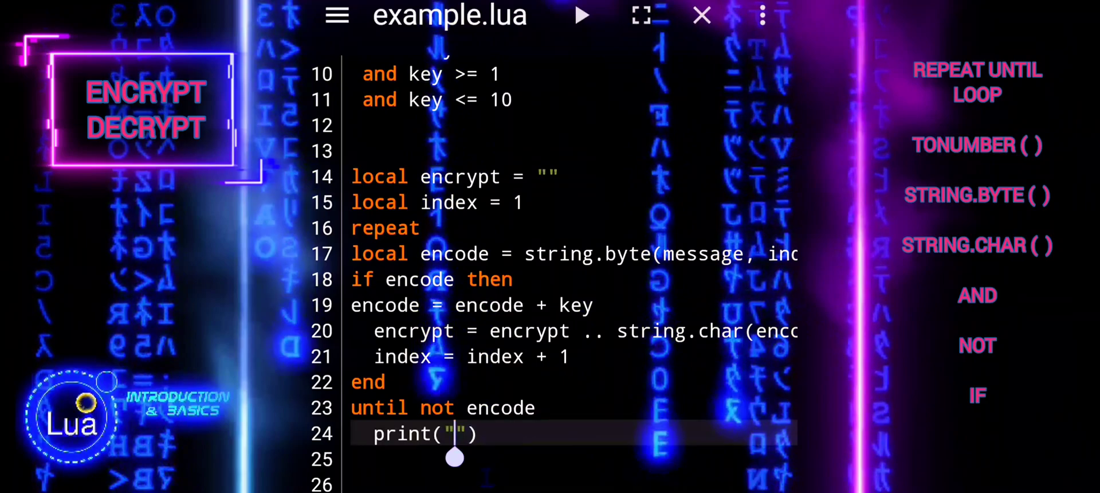
text(Encr)
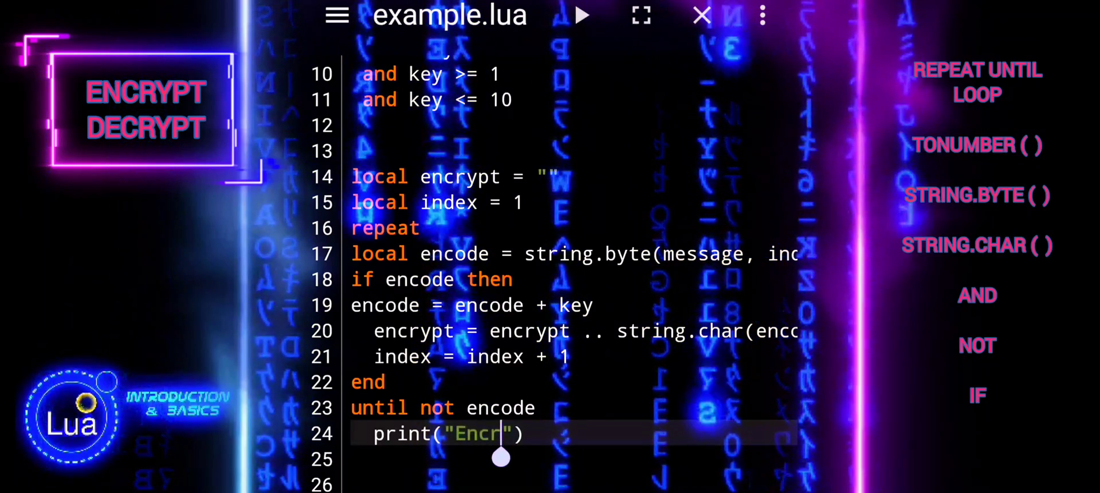
text(ypted)
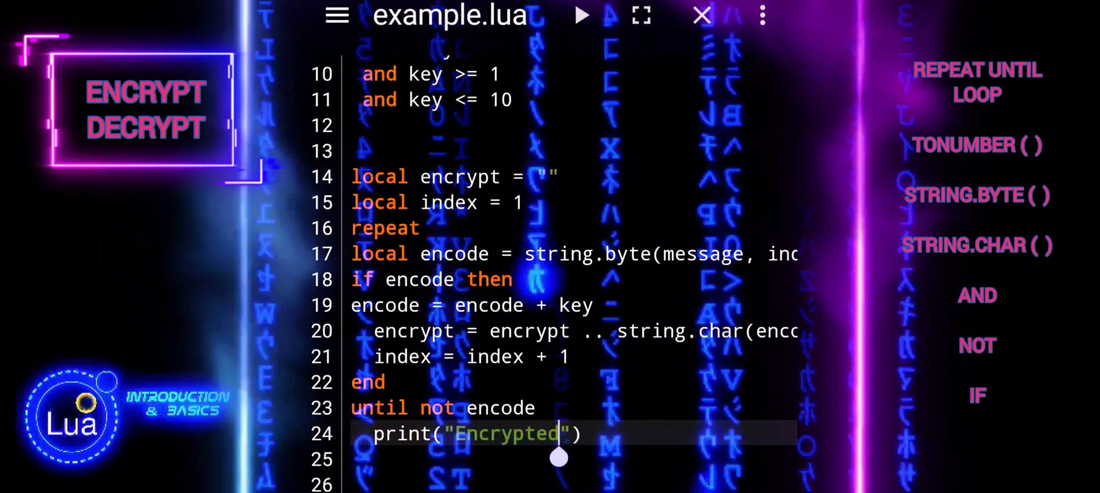
text(message)
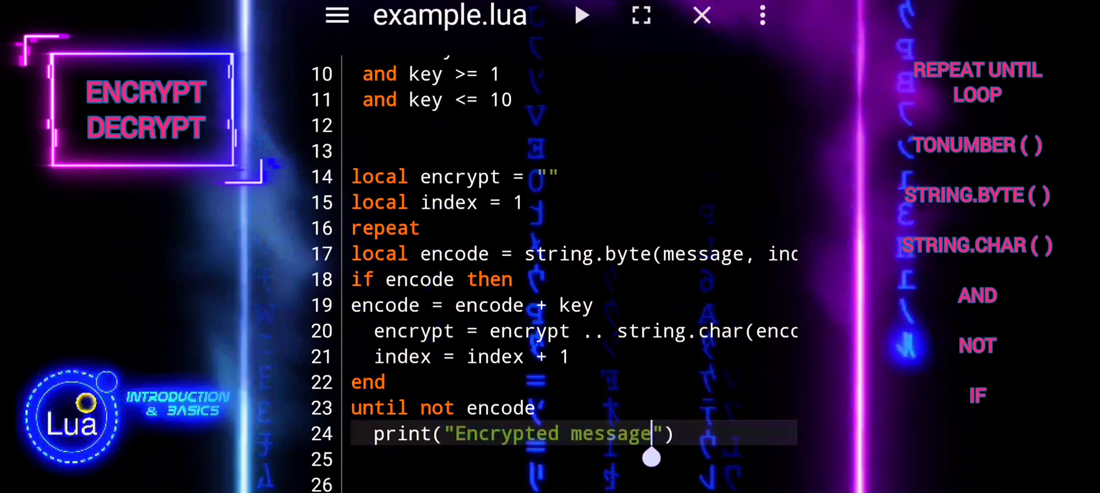
text(:\n)
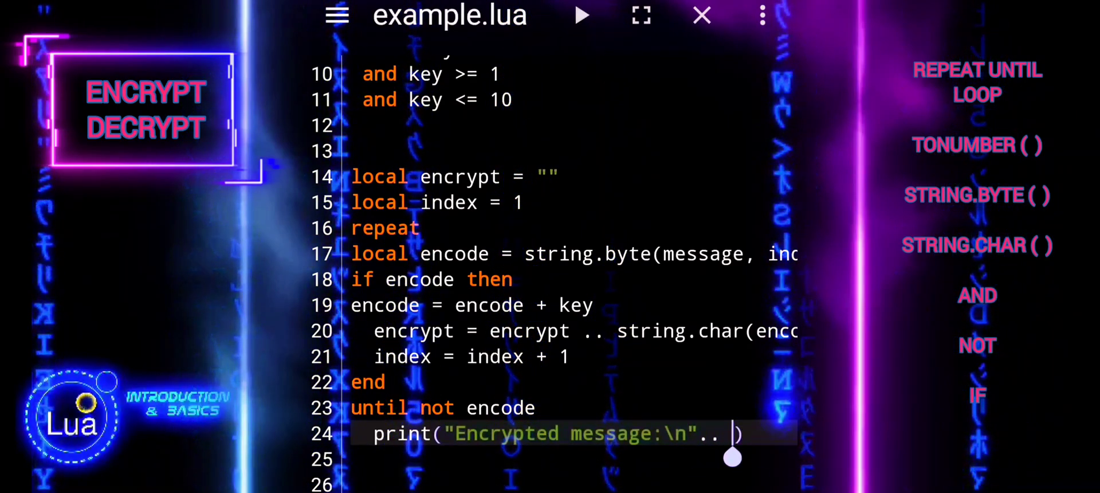
text(encry)
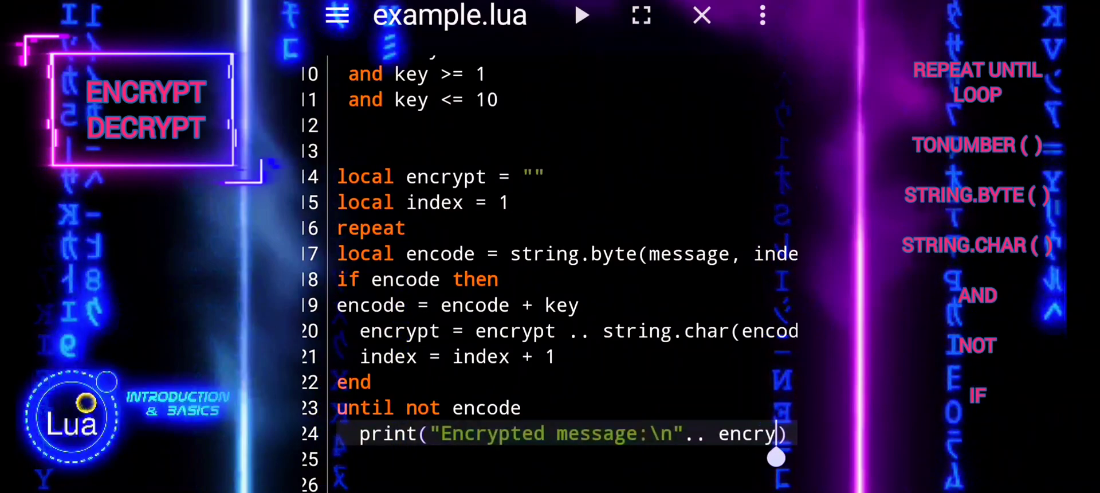
scroll(up, 3)
text(p)
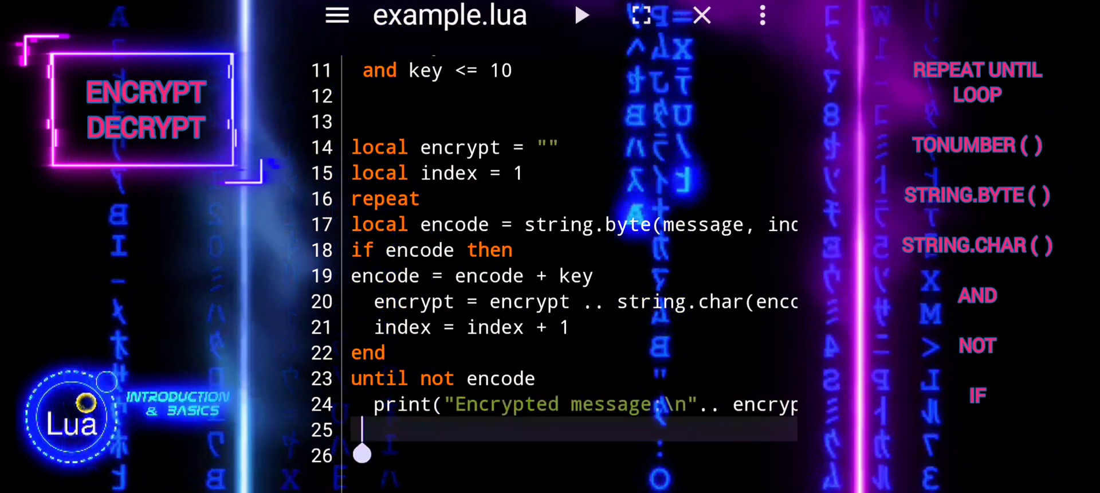
click(580, 15)
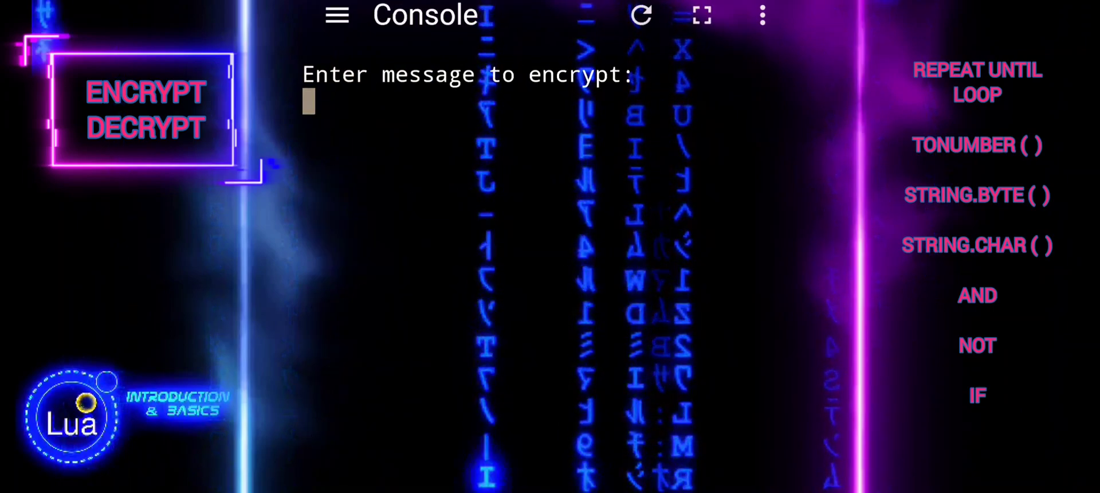
text(hell)
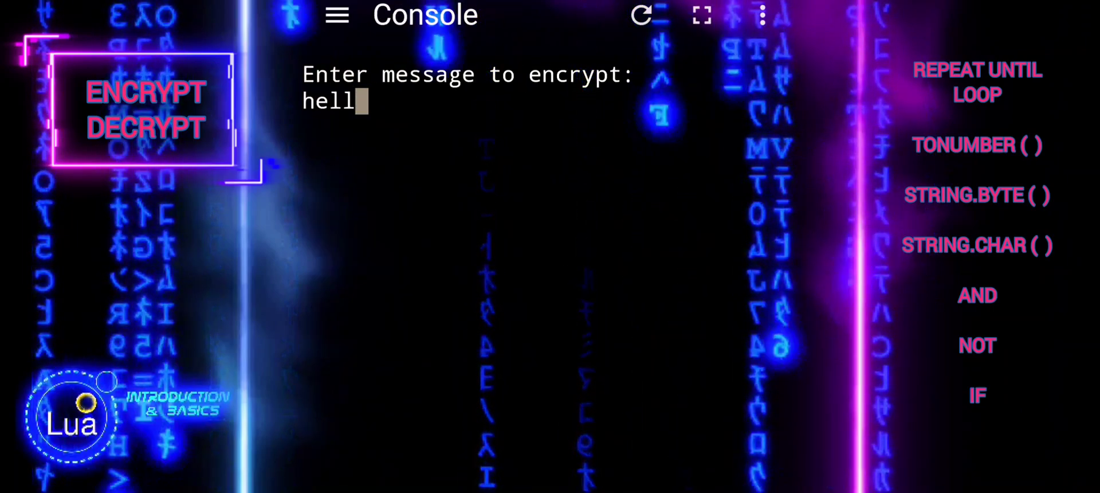
text(o w)
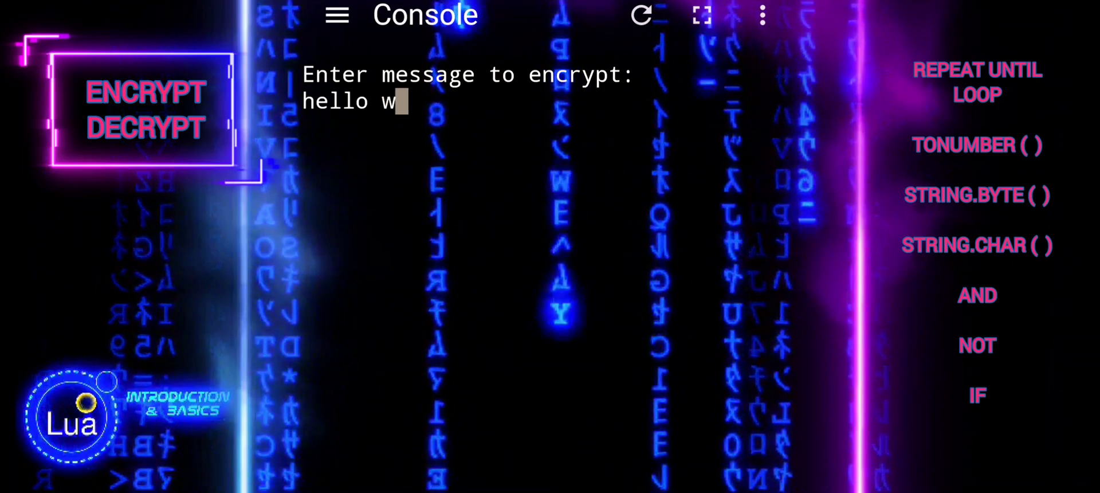
text(orld)
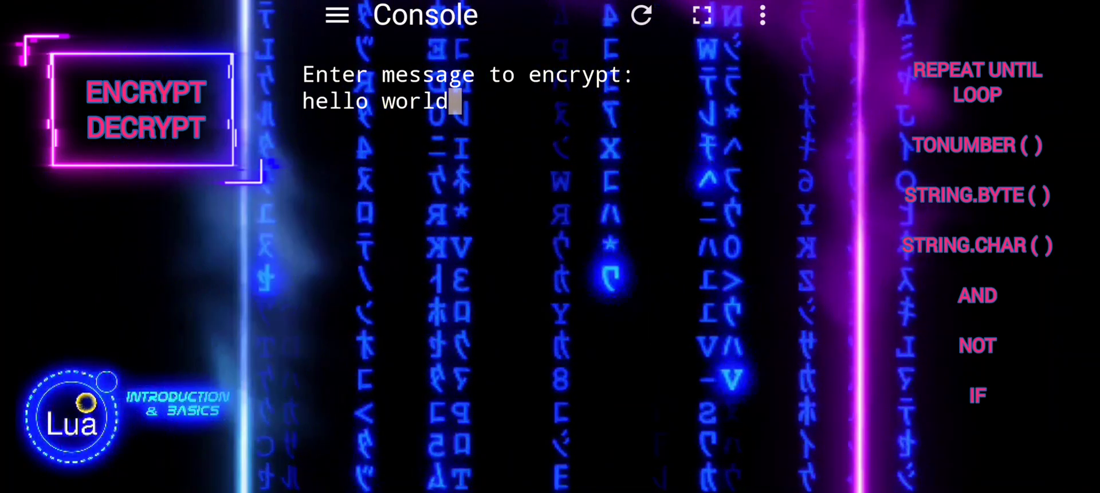
key(Return)
text(44)
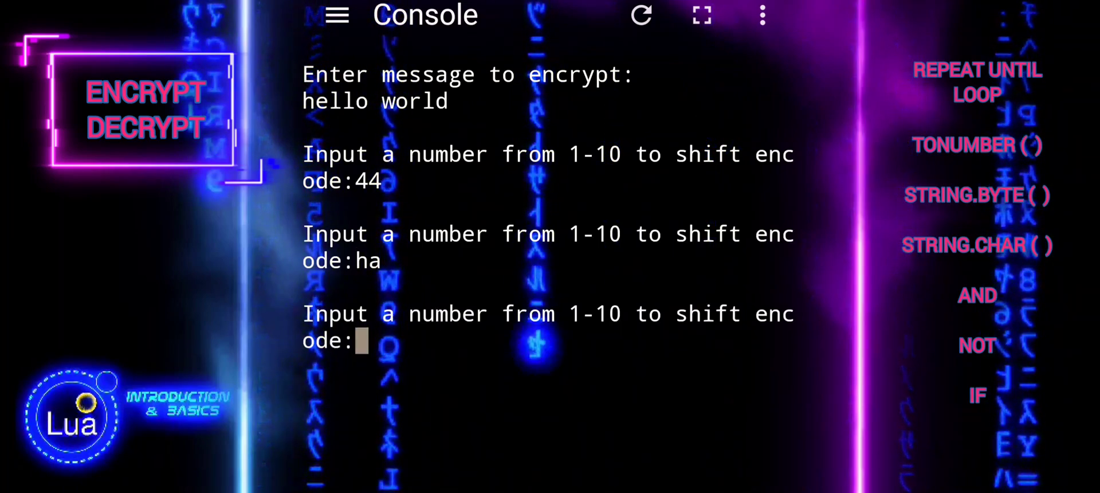
text(9)
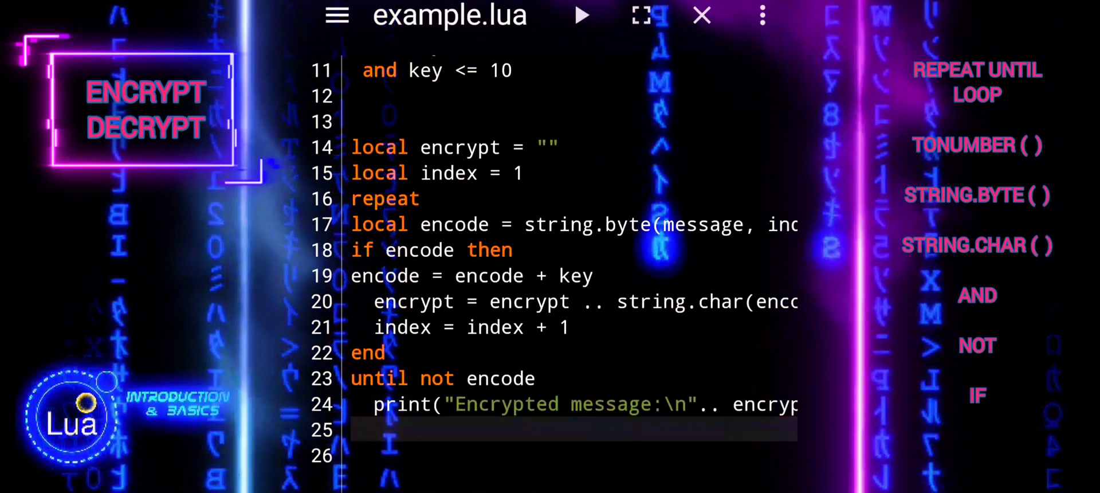
- Declare local decrypt = "" and local index = 1 on lines 27–28
scroll(down, 3)
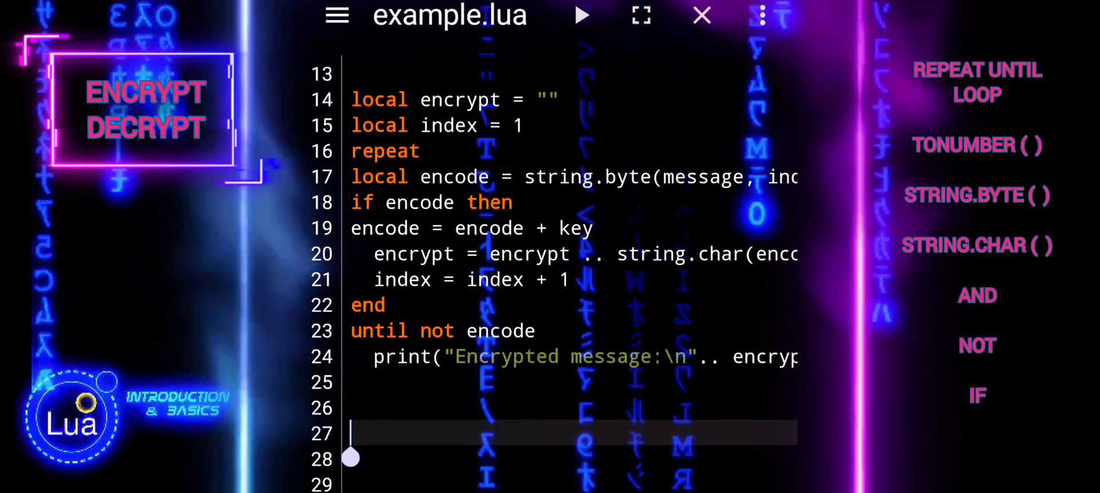
scroll(up, 3)
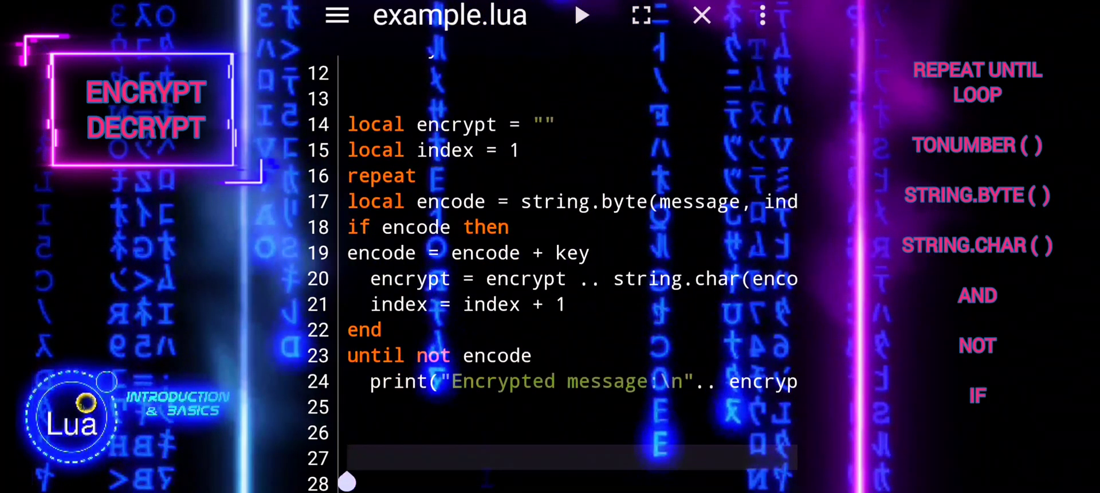
text(local decry)
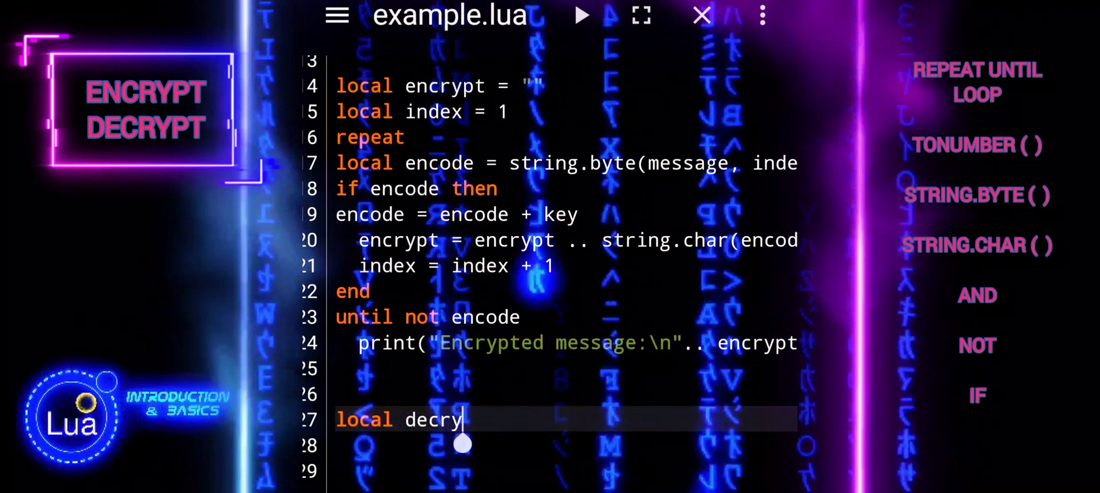
text(pt)
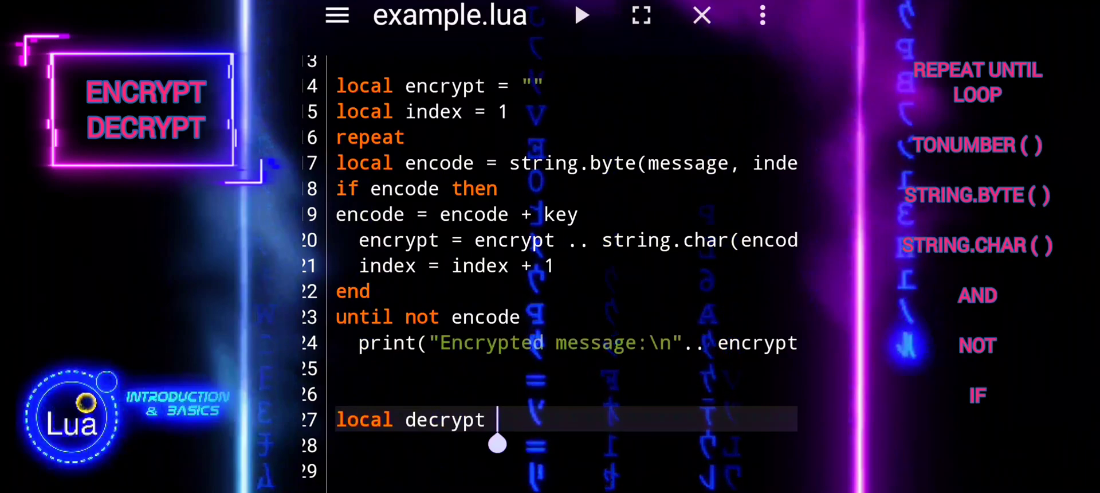
text(= "")
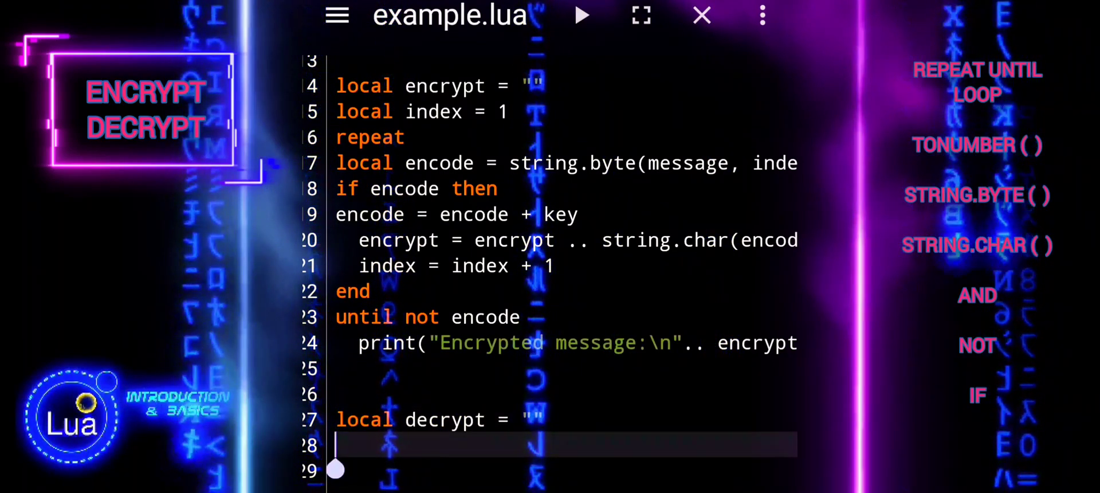
text(local)
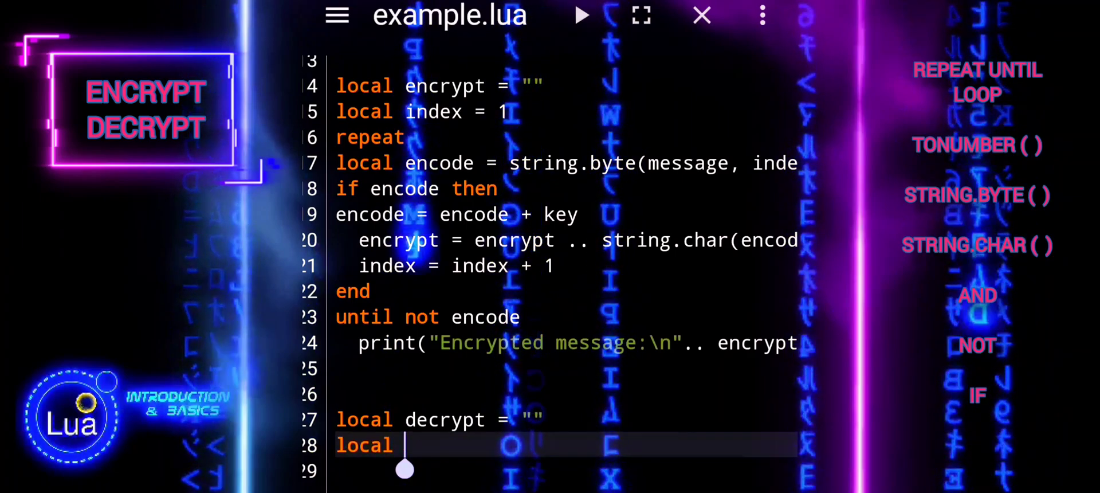
text(index)
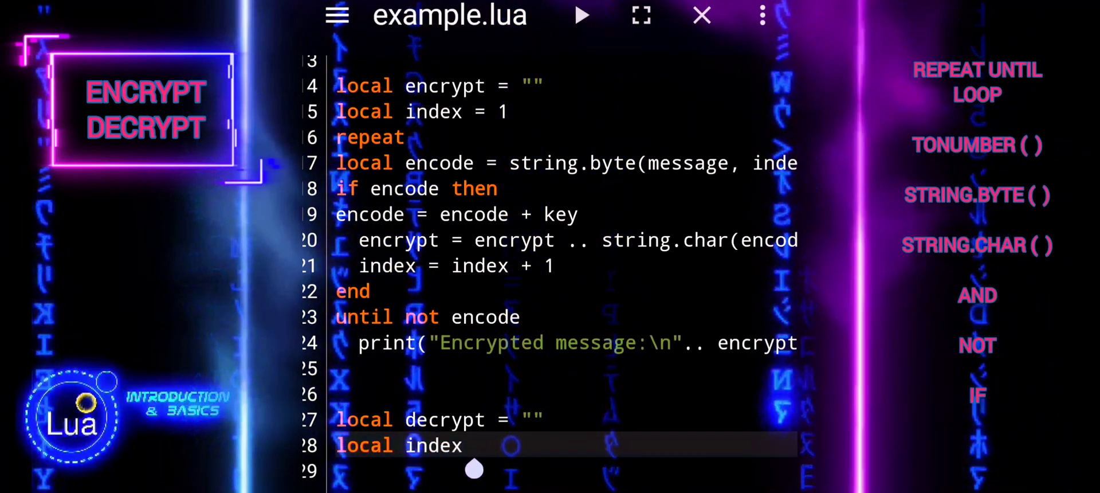
text(= 1)
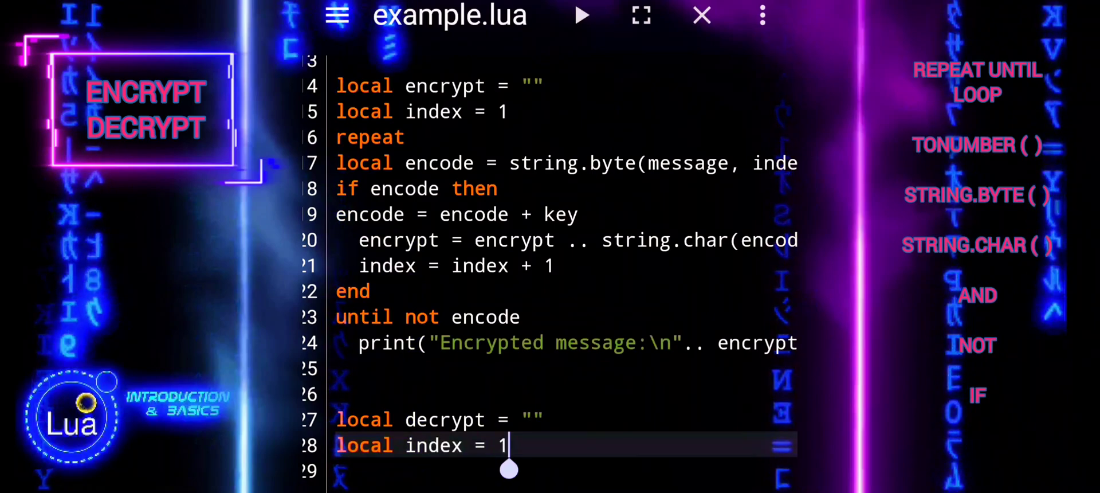
scroll(up, 3)
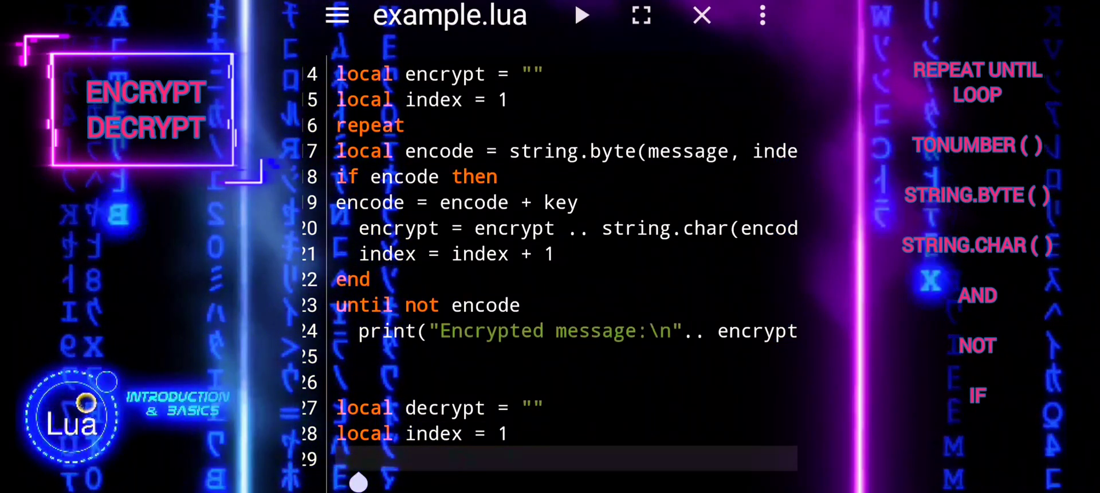
- Start a repeat loop whose first line is local decode = string.byte(encrypt, index)
text(repeat)
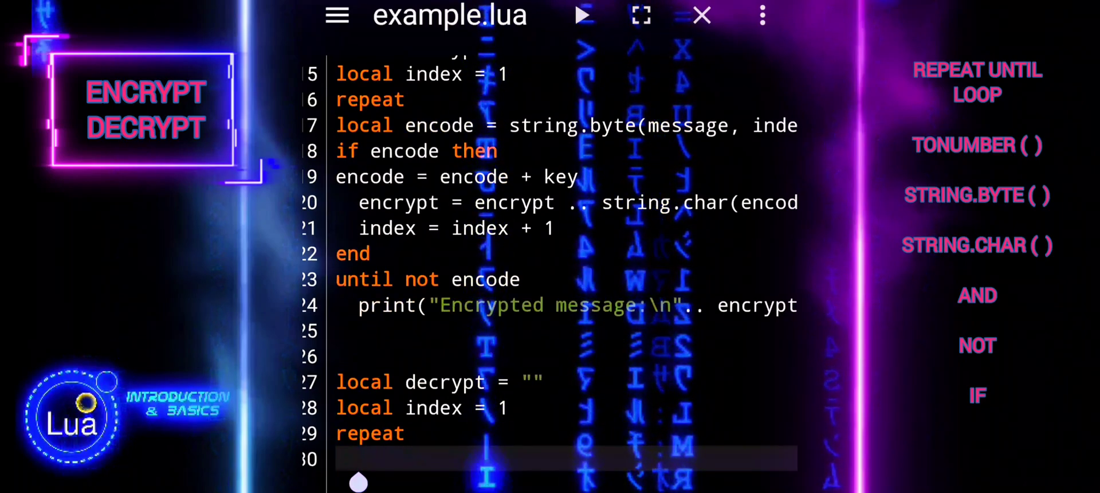
text(d)
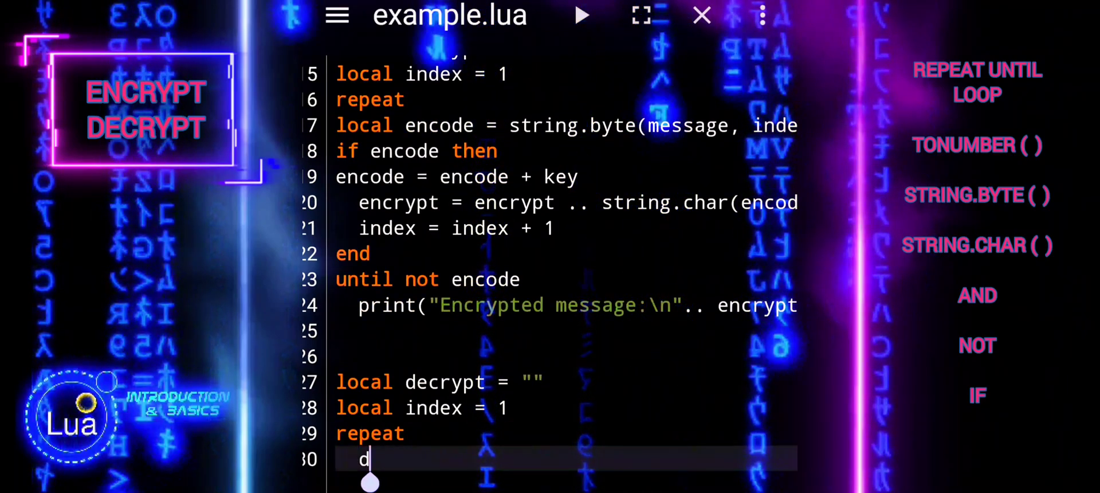
text(ecode)
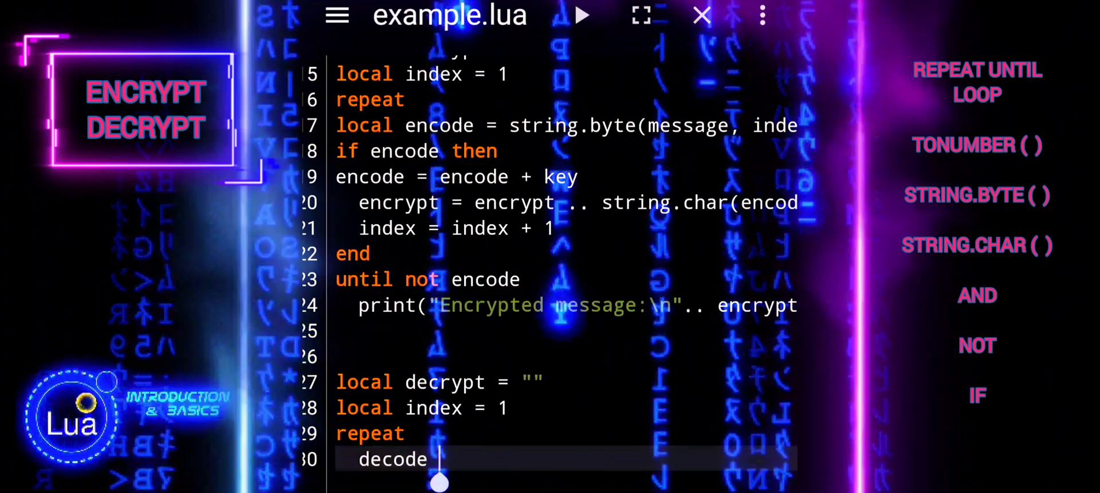
text(=)
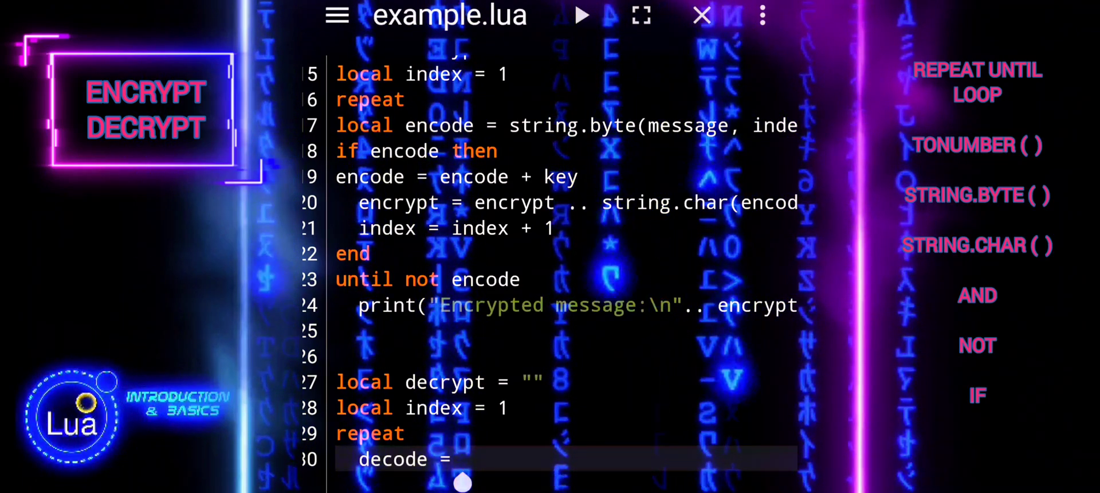
text(stribg)
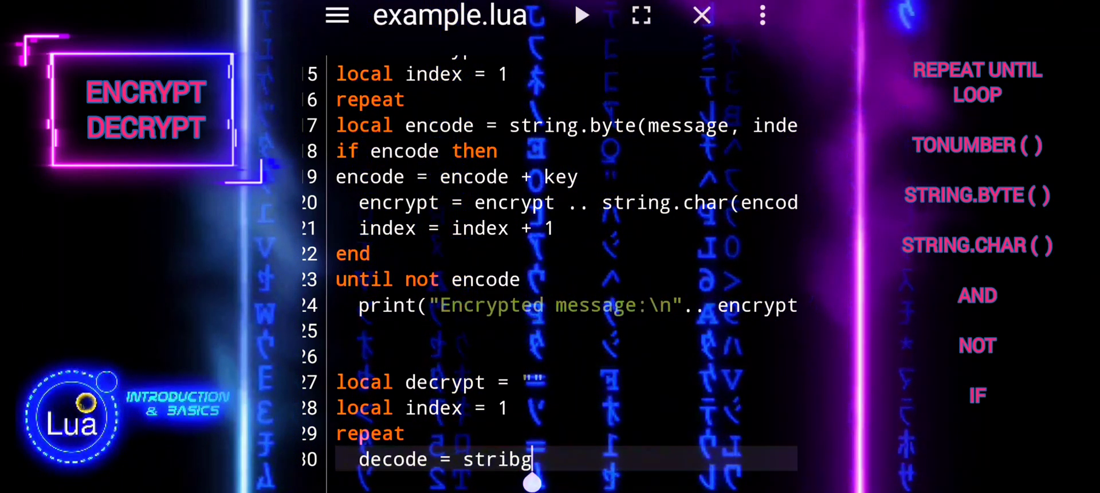
text(string.)
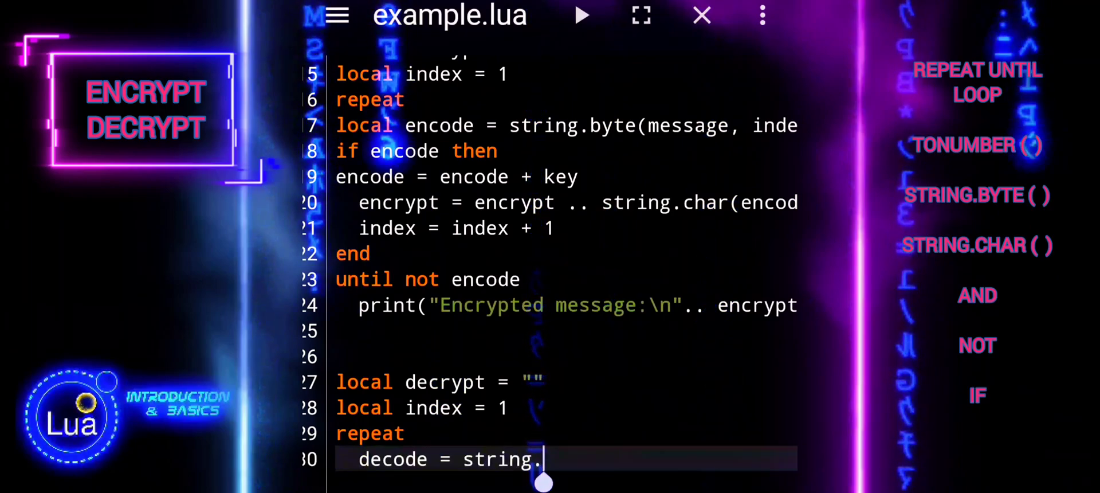
text(byte)
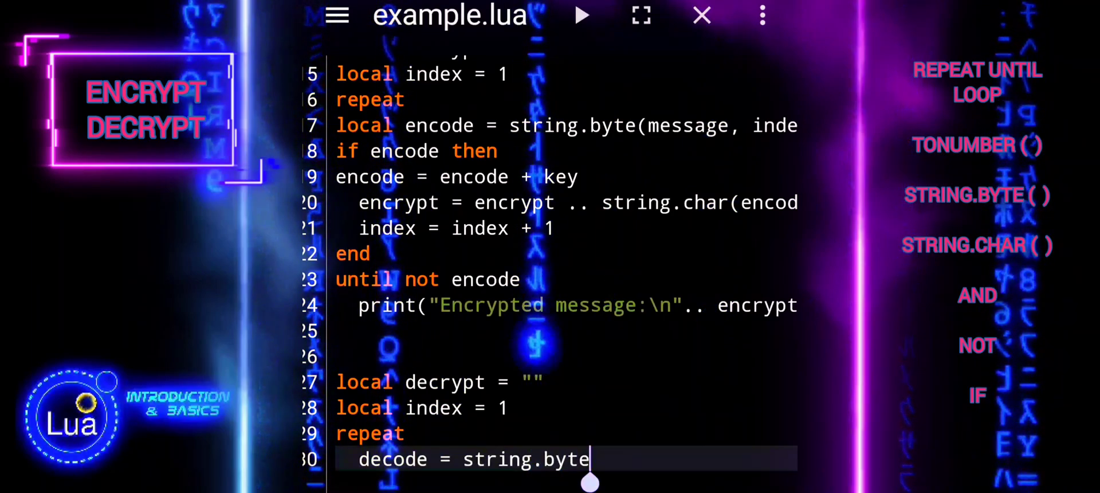
scroll(up, 3)
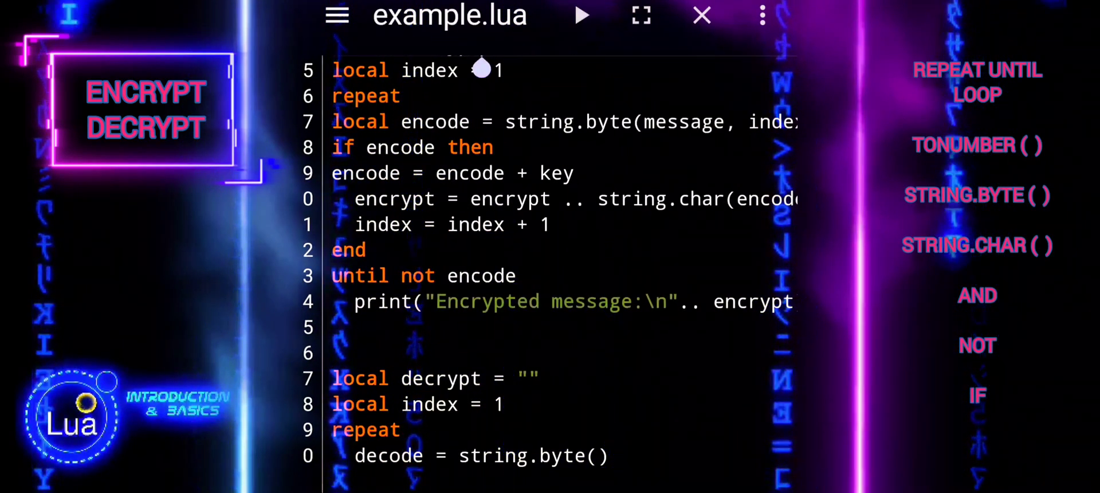
text(encrypt)
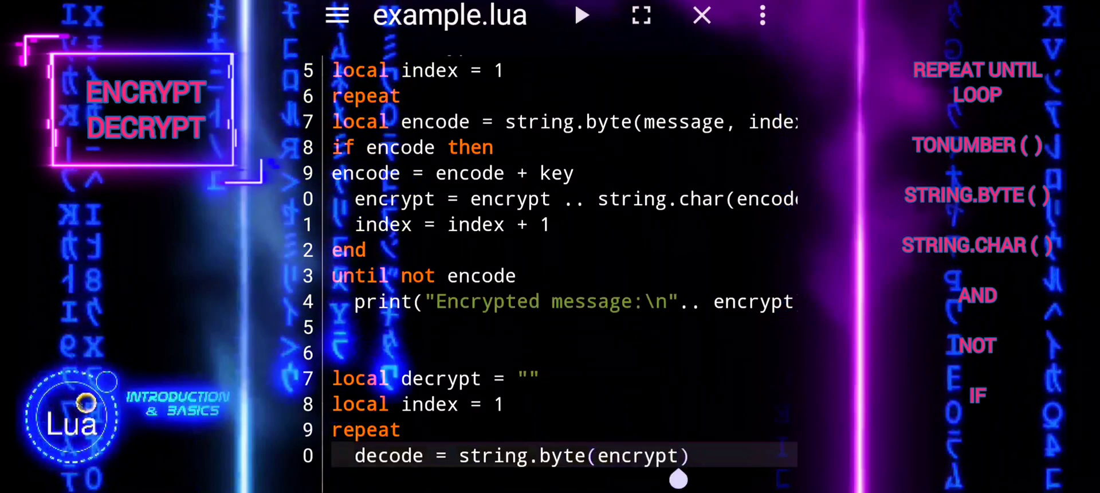
text(, index)
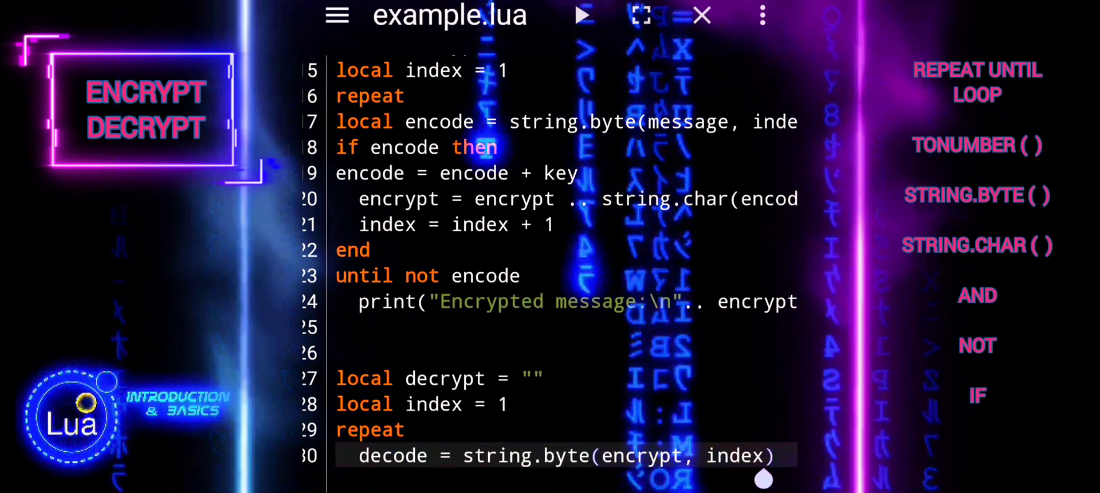
scroll(down, 3)
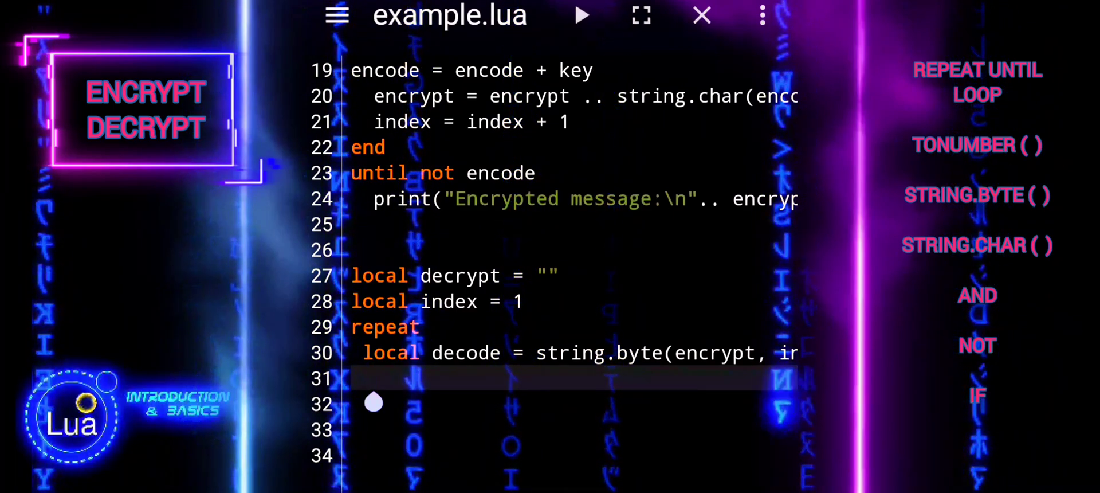
- Add 'if decode then' followed by decode = decode - key
text(if)
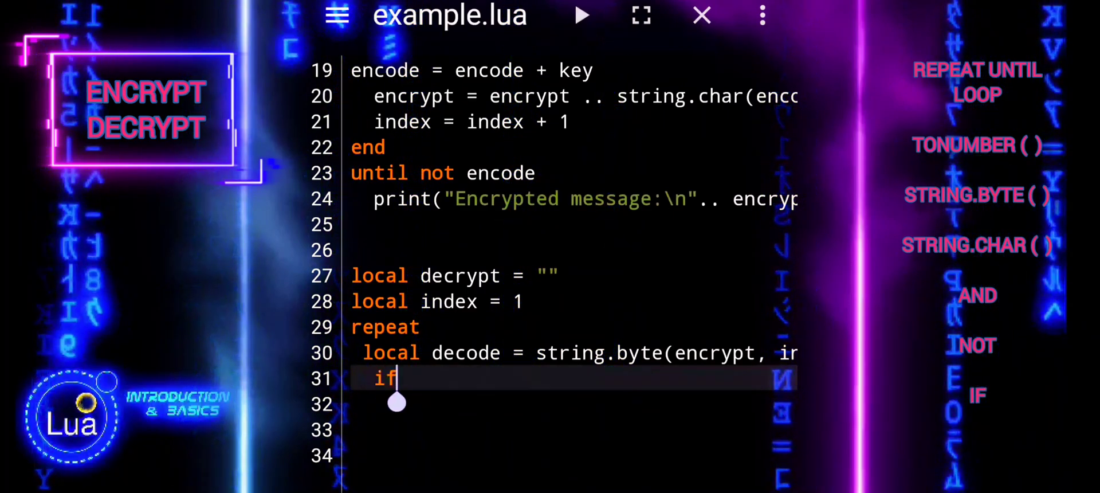
text(decode)
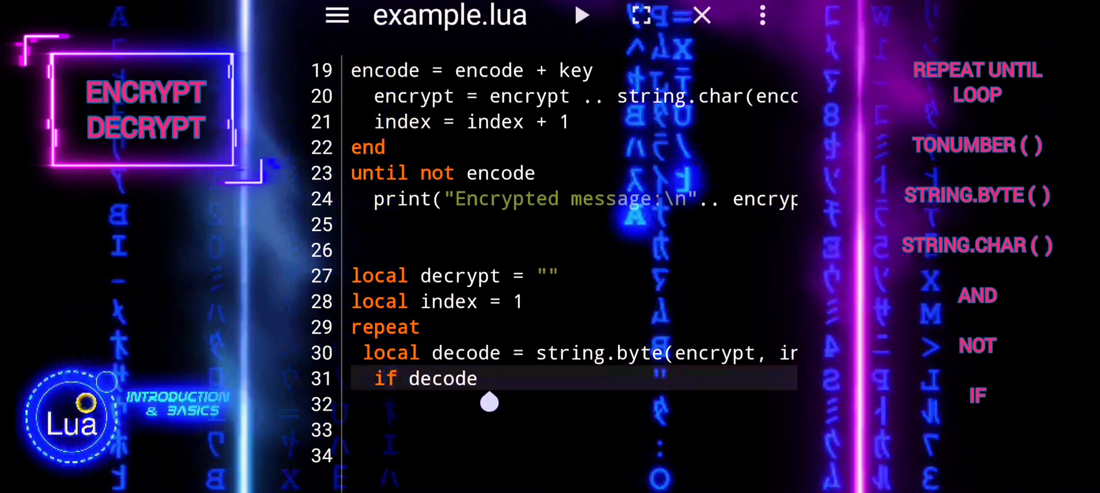
text(then)
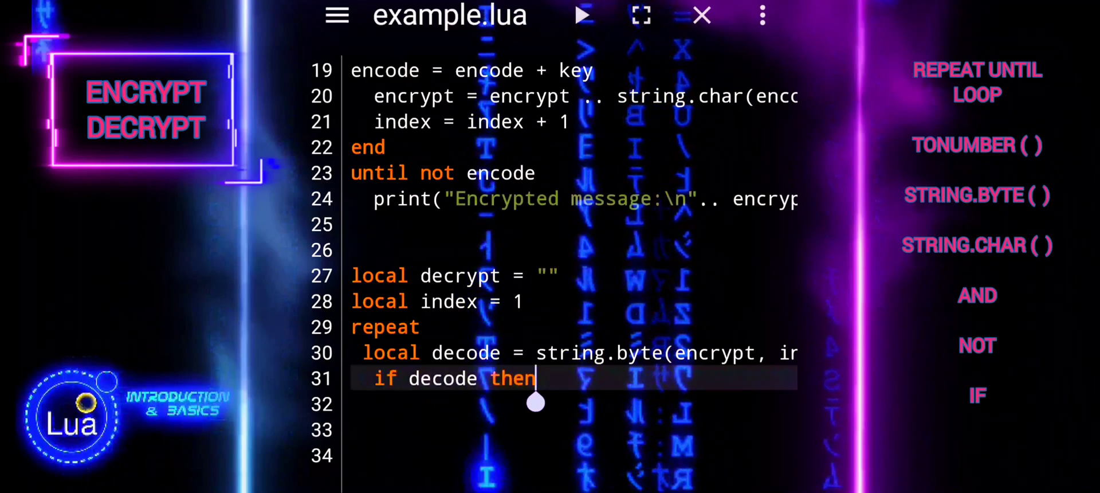
text(d)
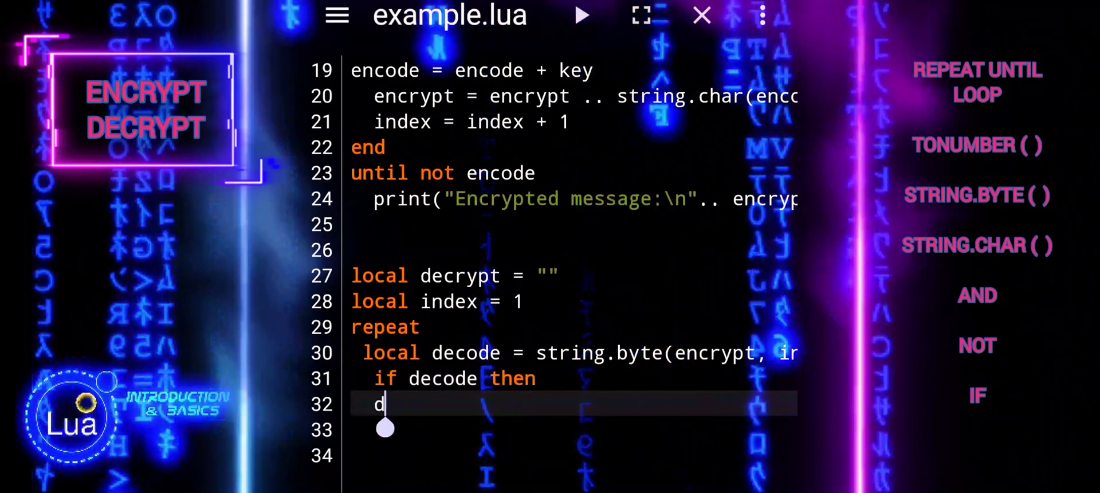
text(ecode)
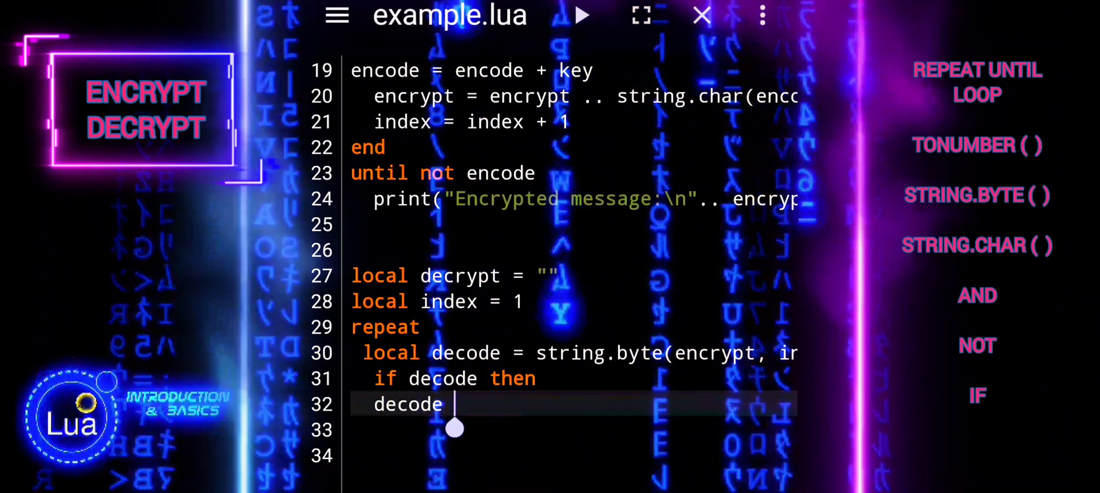
text(= dec)
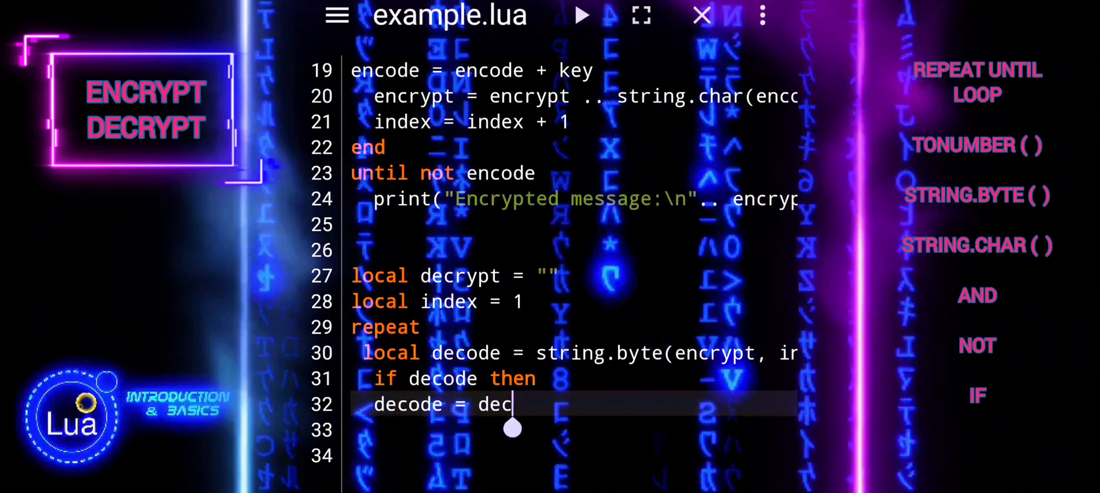
text(ode)
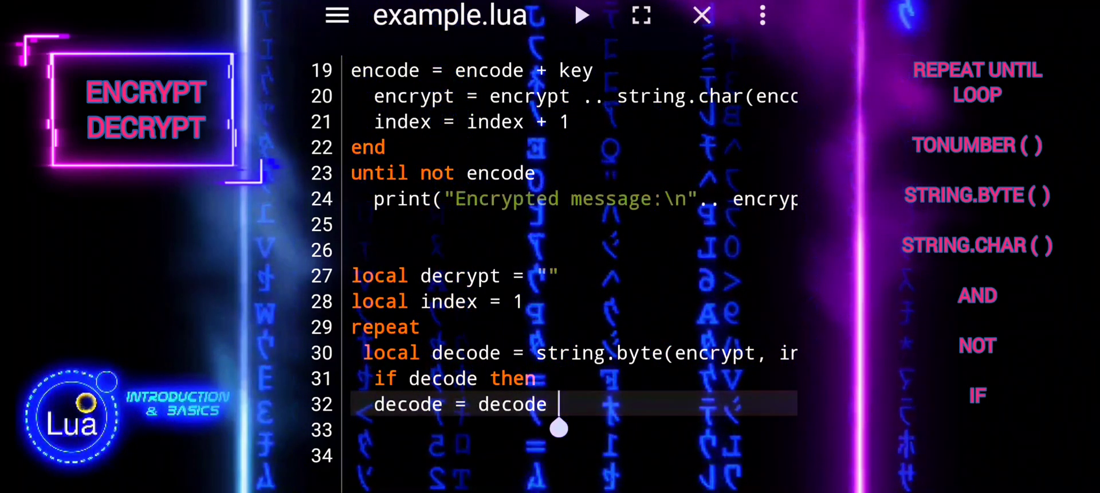
text(- k)
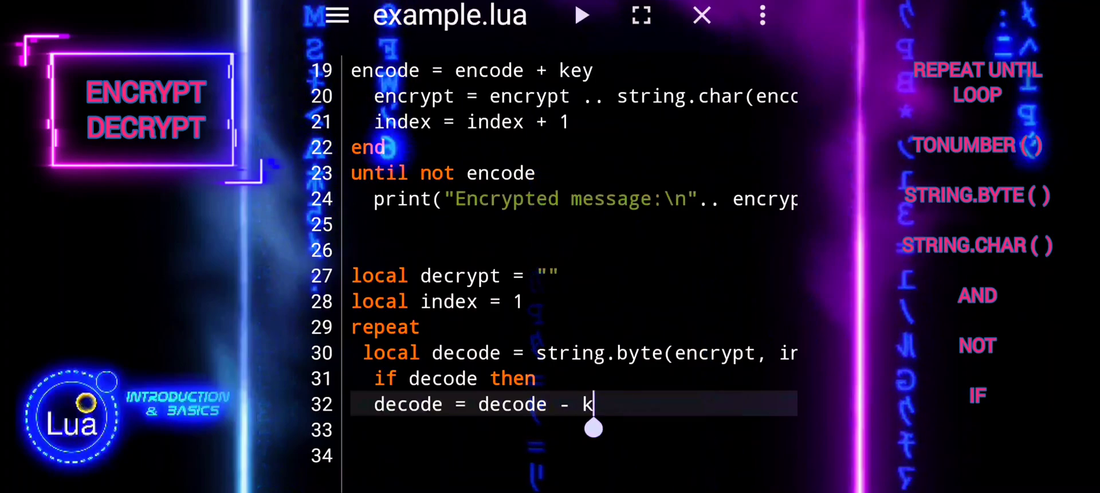
text(ey)
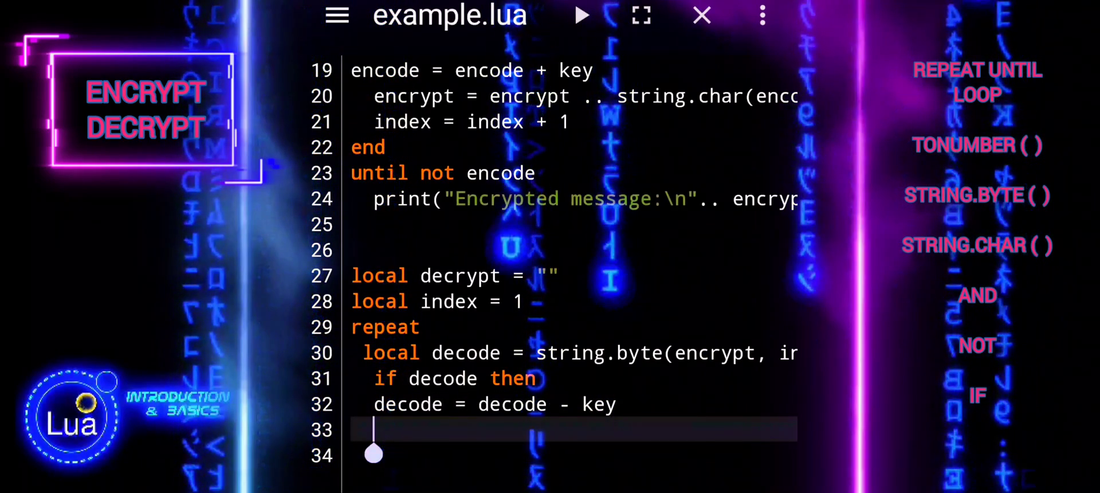
- Append string.char(decode) to decrypt and increment index by 1
text(dec)
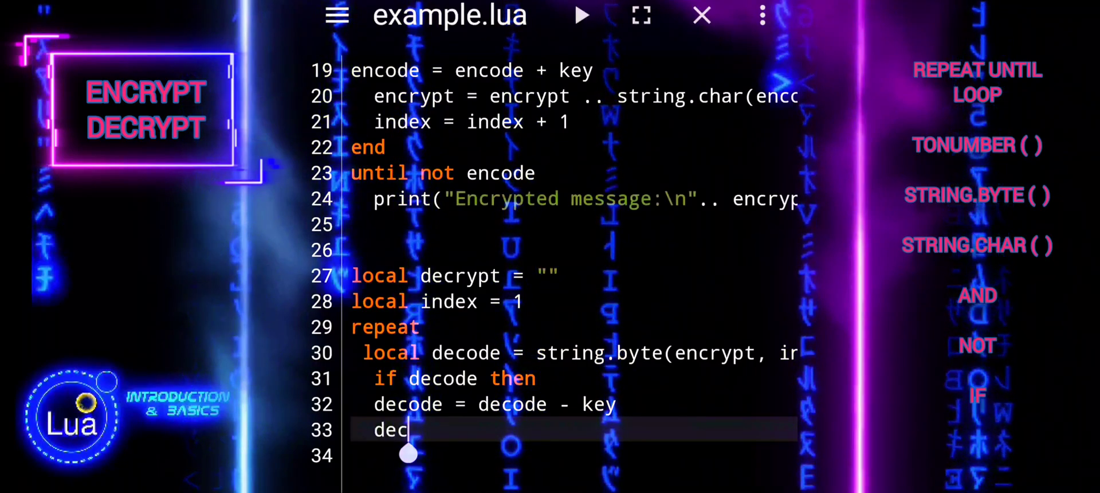
text(rypt)
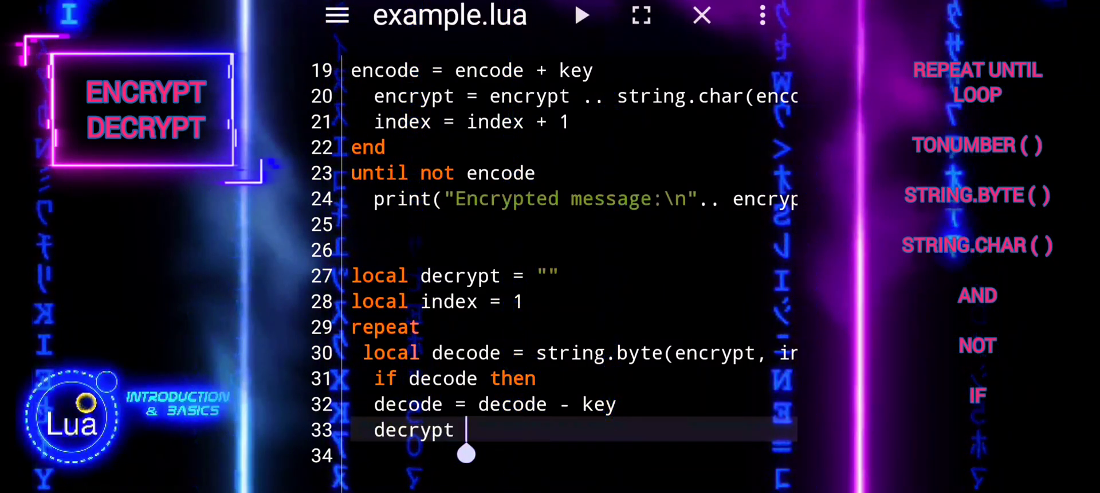
text(= dec)
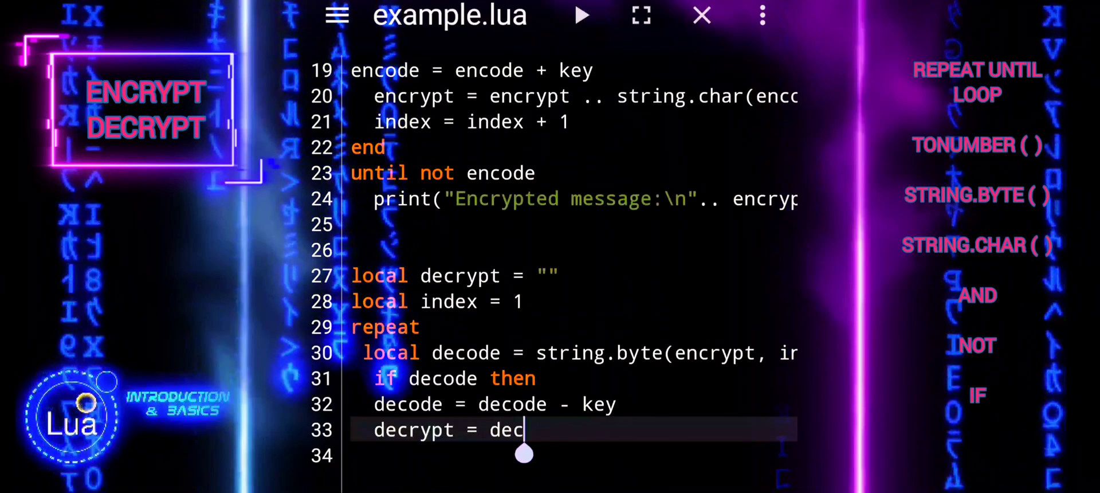
text(rypt)
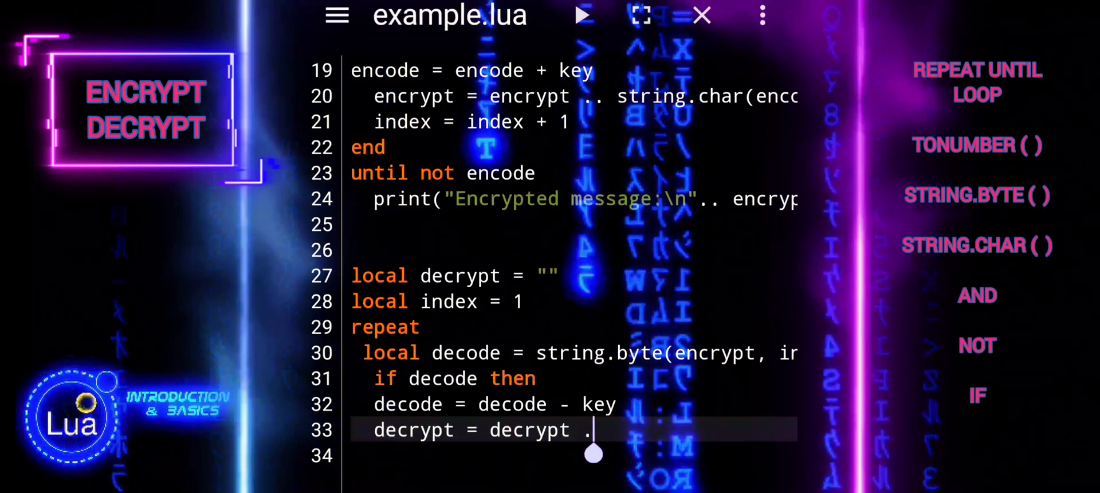
text(.. str)
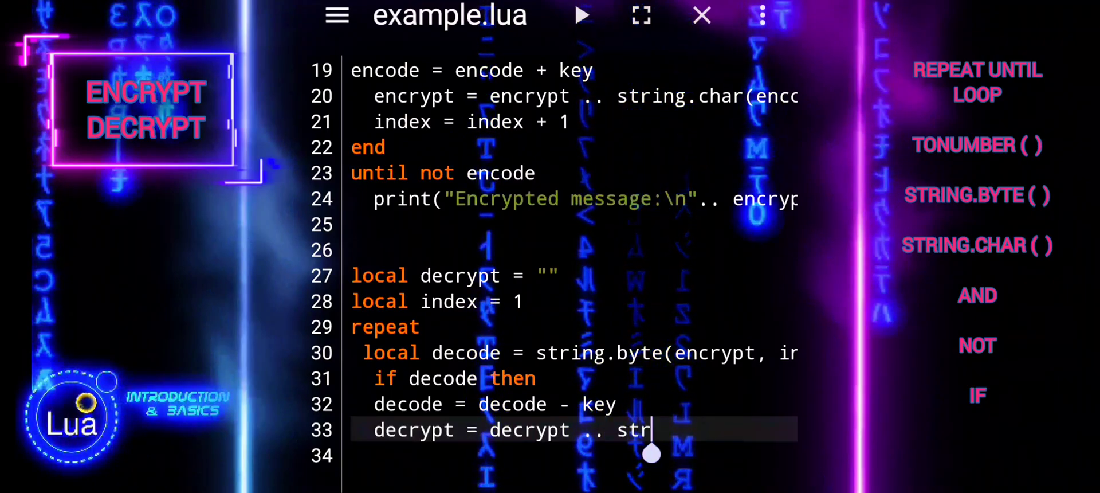
text(ing.ch)
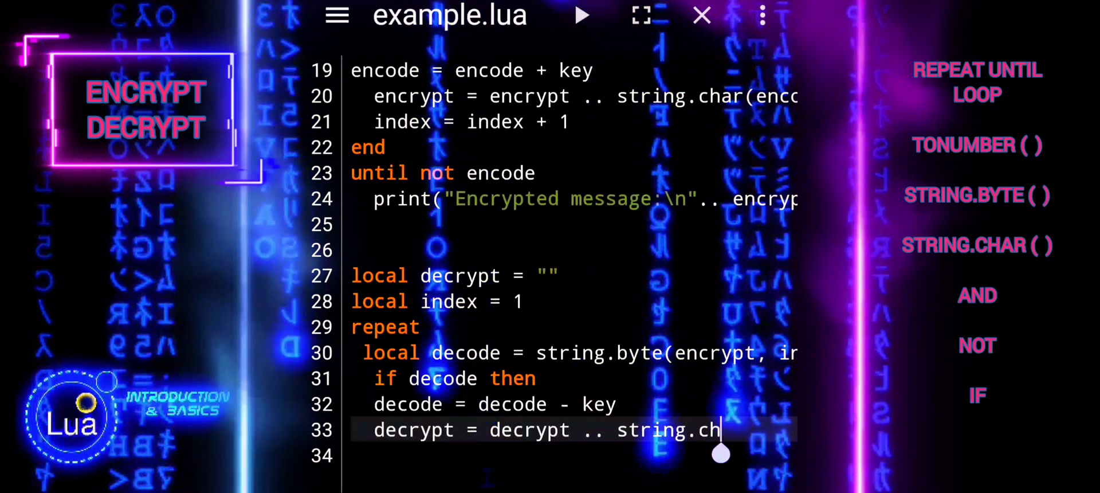
text(ar(decc)
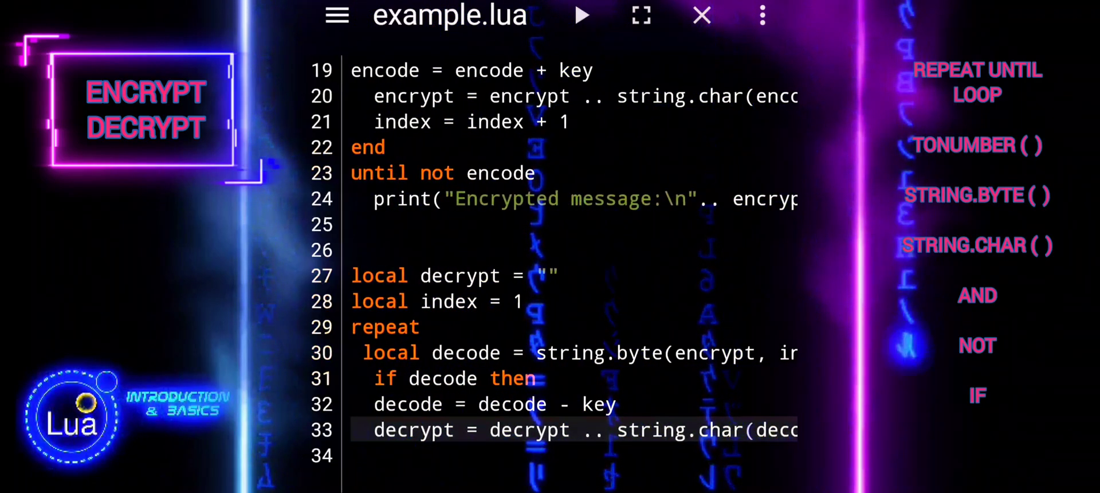
text(inde)
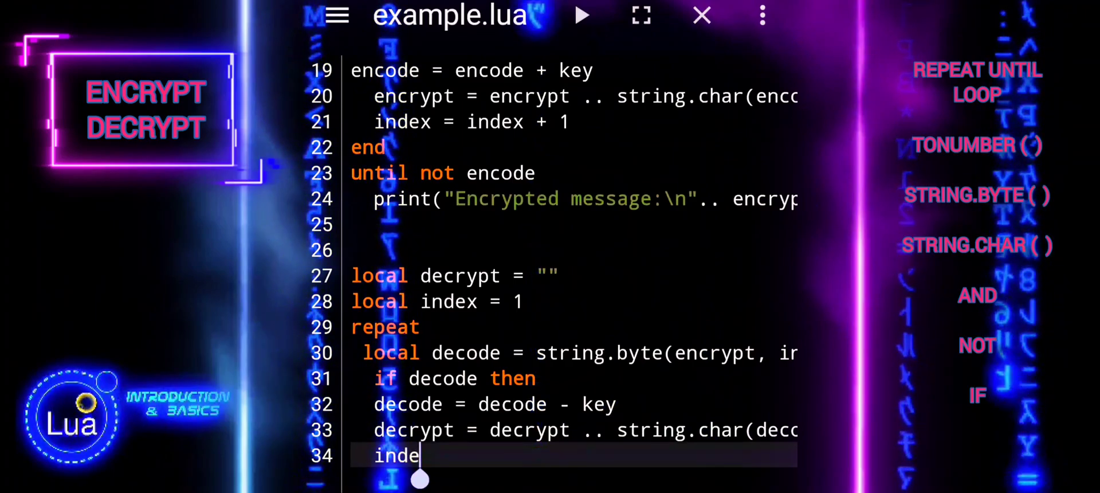
text(x =)
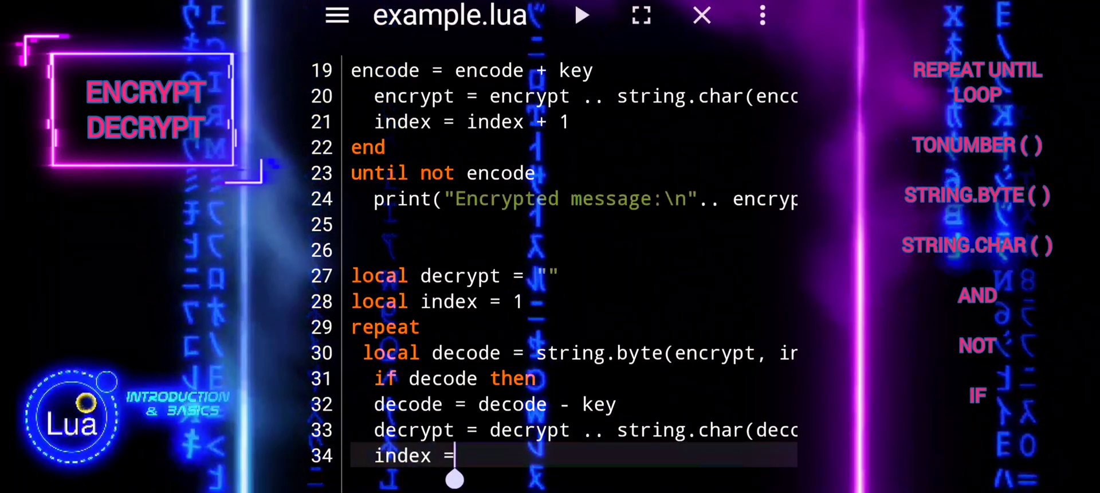
text(inde)
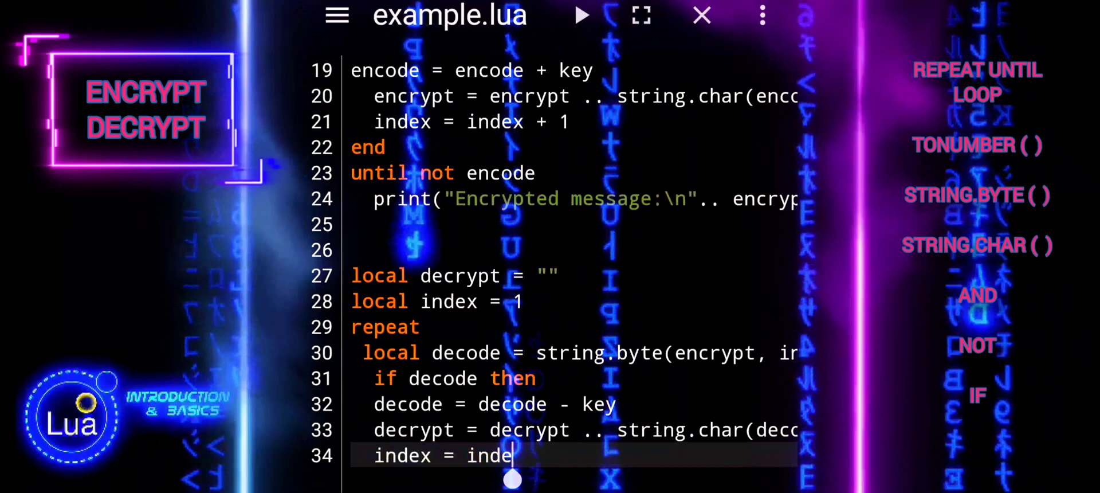
text(x + 1)
text(un)
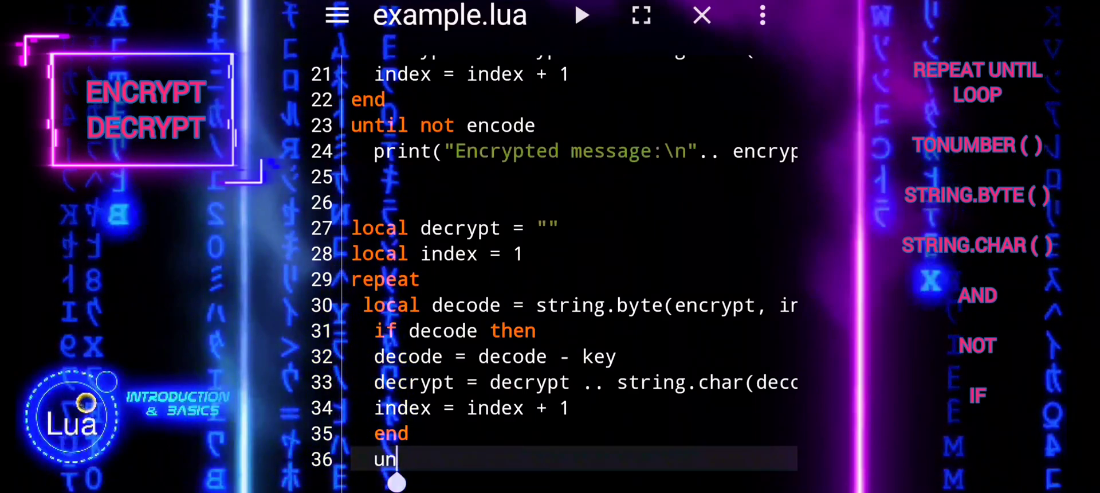
- Close the decryption loop with until not decode
text(til de)
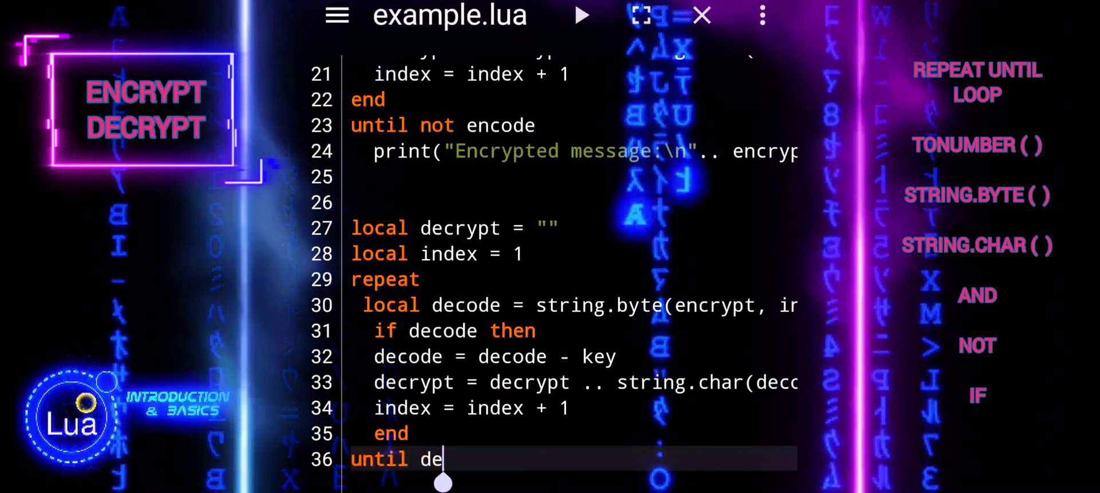
text(not)
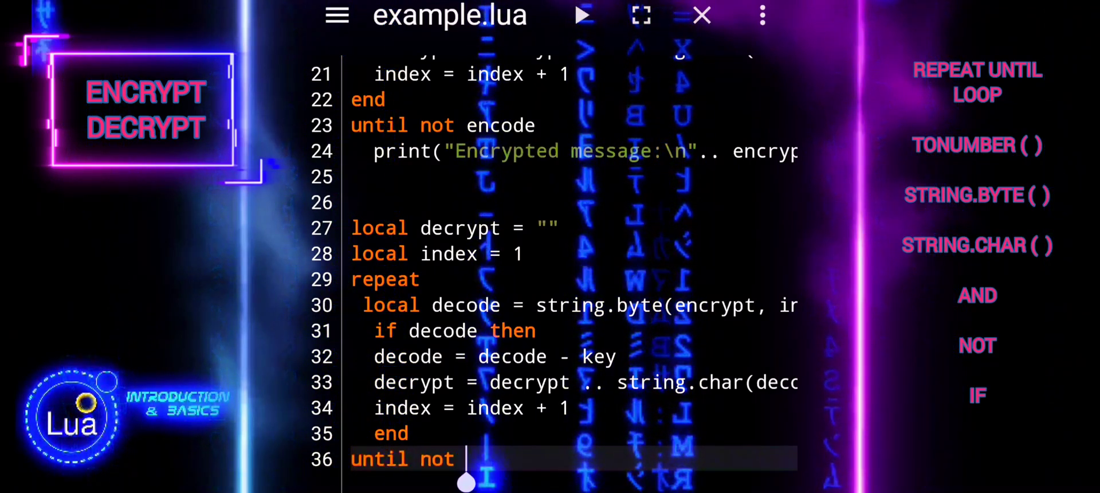
text(decide)
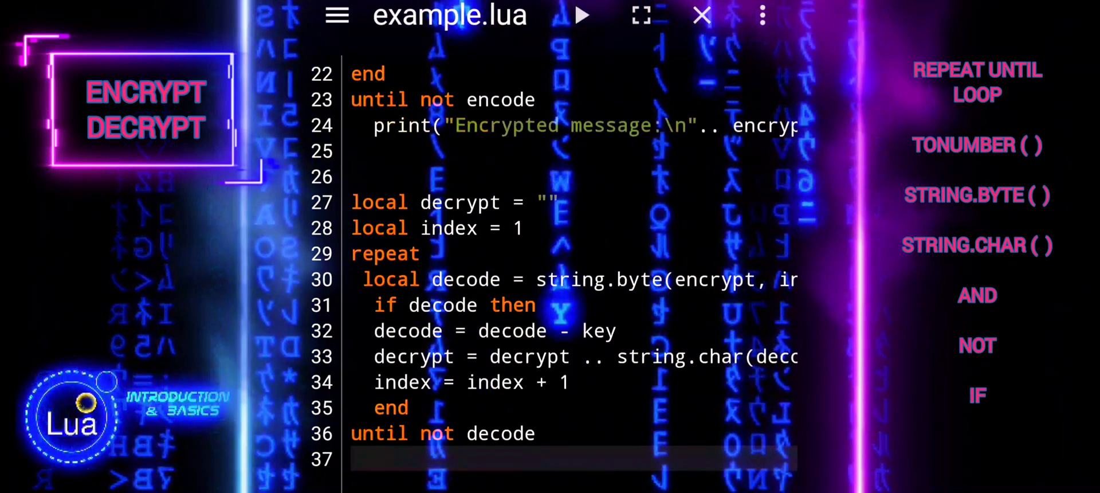
- Write line 37 as print("Decrypted message:\n".. decrypt)
text(pr)
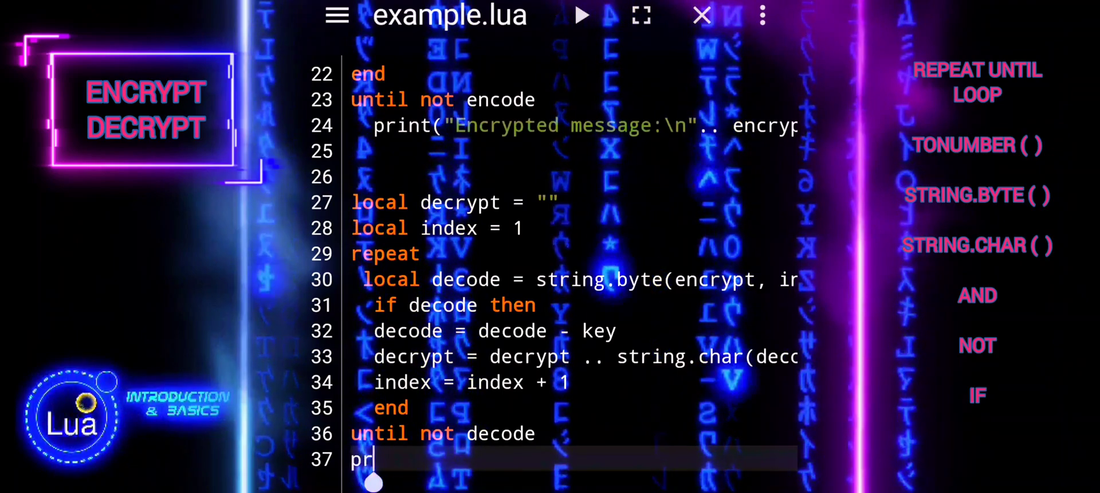
text(int)
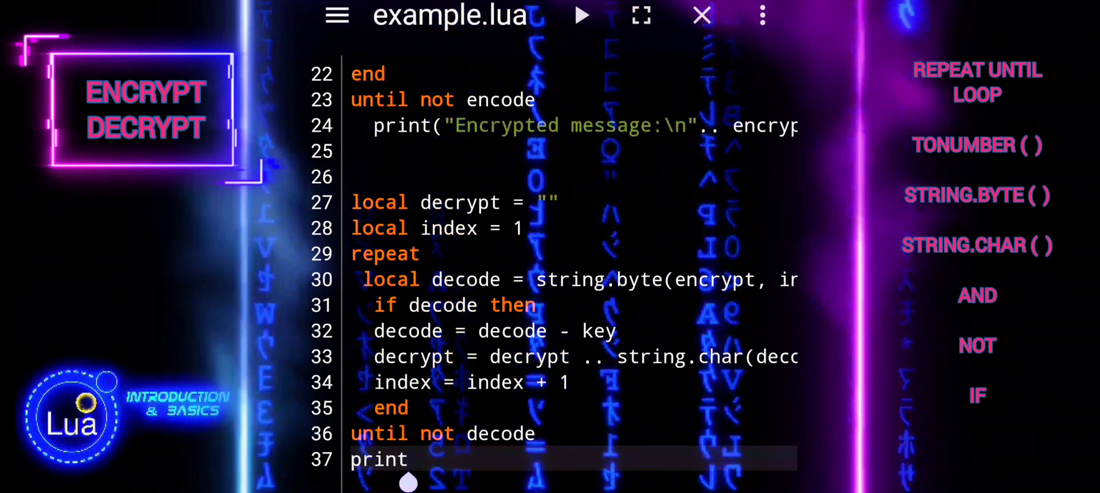
text((""))
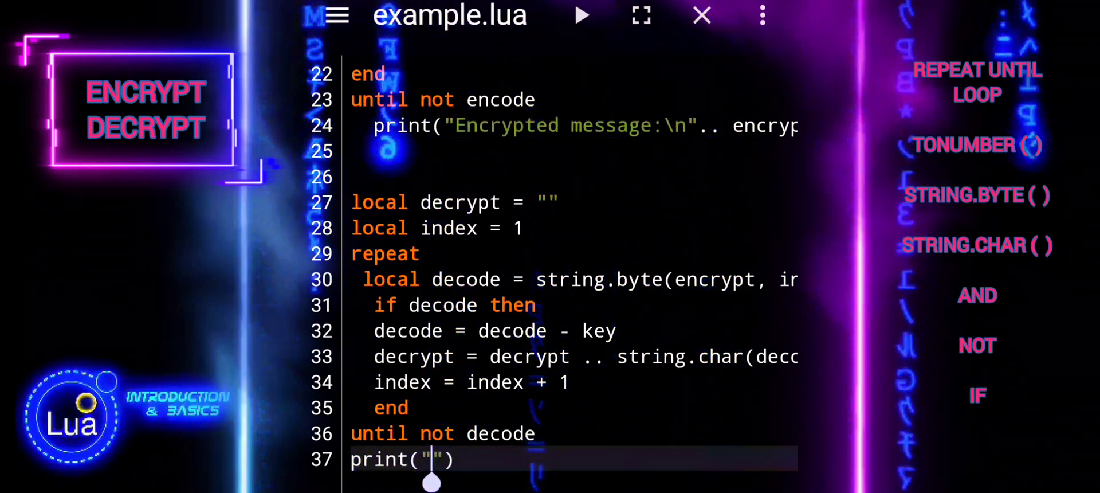
text(Dec)
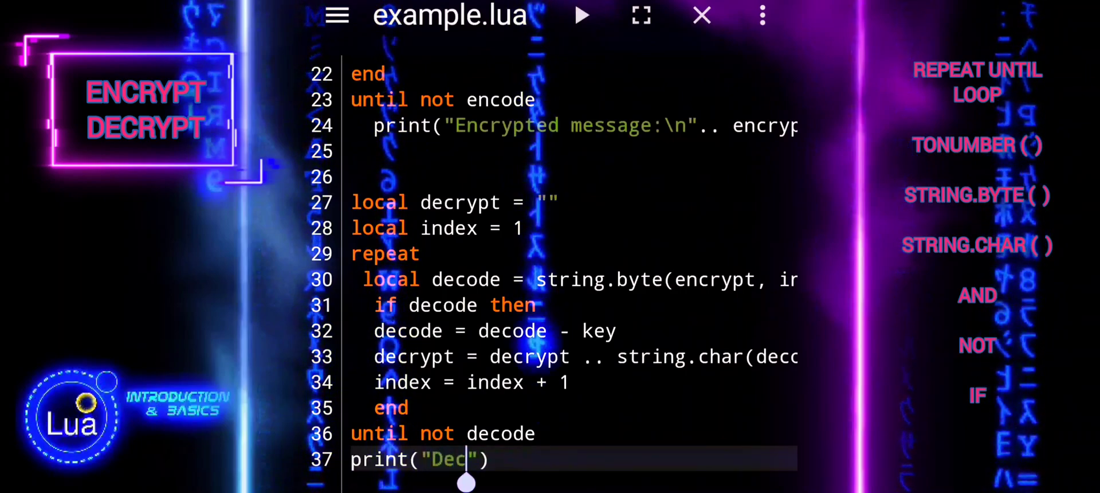
text(rypted)
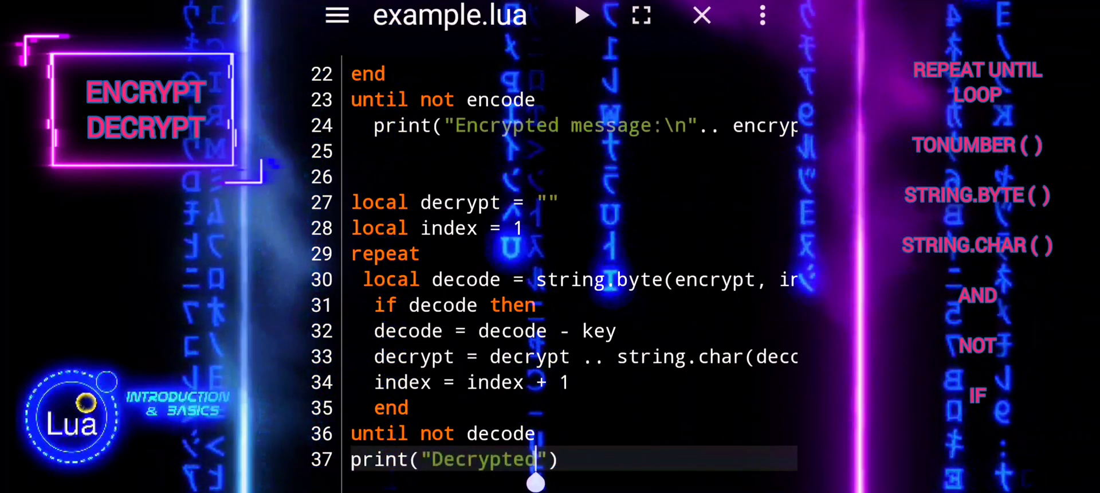
text(message:)
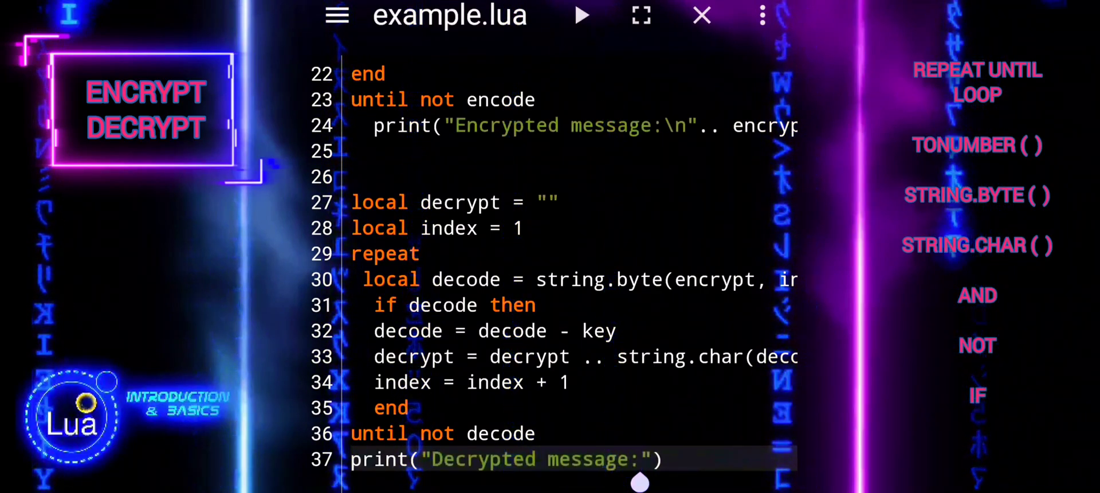
text(\)
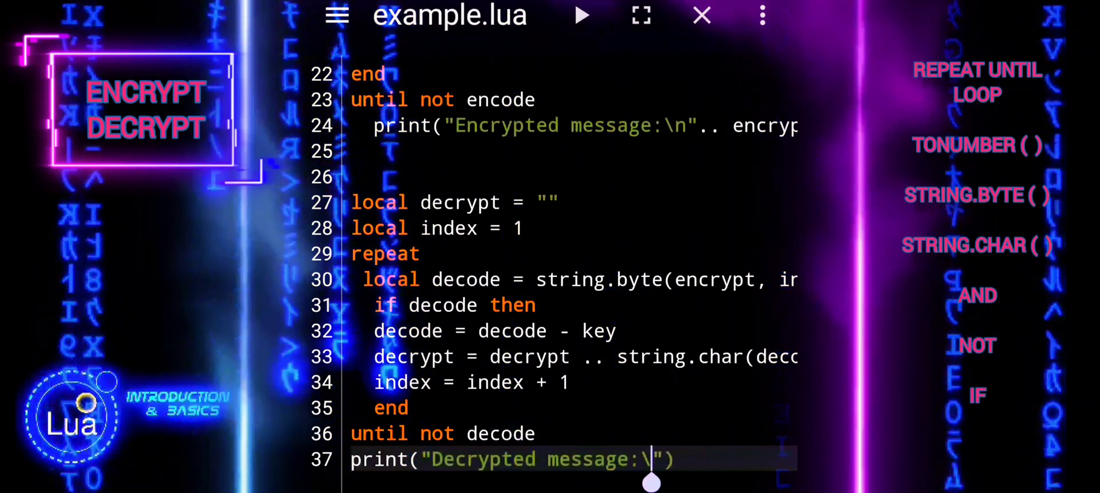
text(n)
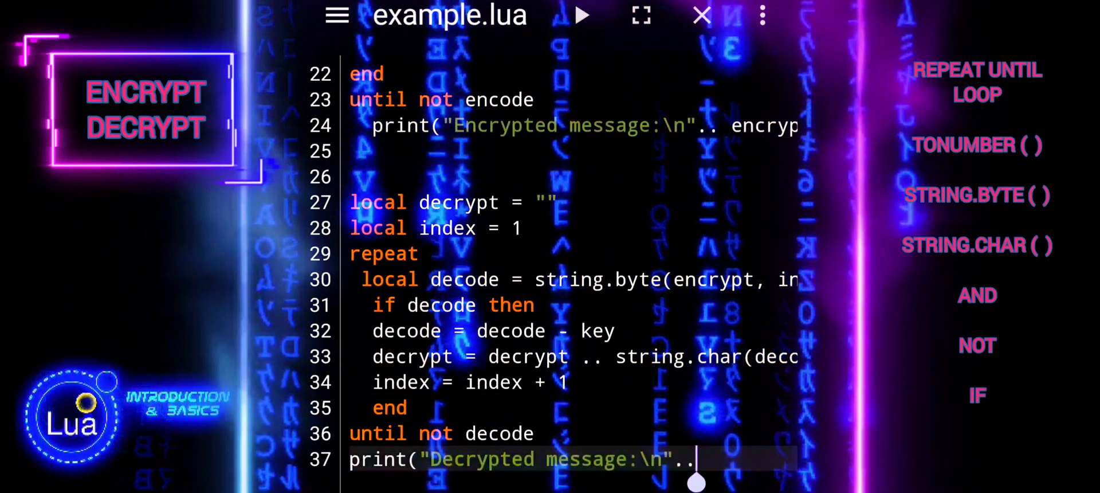
text(decrypt)
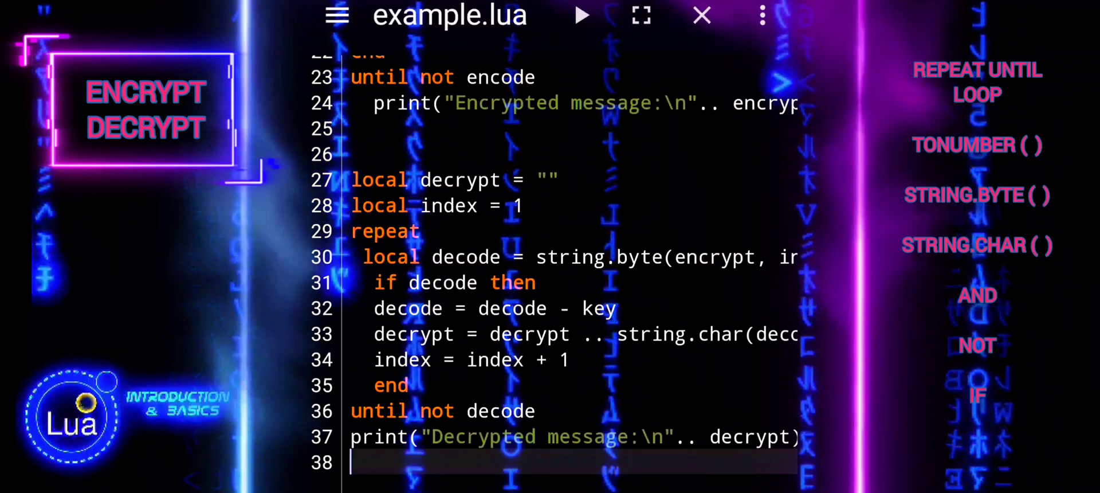
click(580, 15)
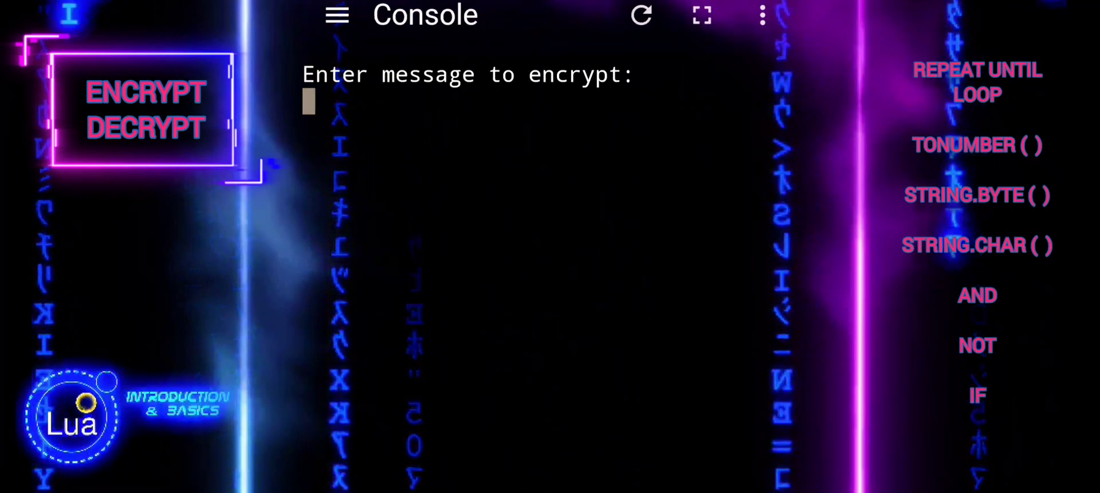
text(hello world)
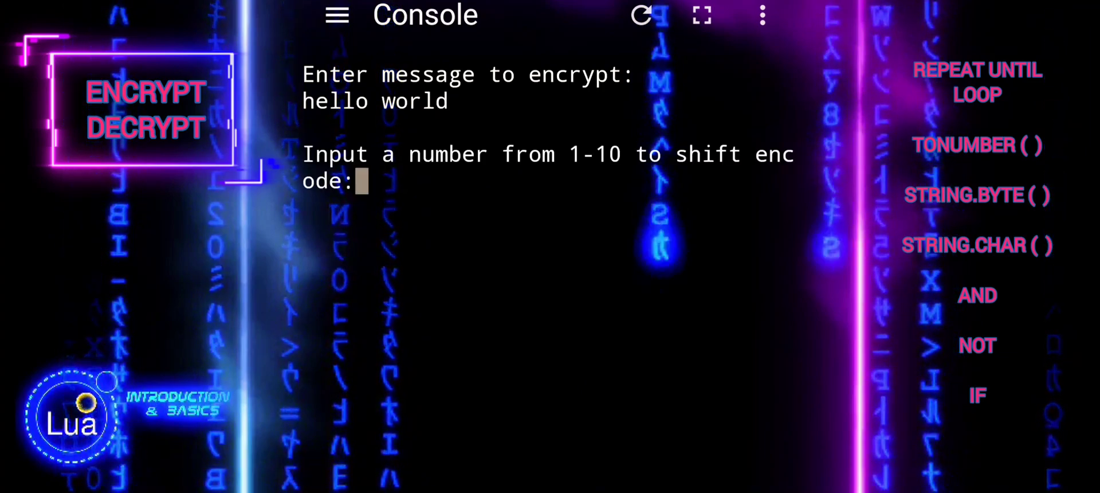
text(5)
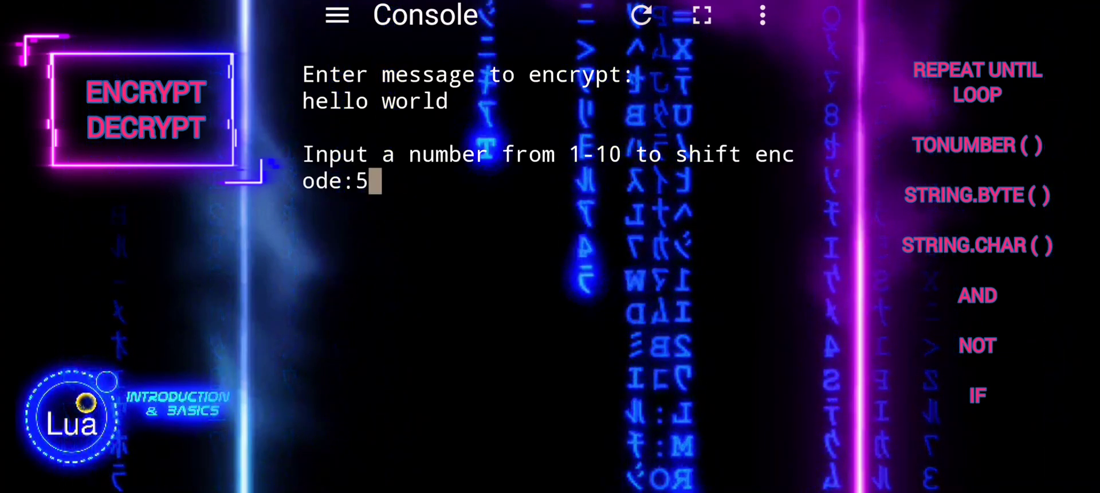
key(Return)
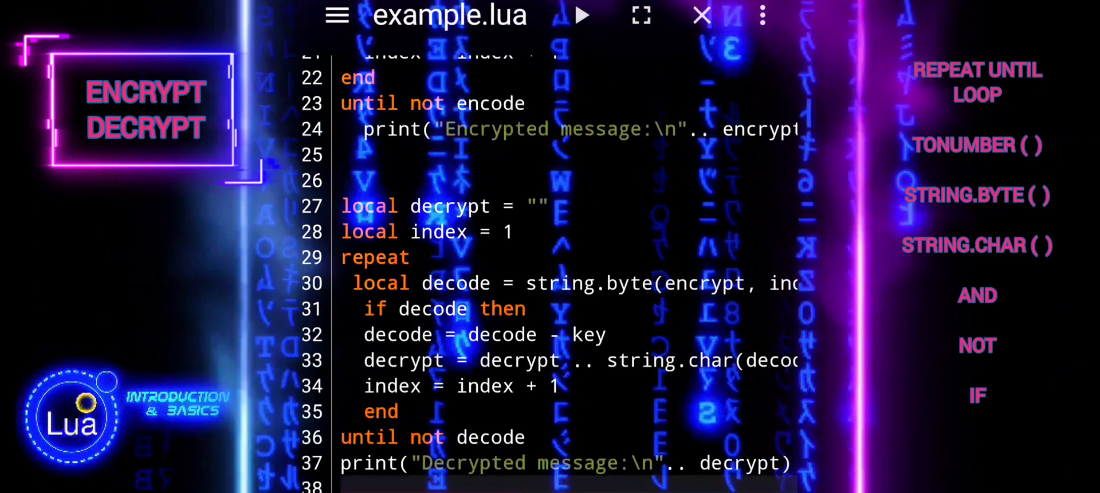
- Prefix the Encrypted and Decrypted message heading strings on lines 24 and 37 with \n
scroll(up, 3)
text(\n)
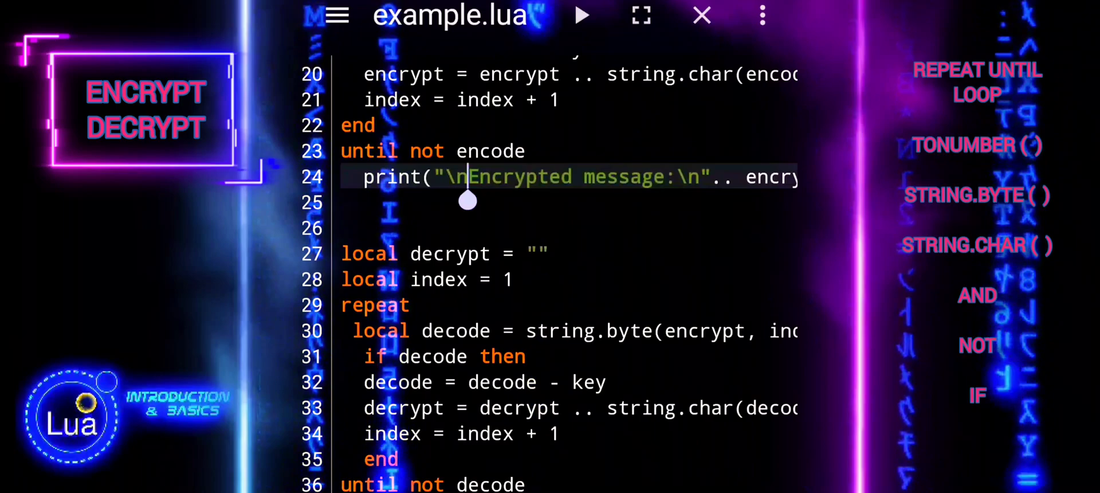
scroll(down, 3)
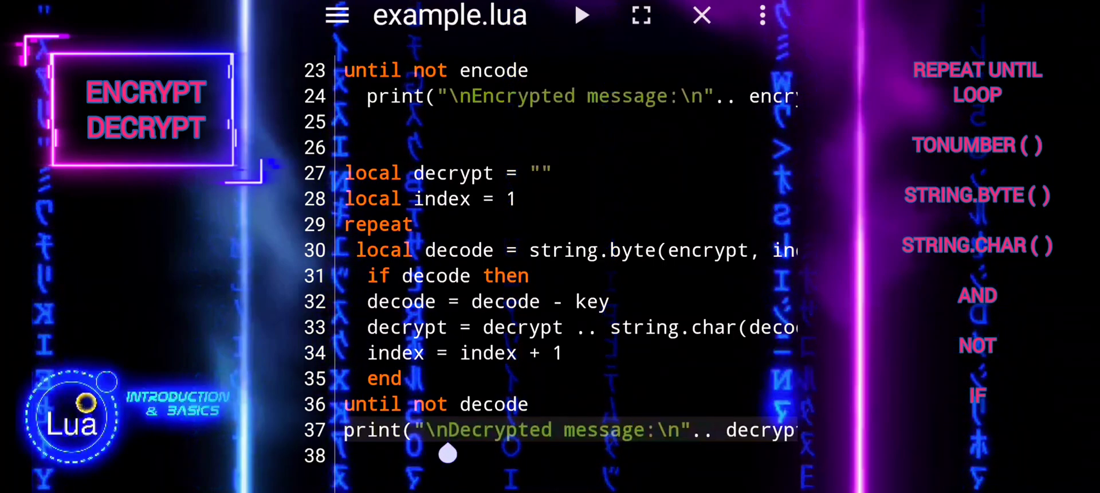
- Run the script with message hello world and shift 8 to see it encrypted and decrypted back
click(580, 15)
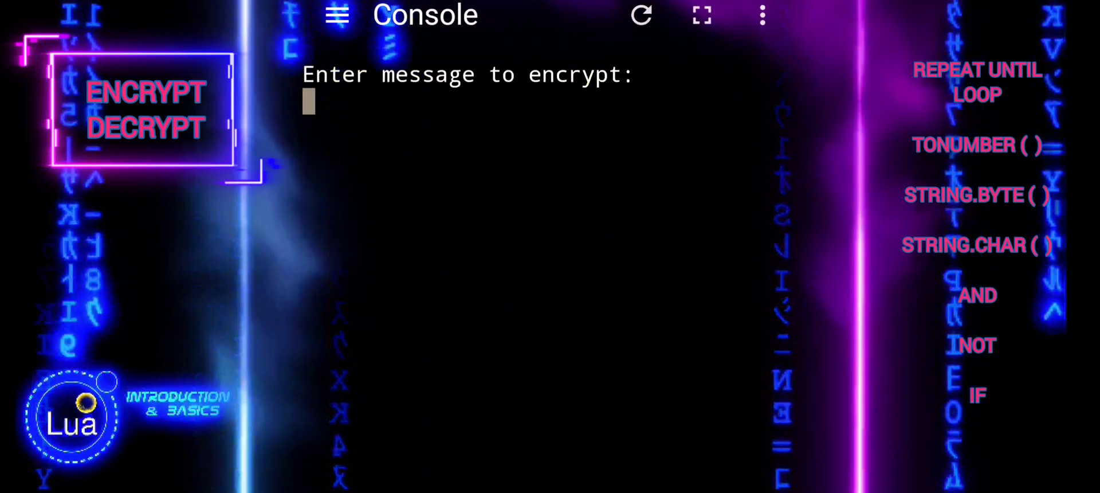
text(hello w)
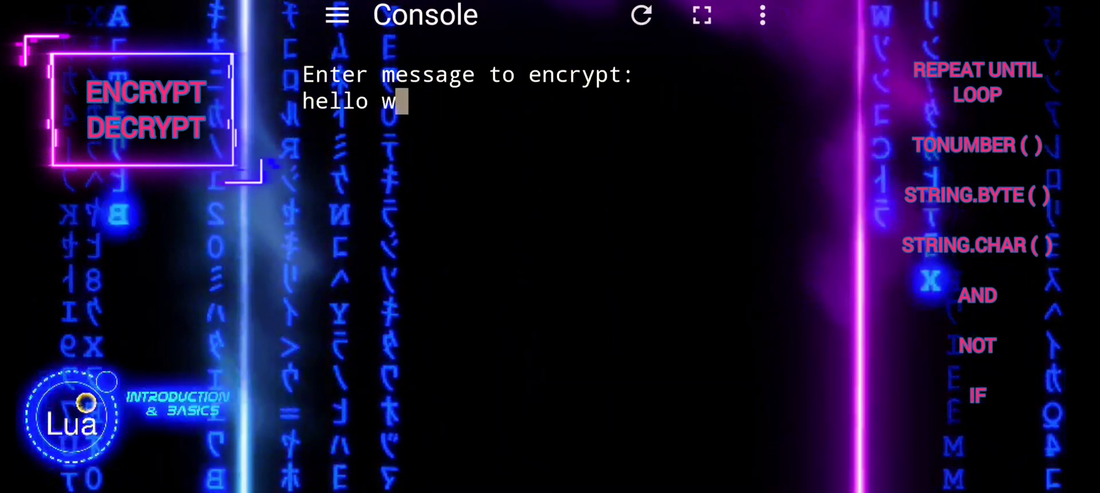
key(Return)
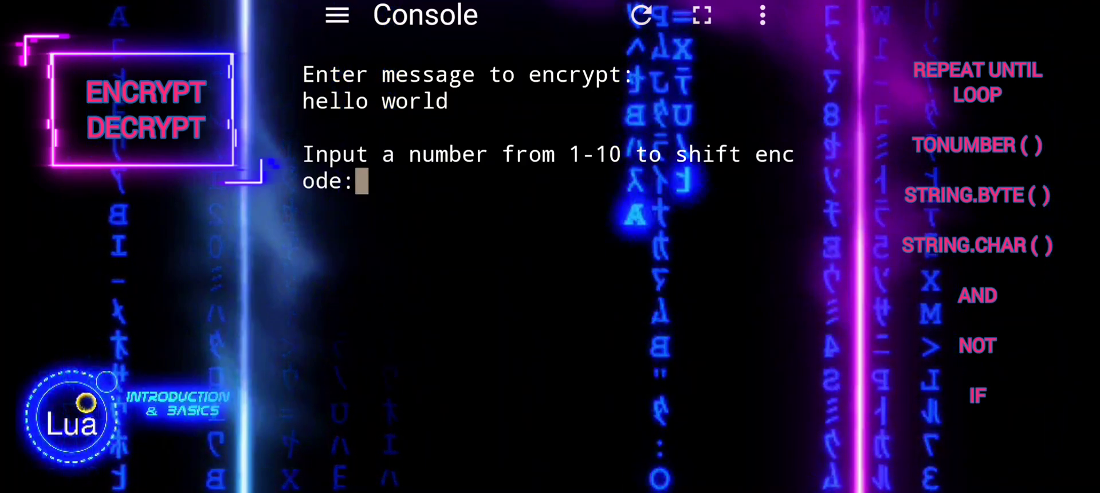
text(8)
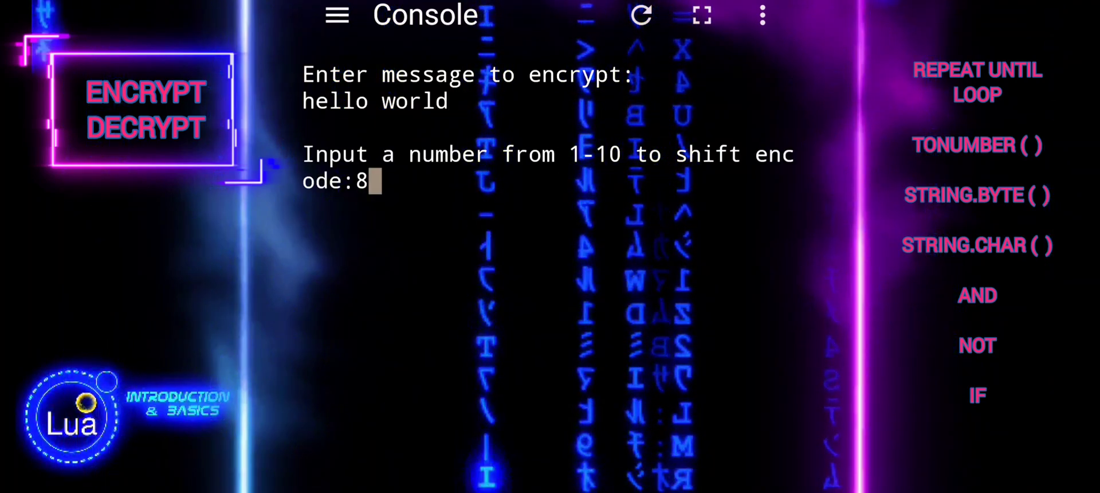
key(Return)
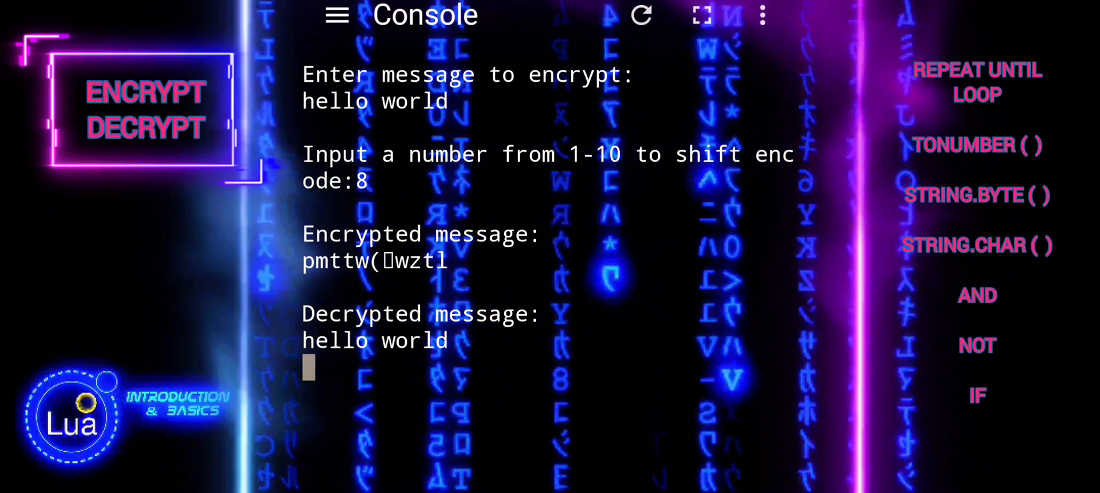
- Rerun with hello world and enter invalid shifts haha and 55, which are rejected
click(640, 15)
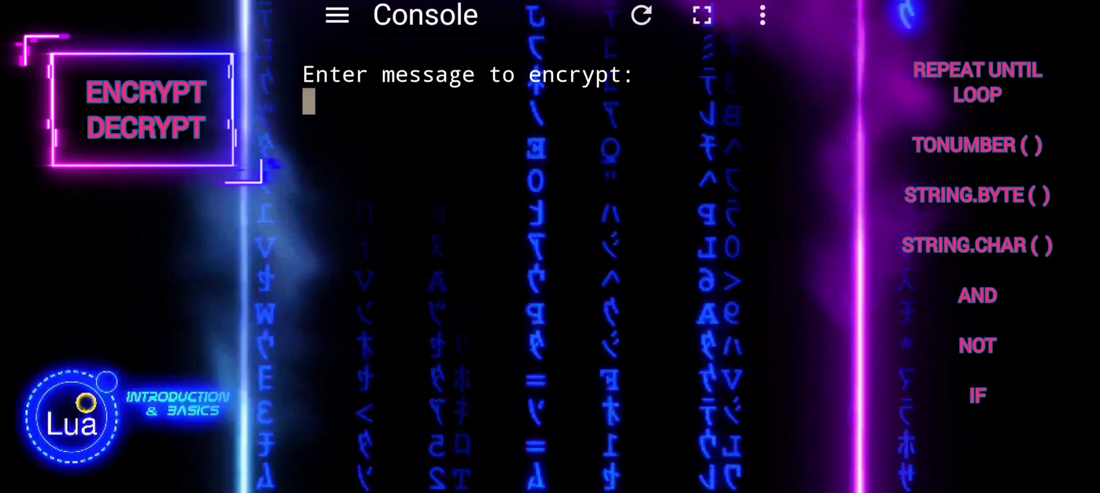
text(hell)
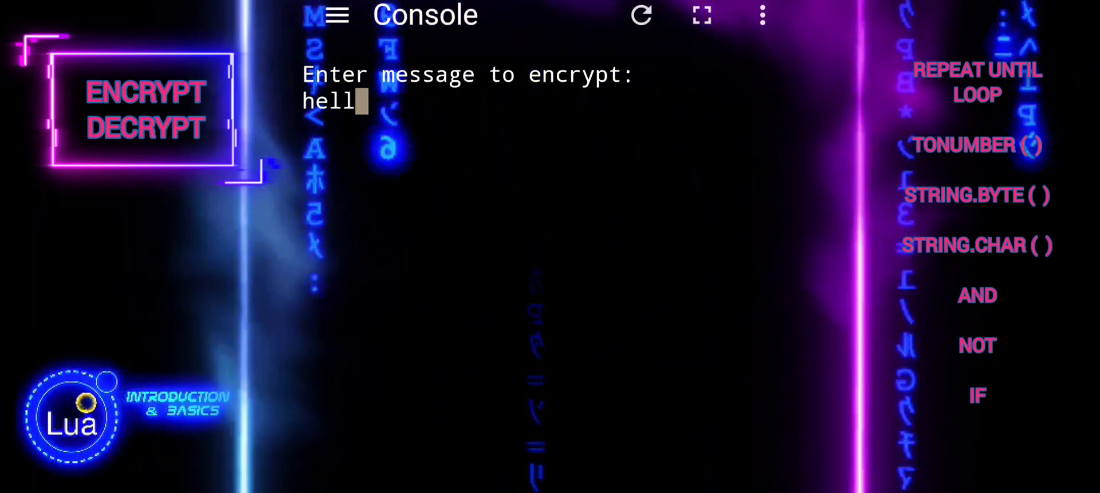
text(o world)
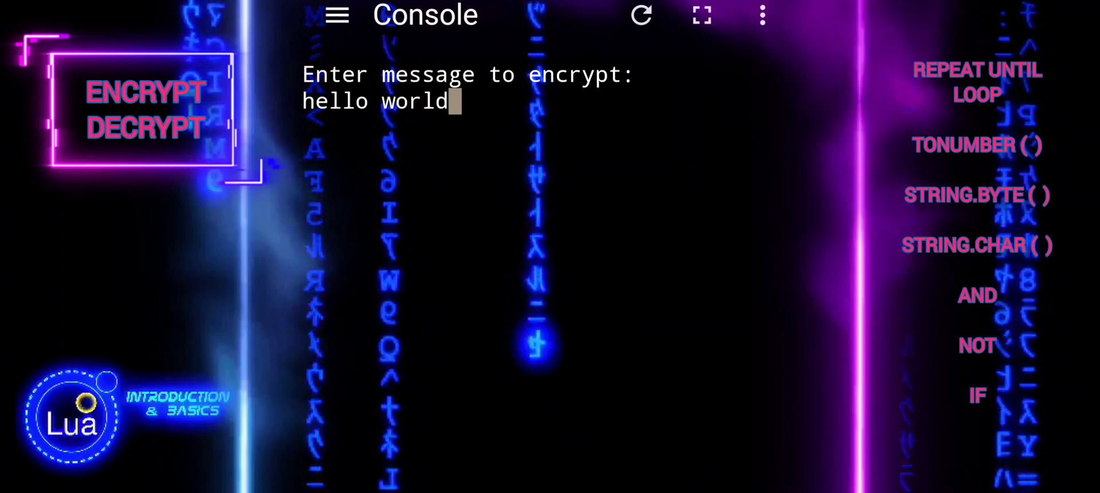
text(haha)
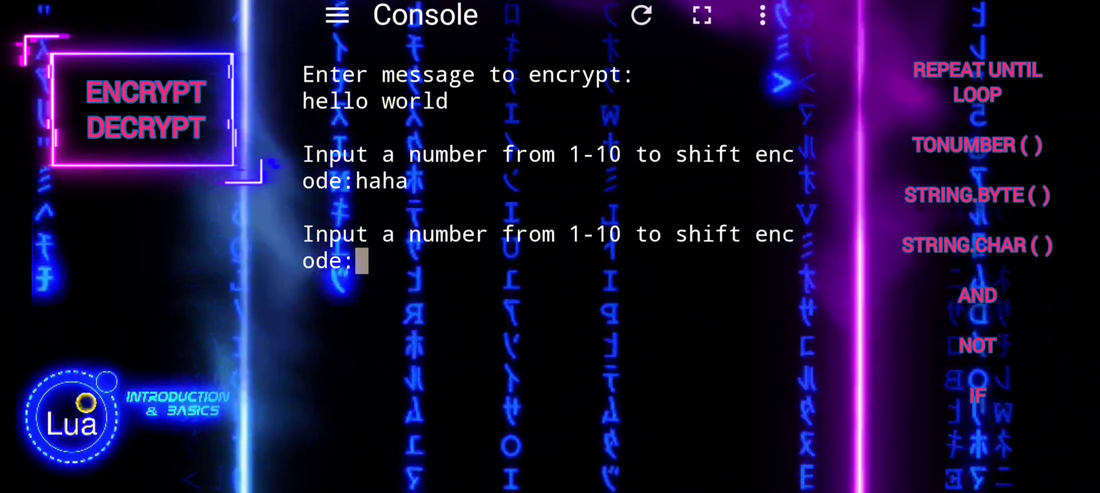
text(55)
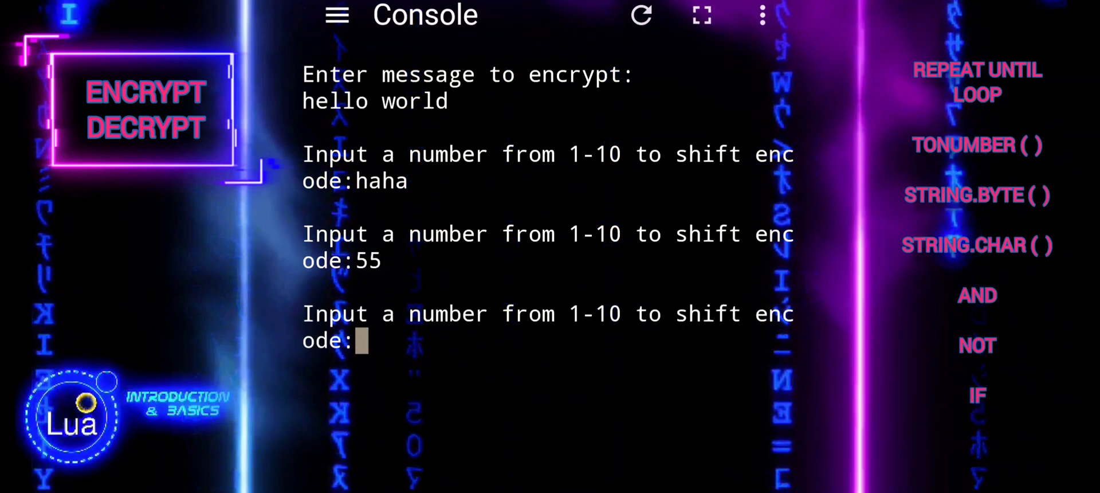